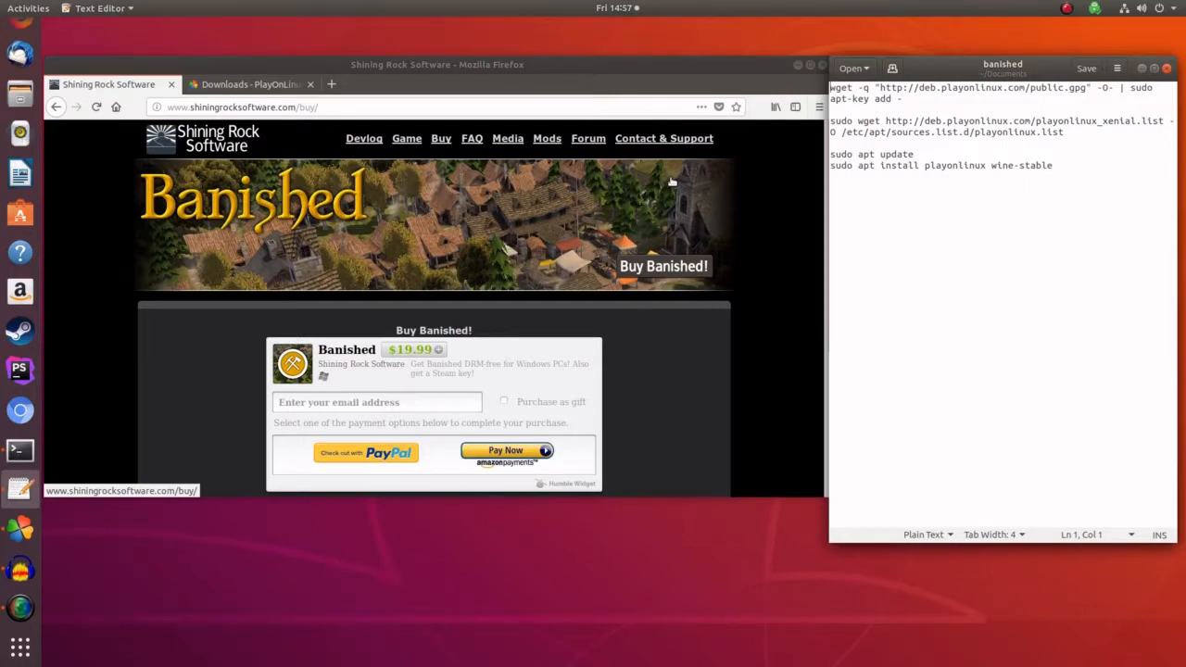
mouse_move(685, 182)
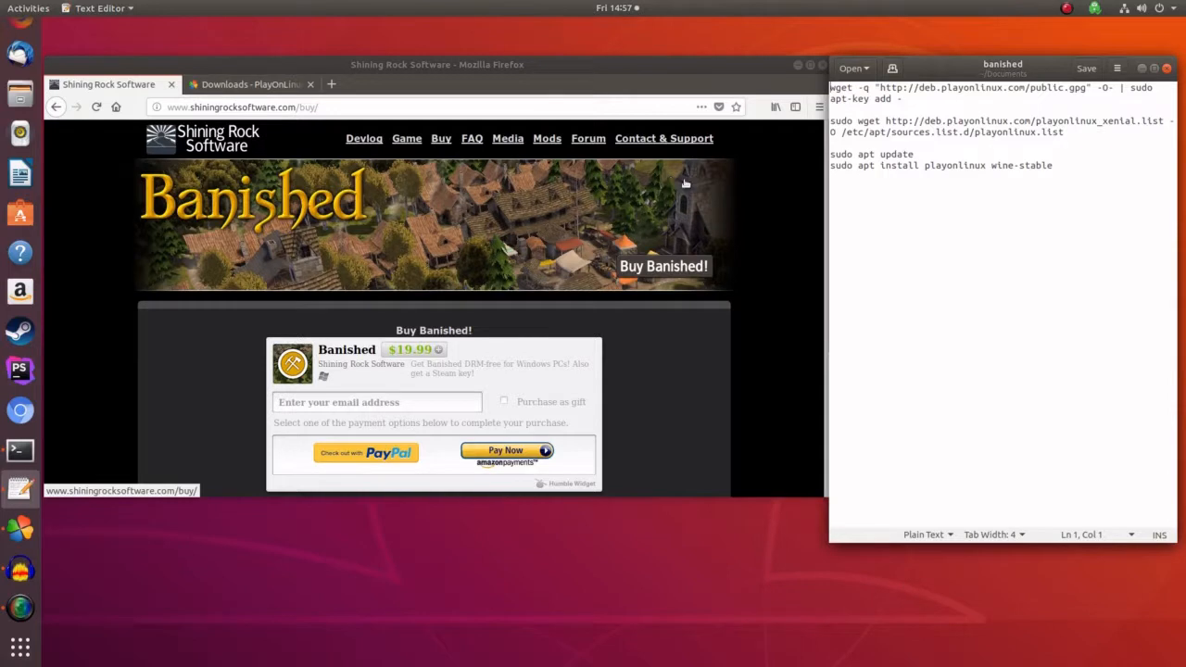
mouse_move(737, 197)
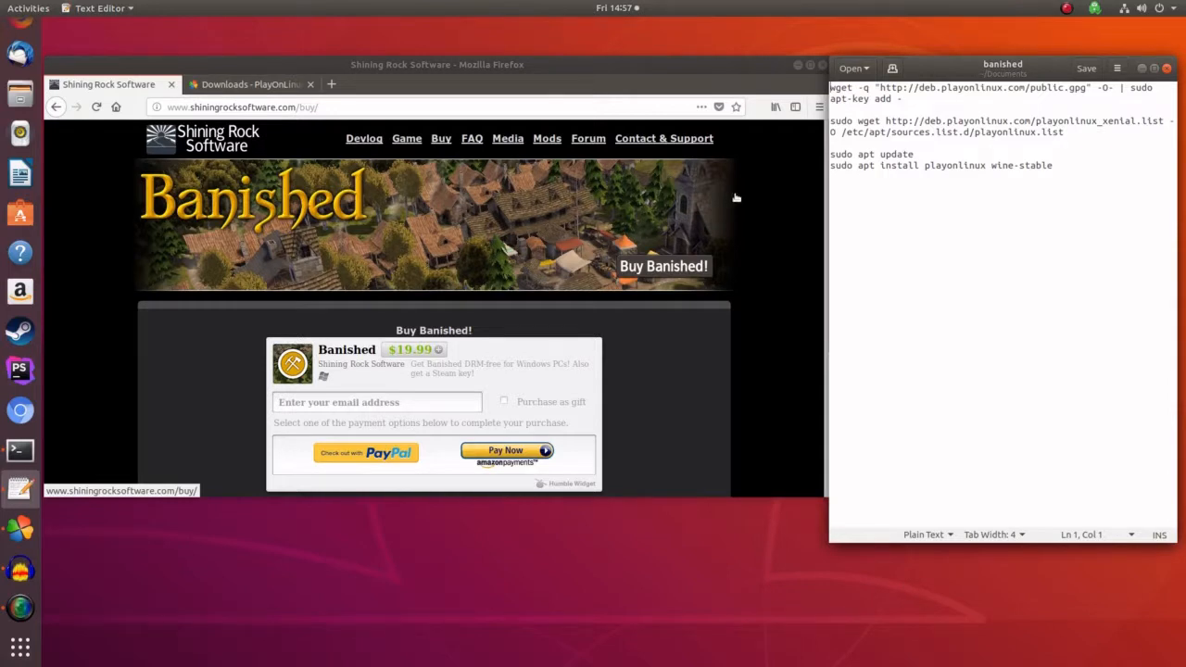
mouse_move(436, 215)
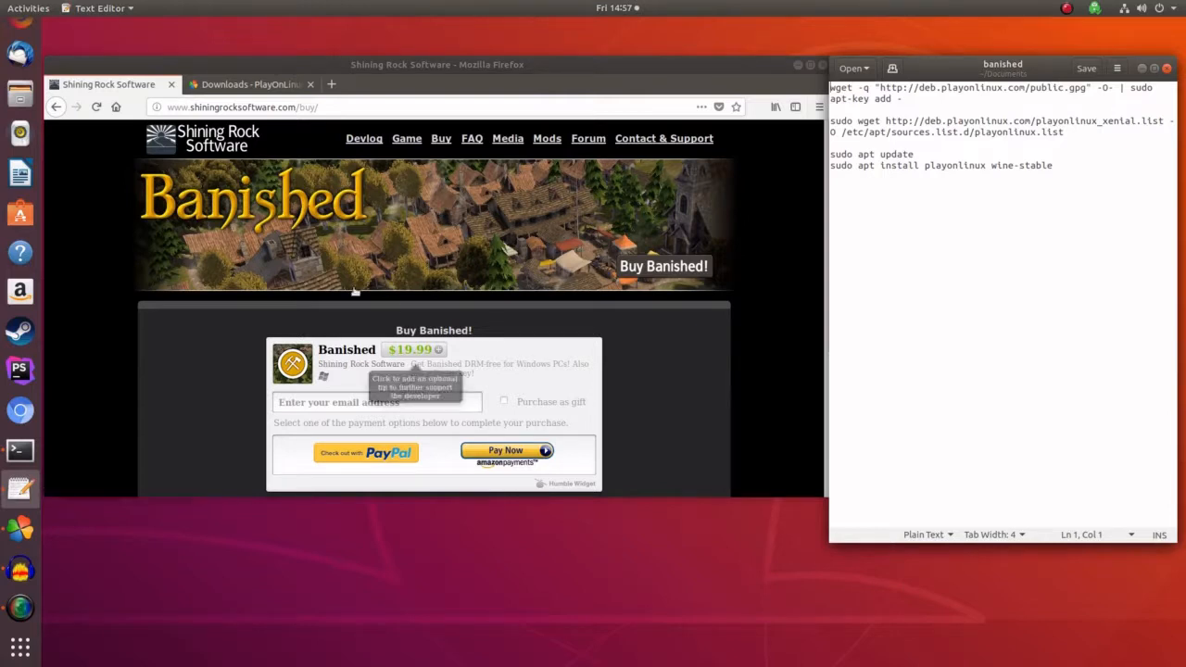
mouse_move(440, 152)
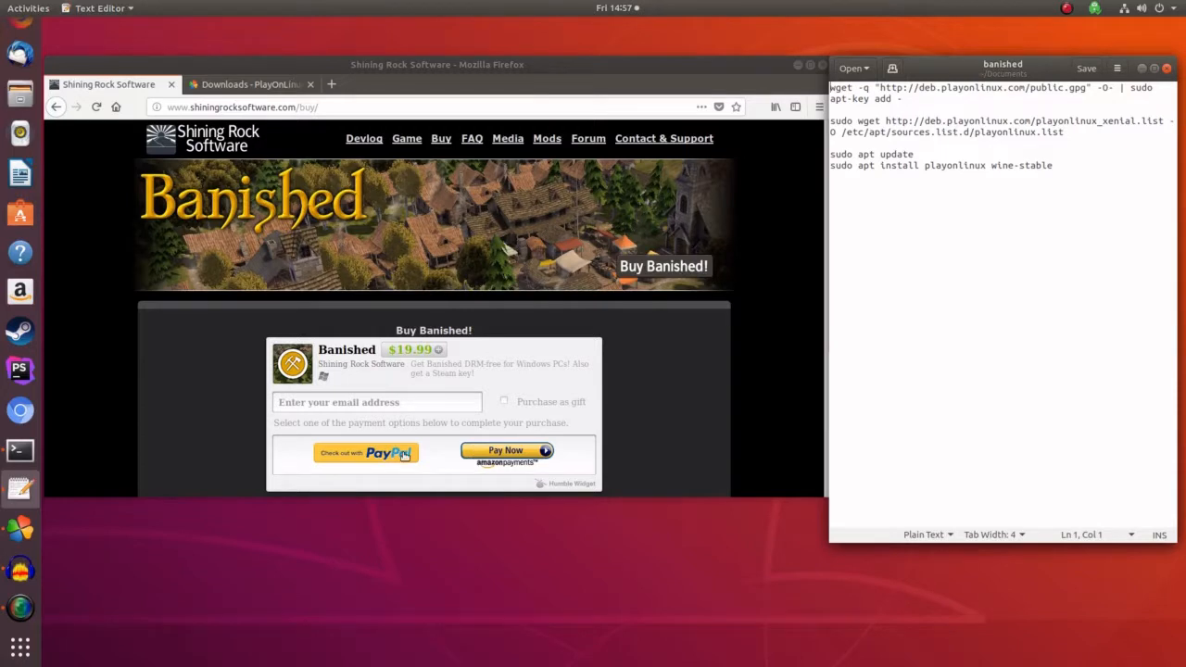
mouse_move(560, 359)
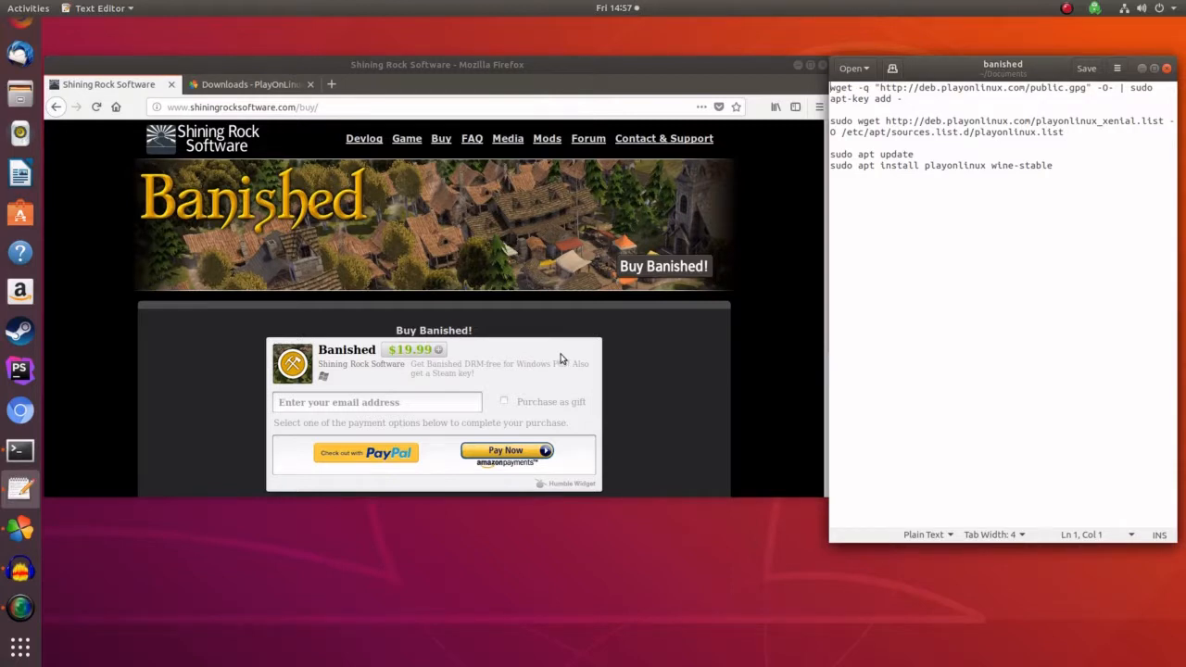
mouse_move(491, 317)
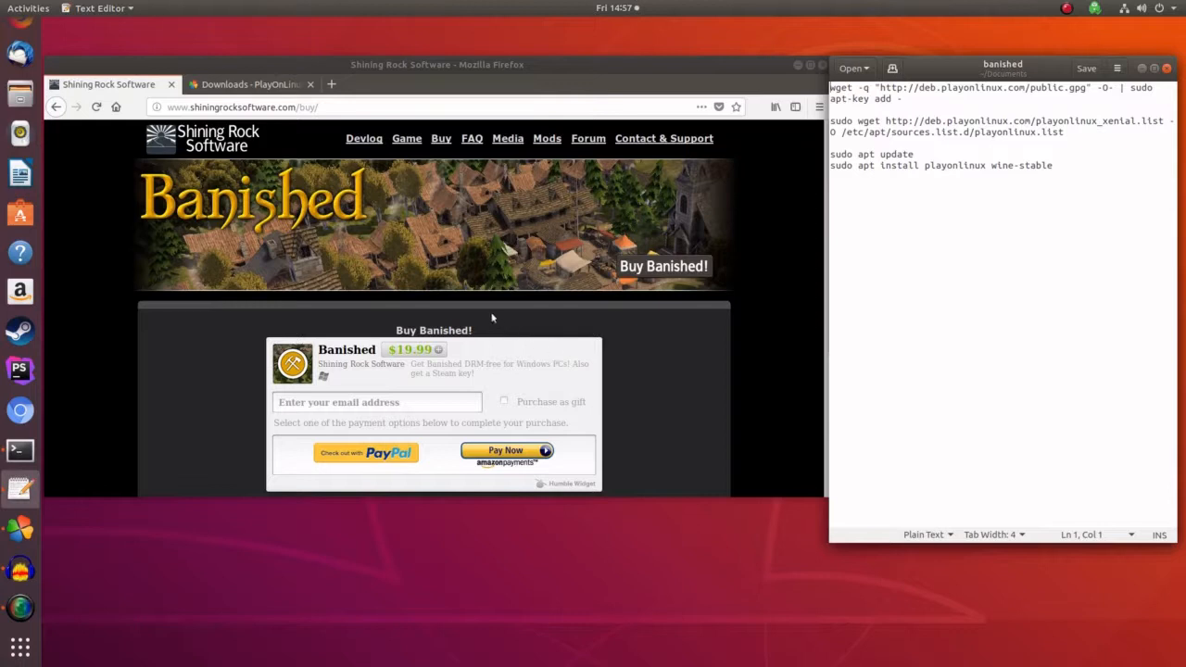
mouse_move(249, 84)
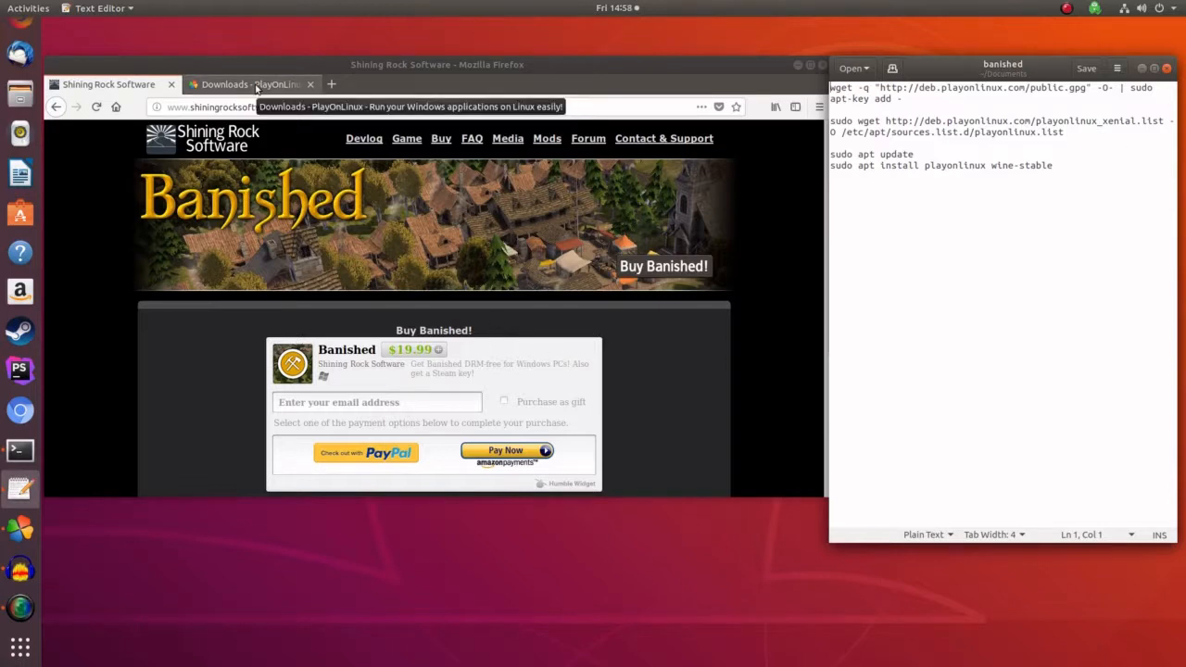
Step: Switch Firefox to the 'Downloads - PlayOnLinux' tab
left_click(250, 85)
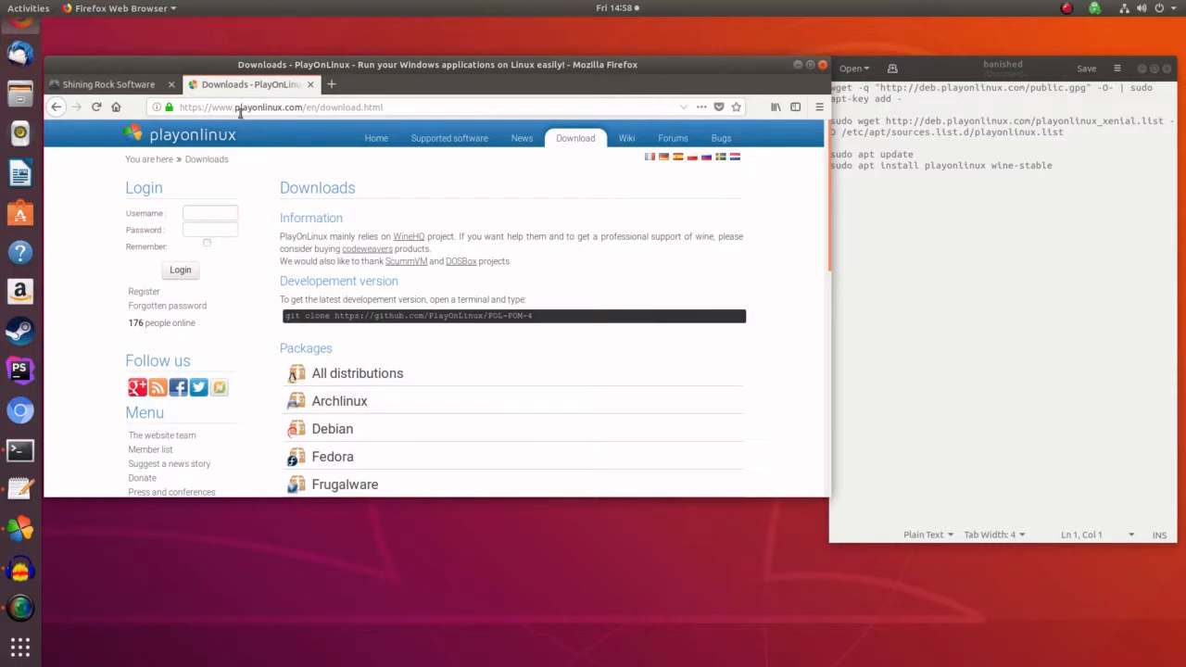
mouse_move(239, 135)
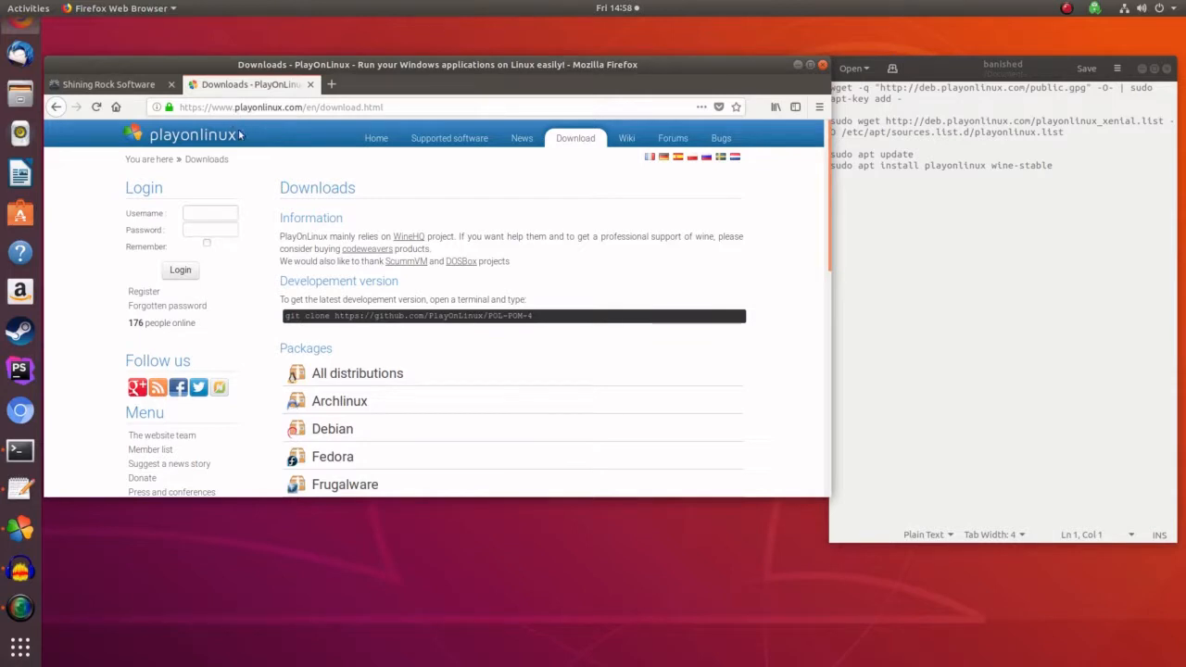
mouse_move(393, 216)
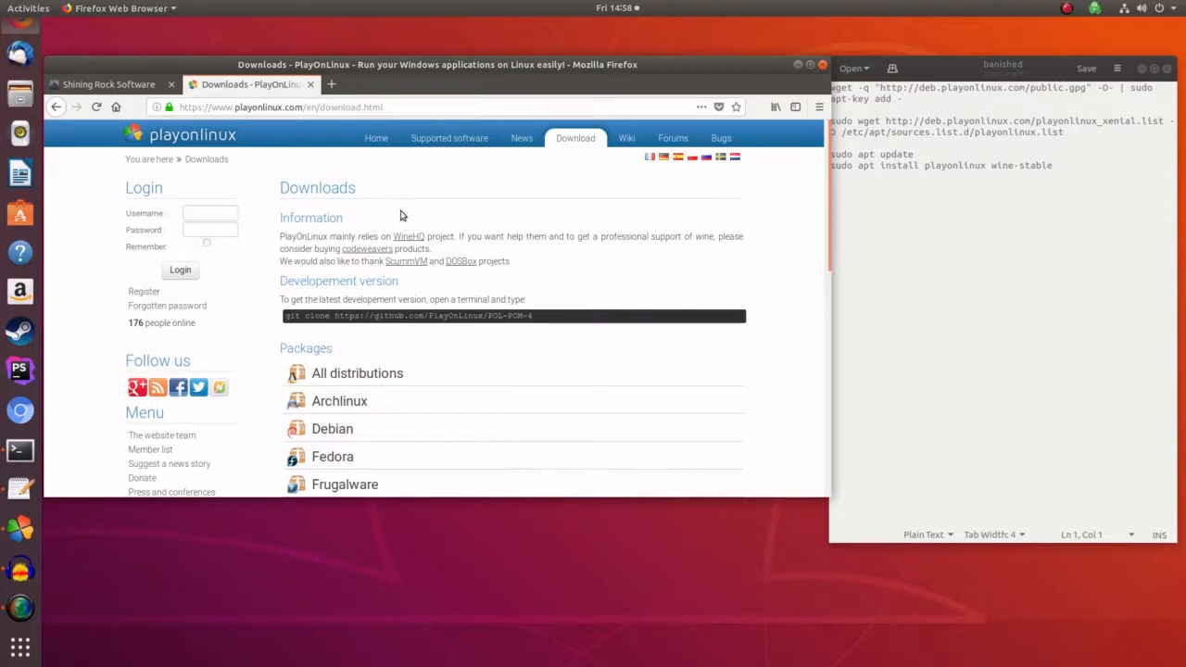
mouse_move(311, 343)
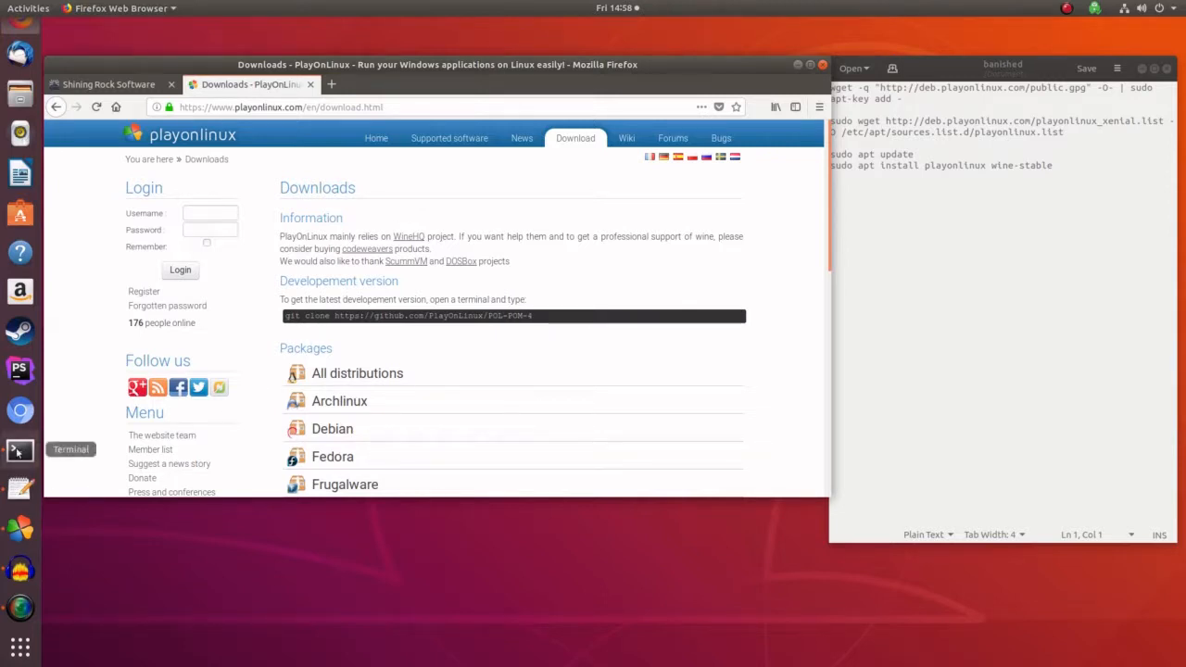
Step: In a new Terminal, add the PlayOnLinux signing key and download the xenial repository list
left_click(20, 450)
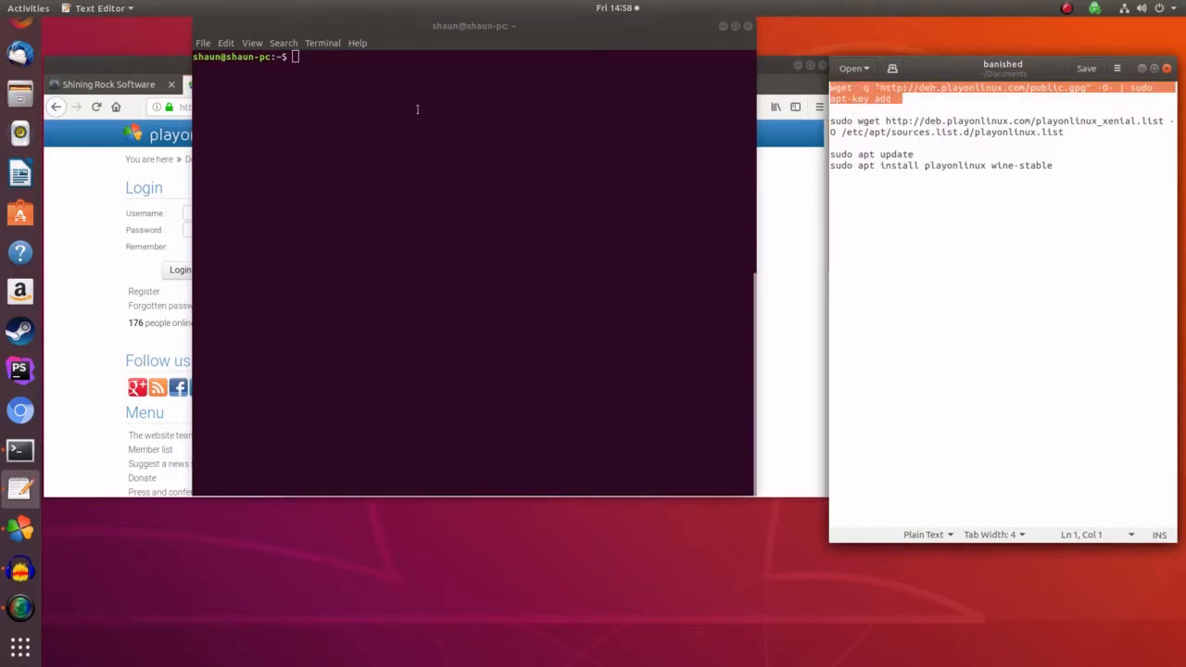
right_click(417, 109)
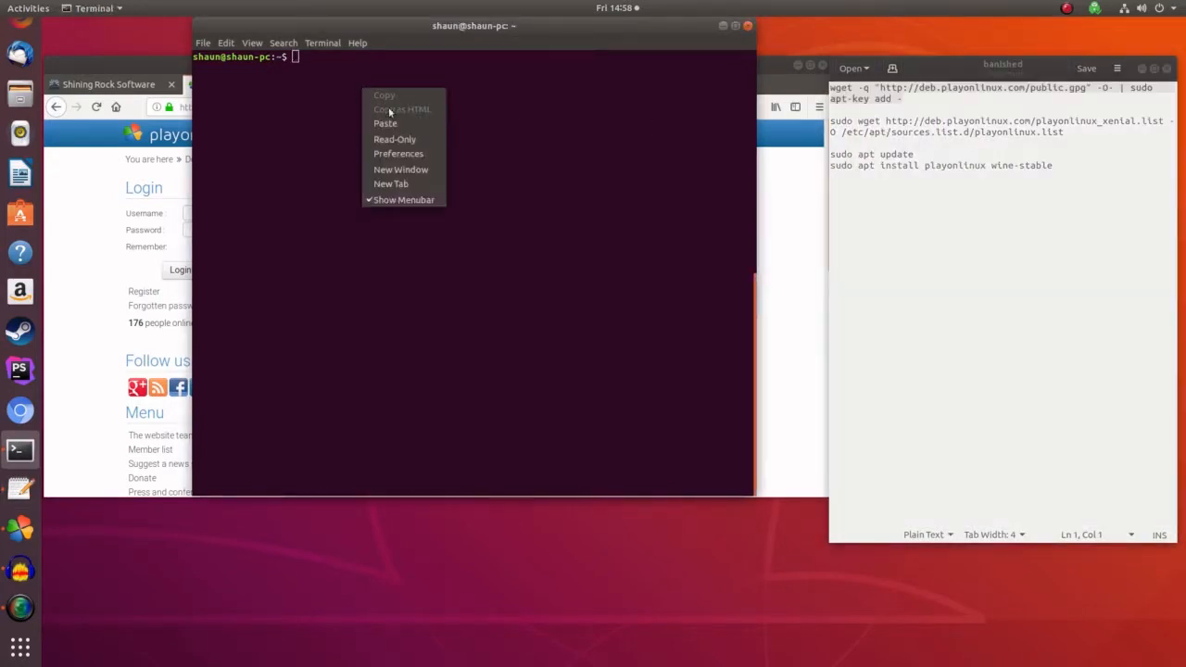
left_click(385, 123)
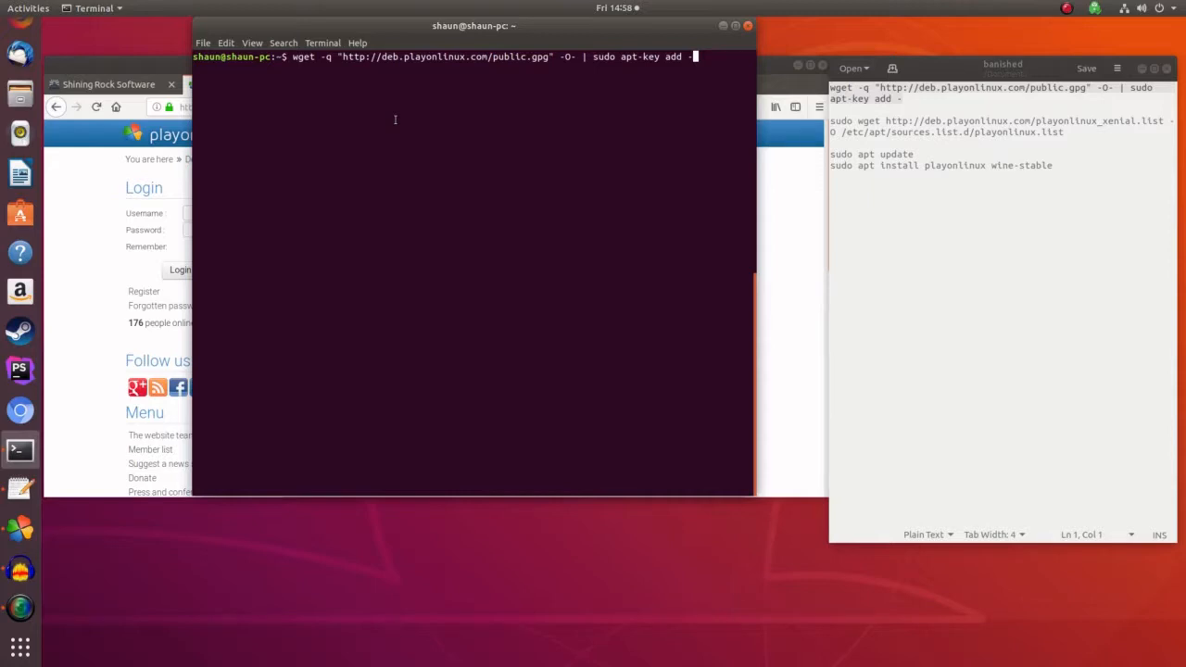
key("Return")
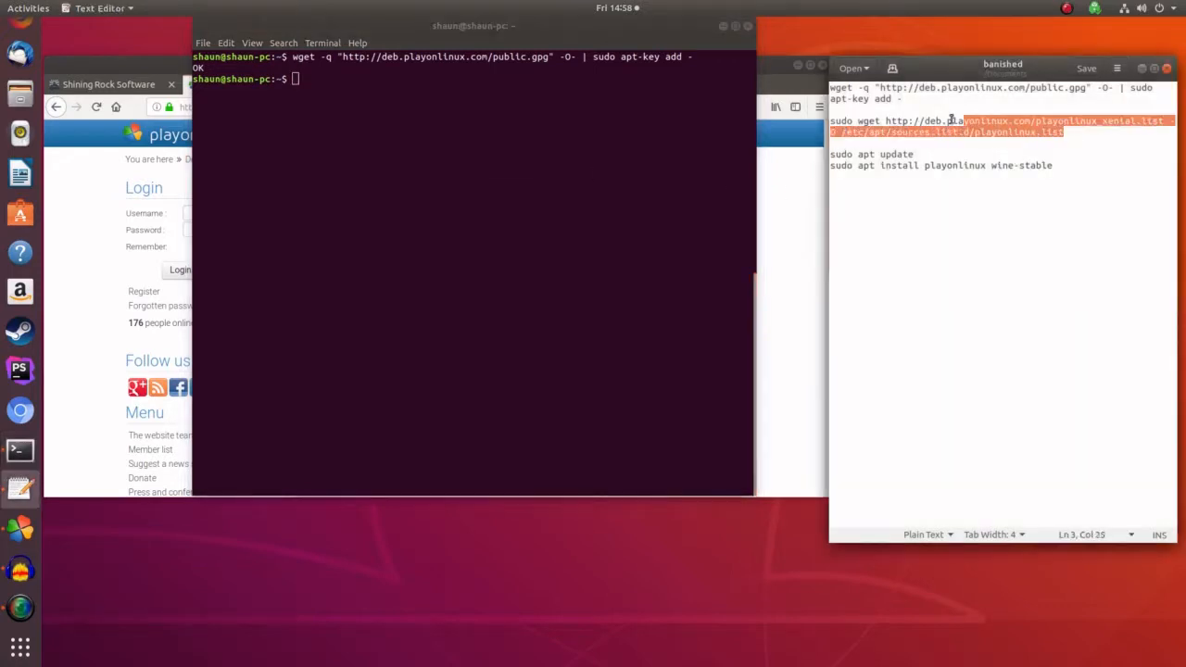
right_click(945, 125)
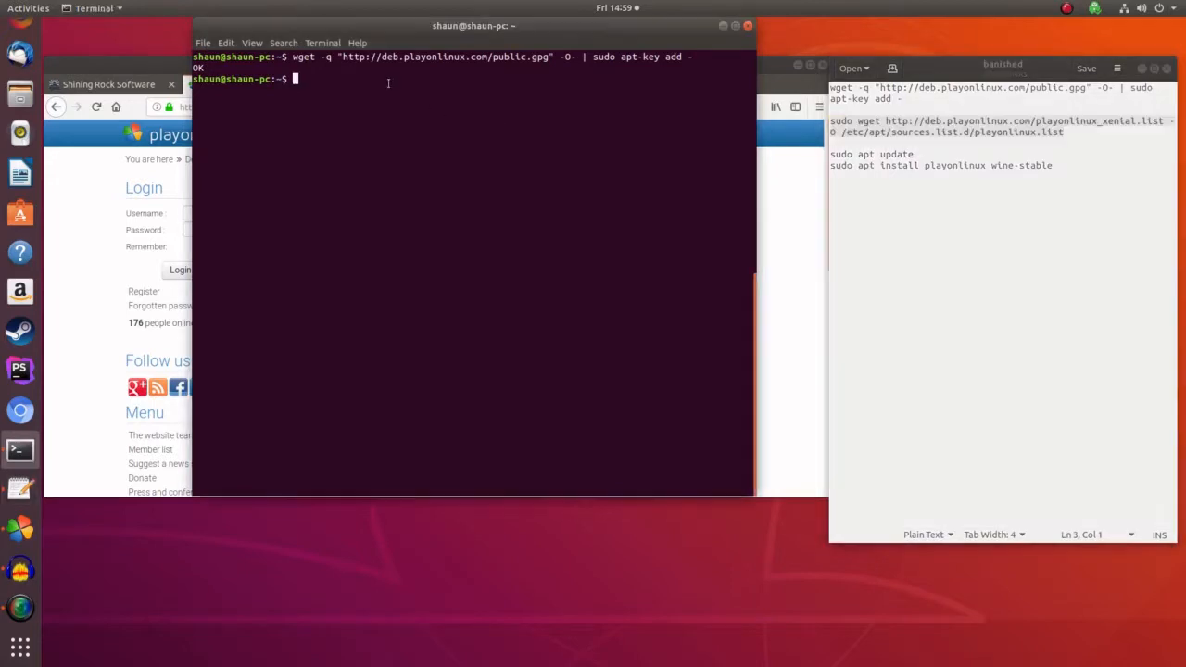
mouse_move(421, 113)
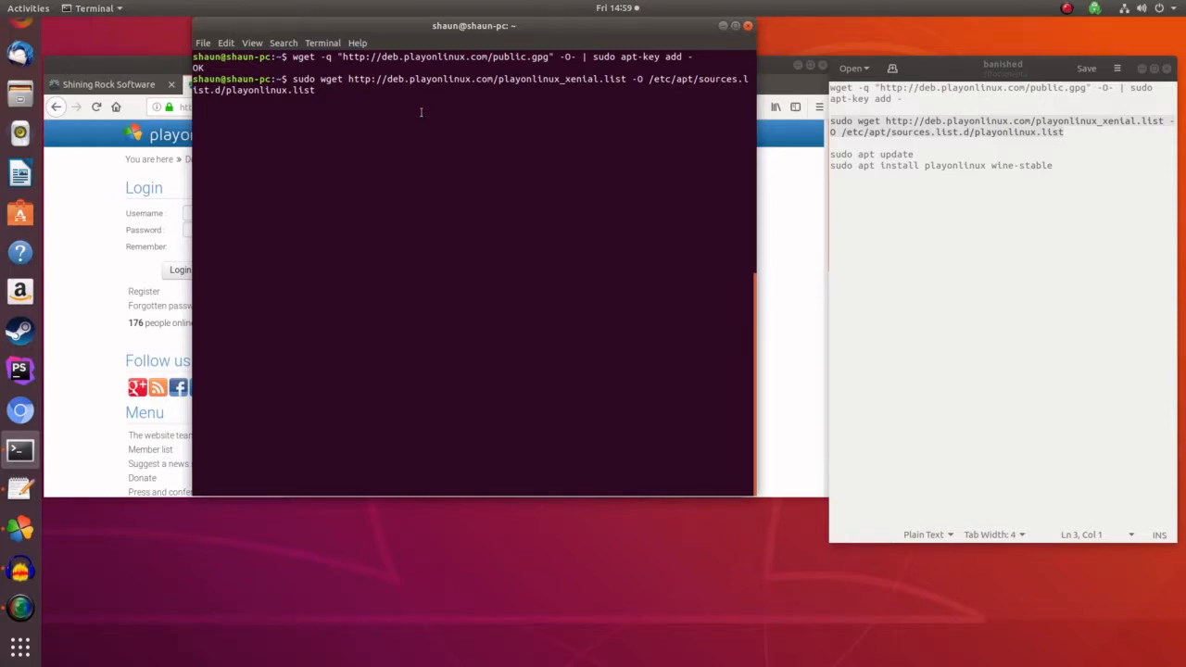
key("Return")
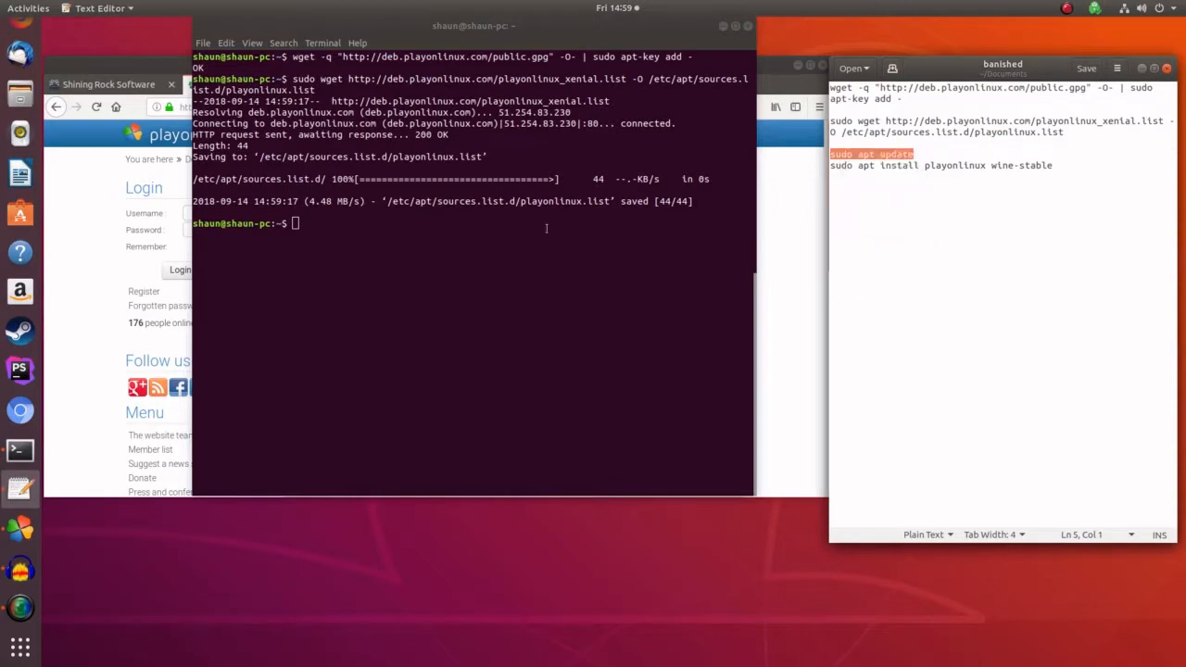
Step: Run 'sudo apt update' and 'sudo apt install playonlinux wine-stable'
type("sudo apt update")
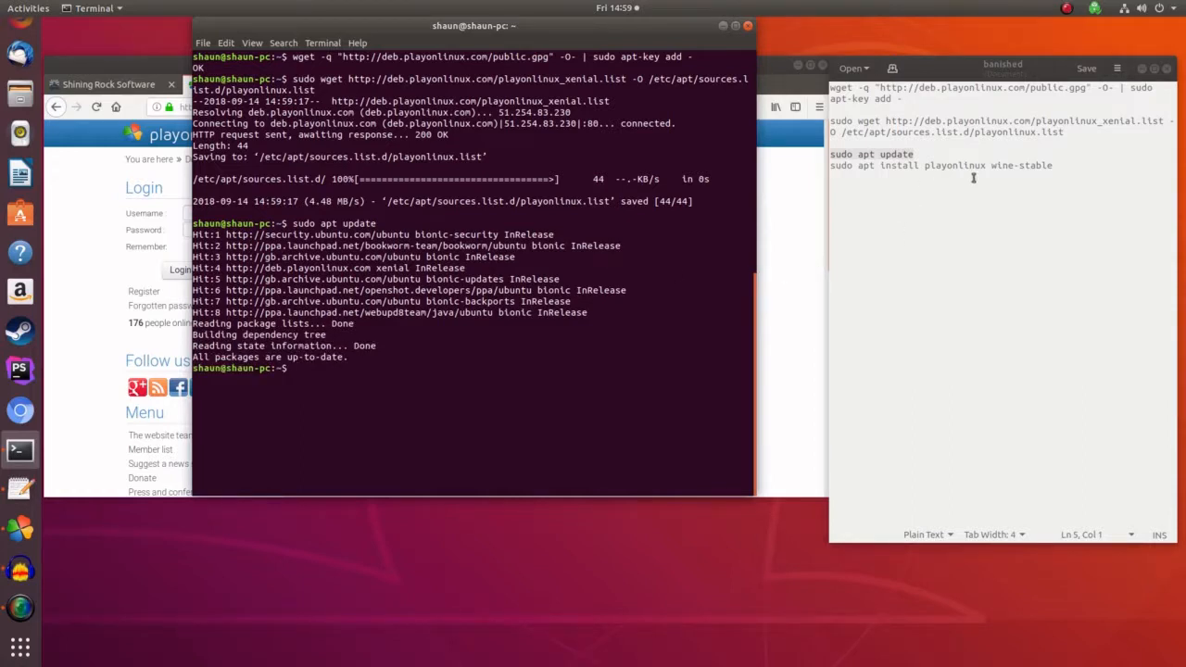
triple_click(939, 165)
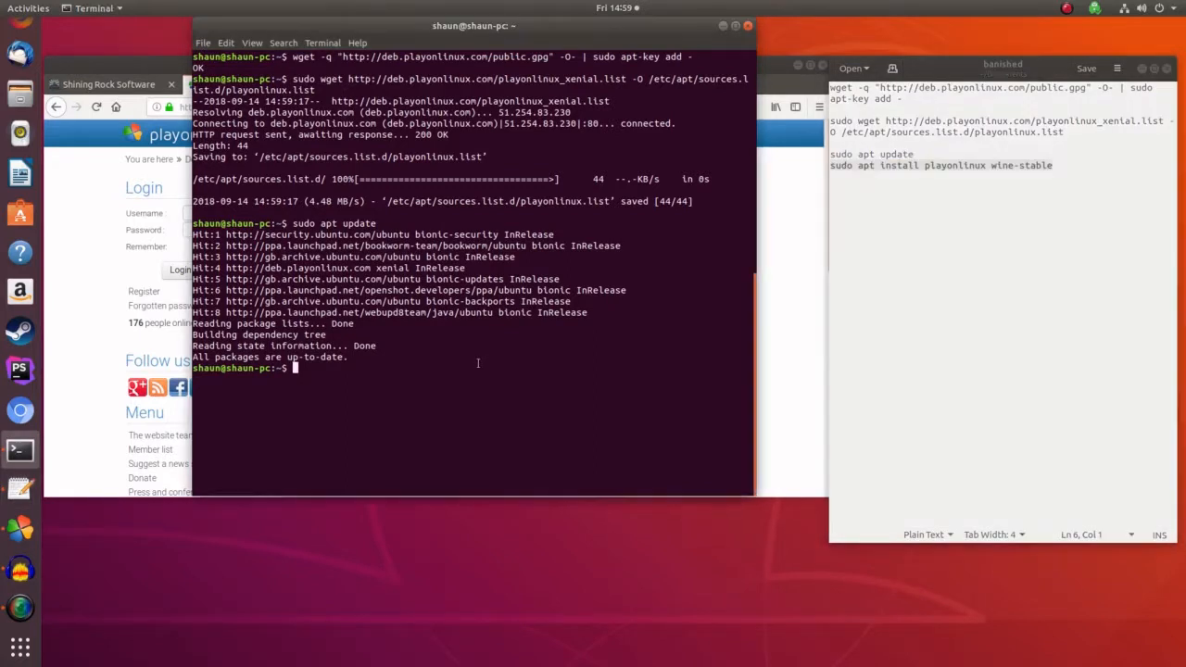
type("sudo apt install playonlinux wine-stable")
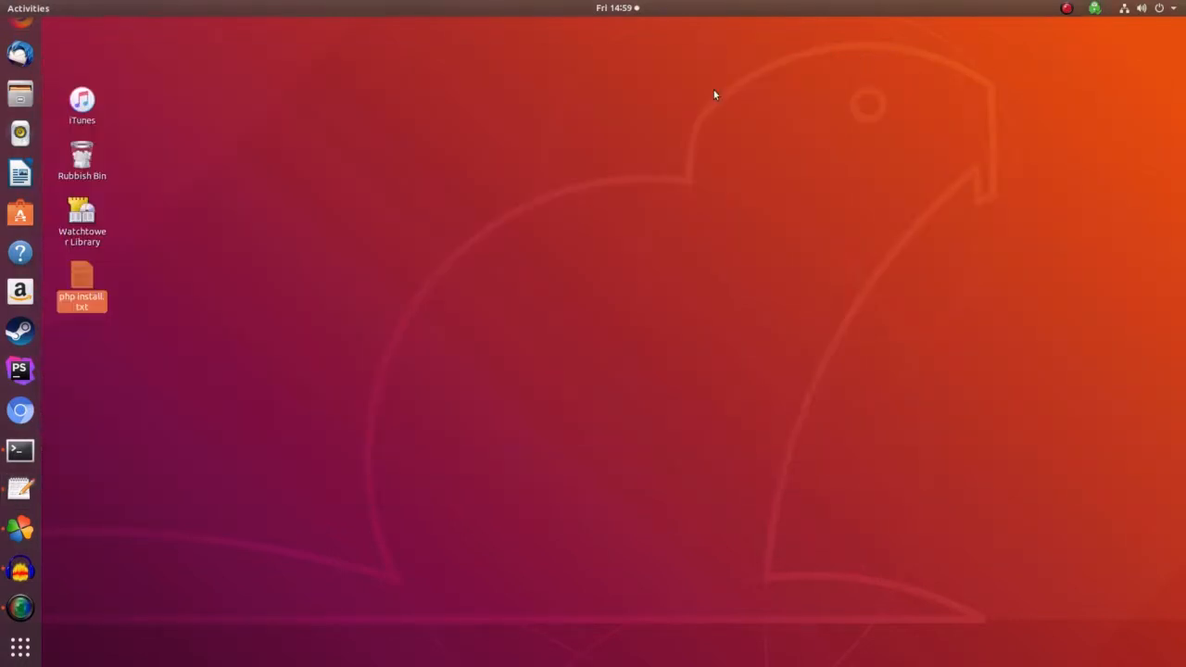
mouse_move(20, 528)
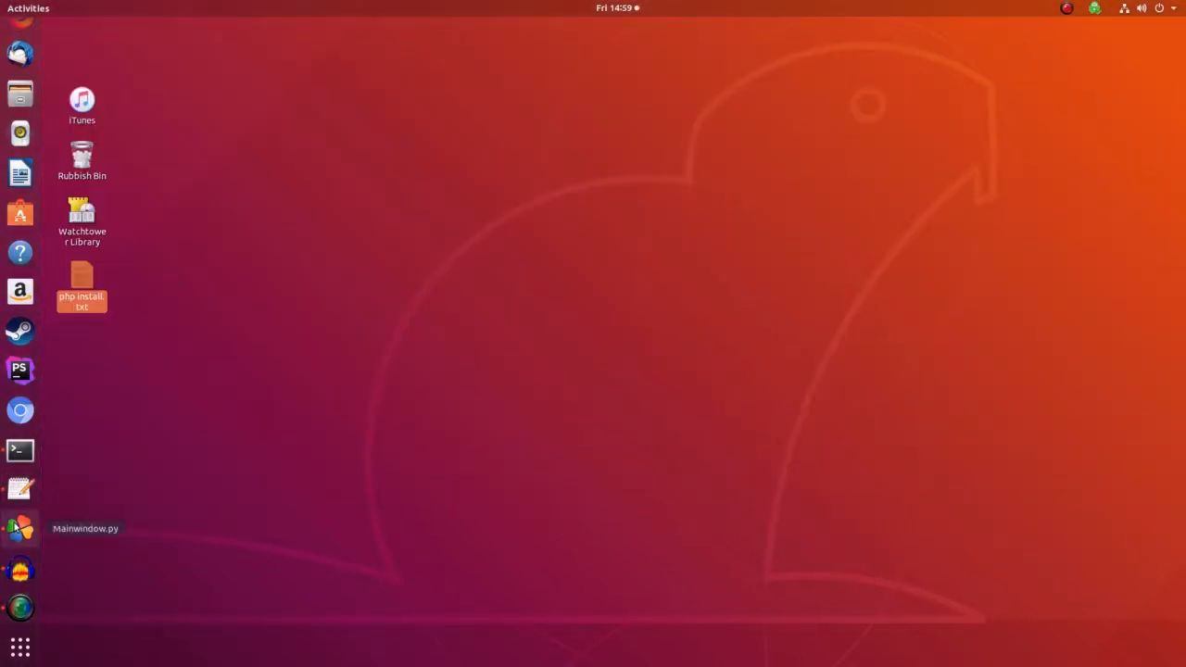
Step: Close PlayOnLinux and relaunch it by searching 'play' in Activities
left_click(20, 528)
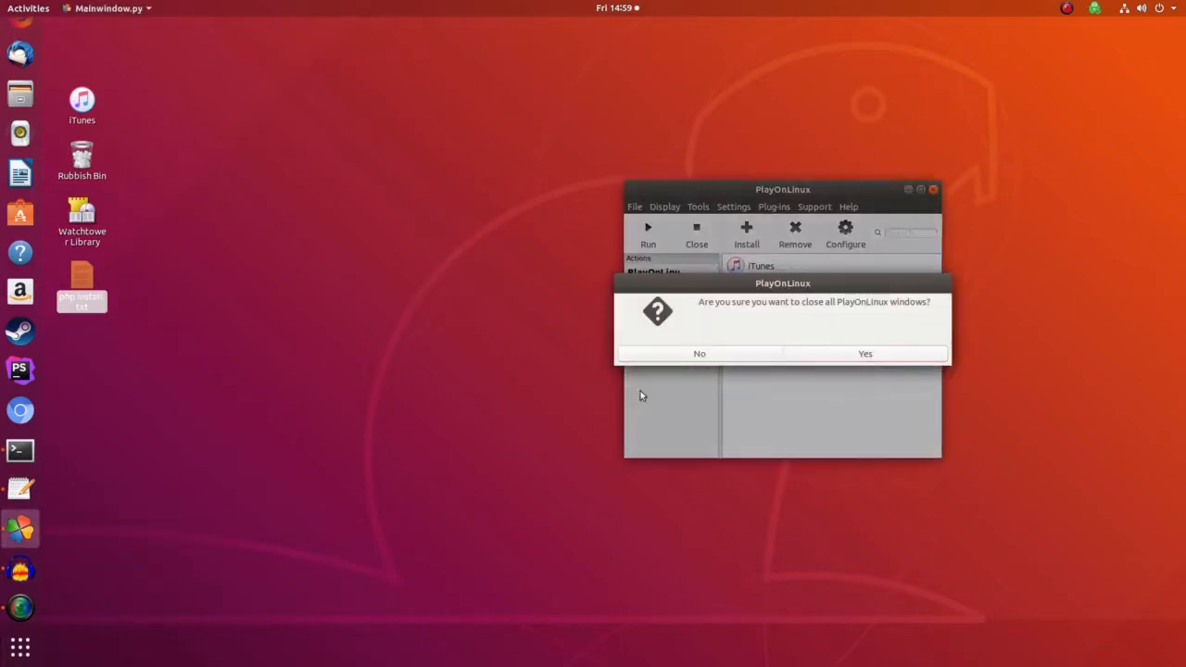
left_click(864, 353)
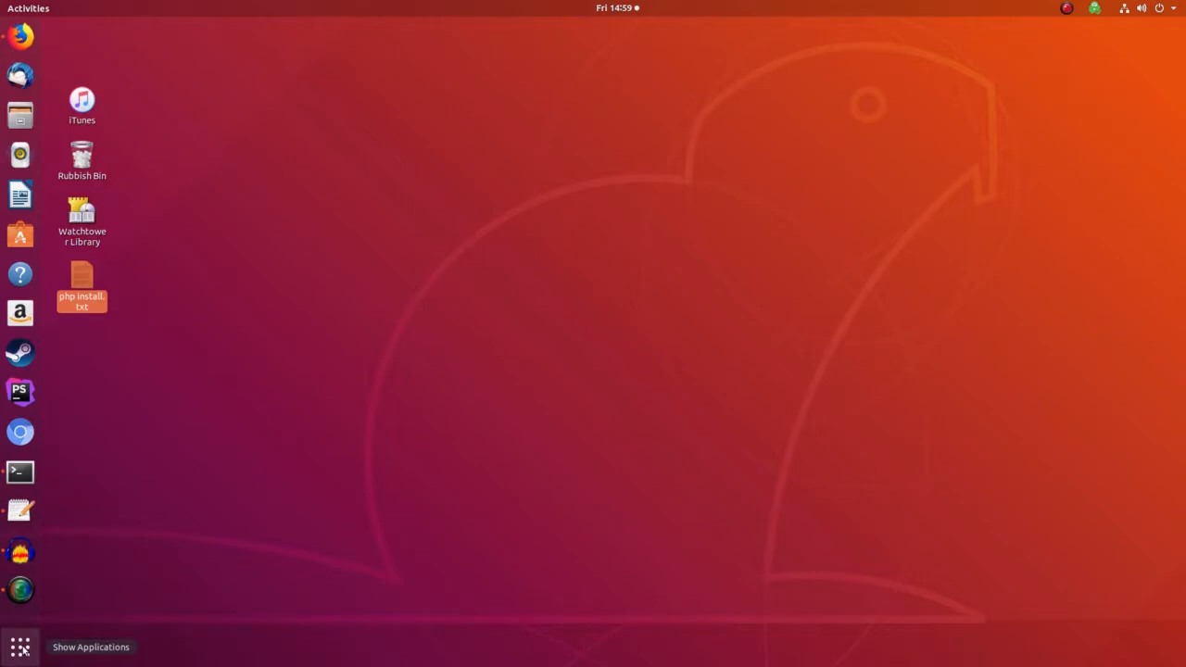
left_click(20, 647)
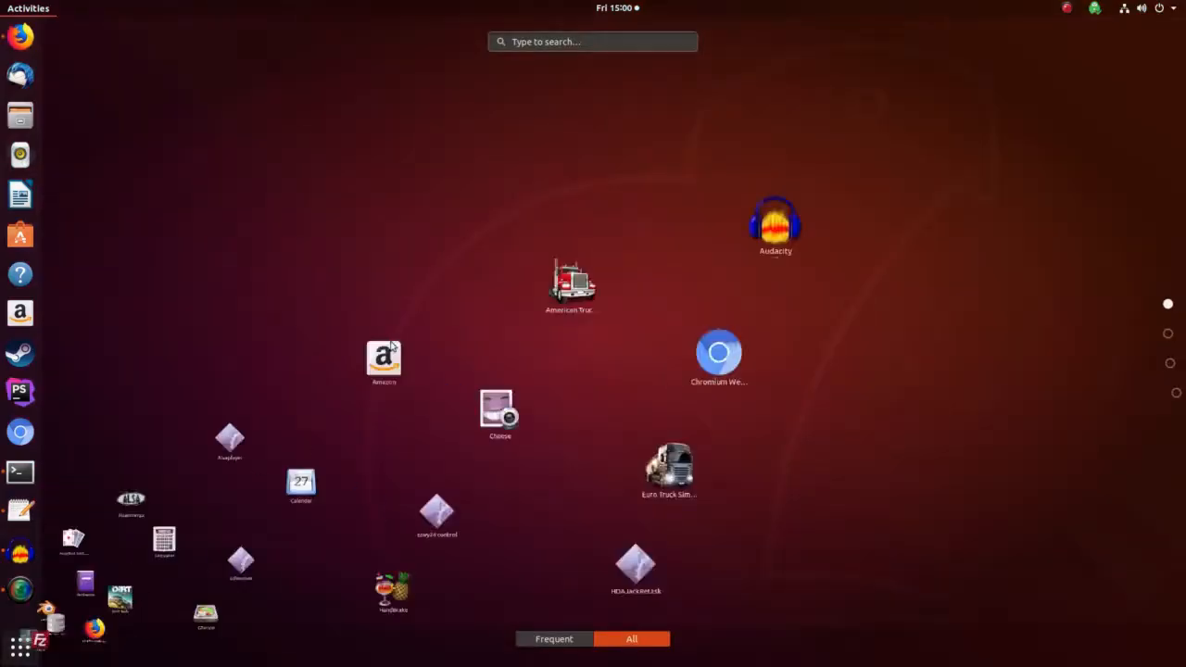
left_click(593, 41)
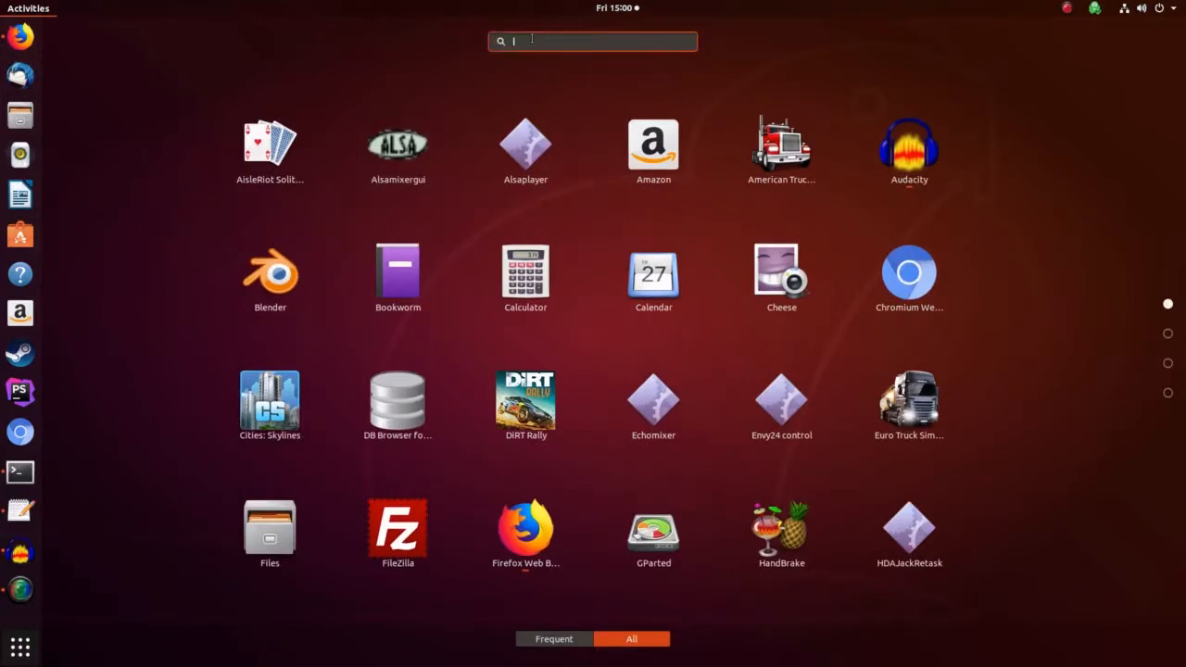
type("play")
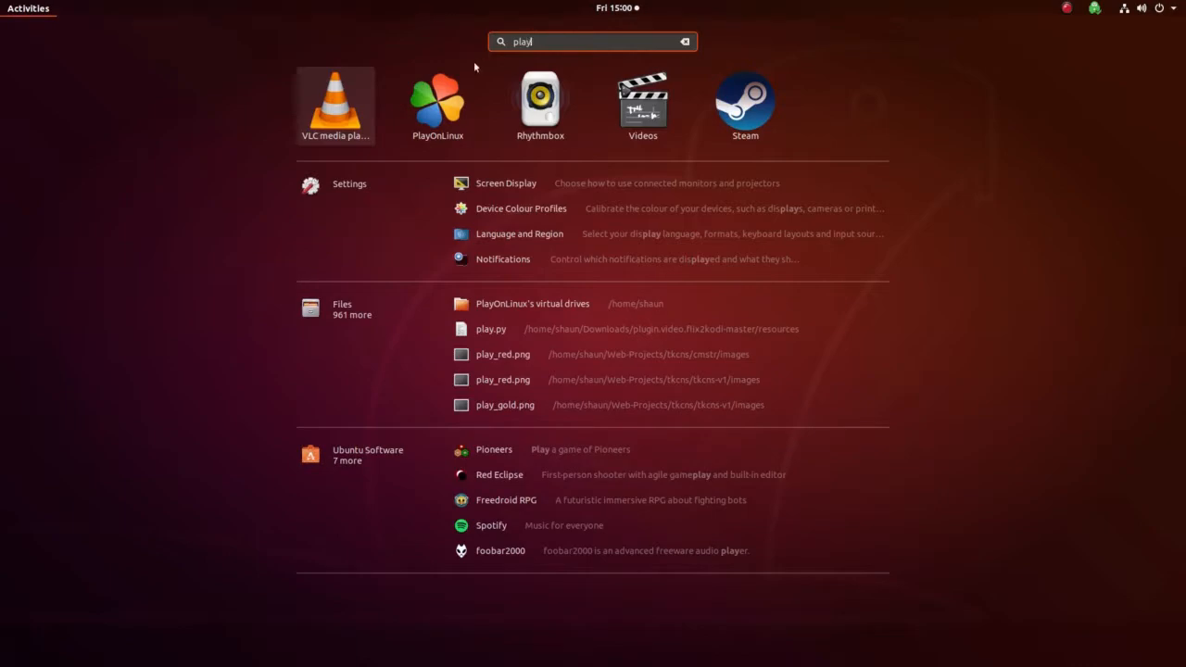
left_click(437, 99)
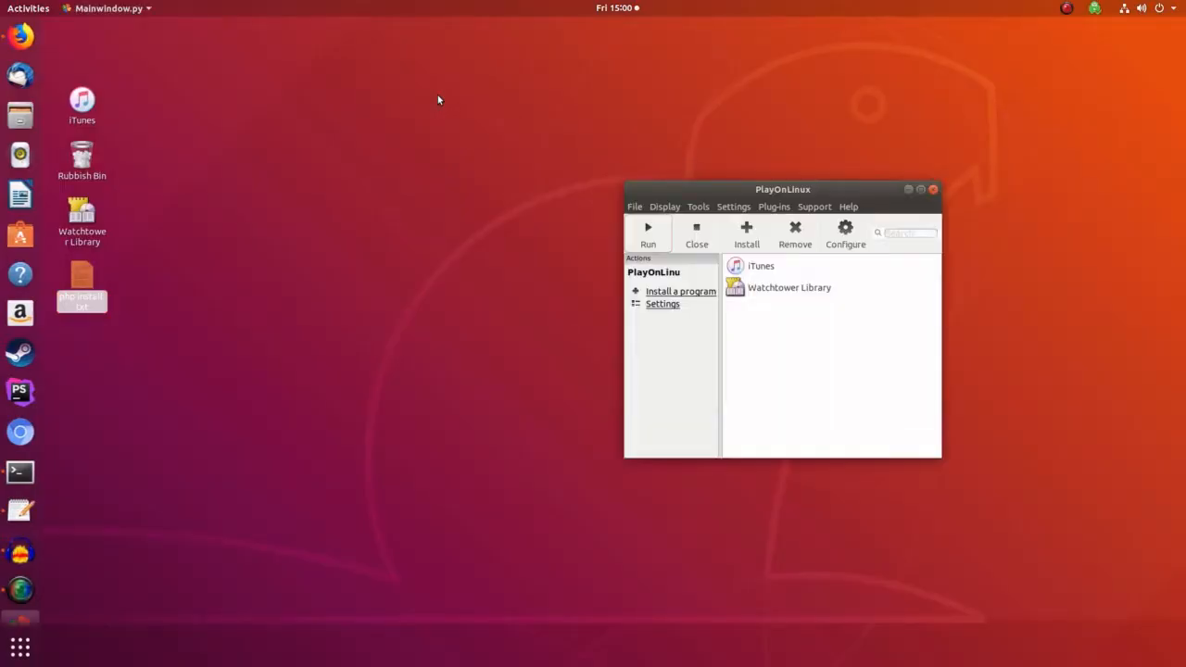
mouse_move(746, 235)
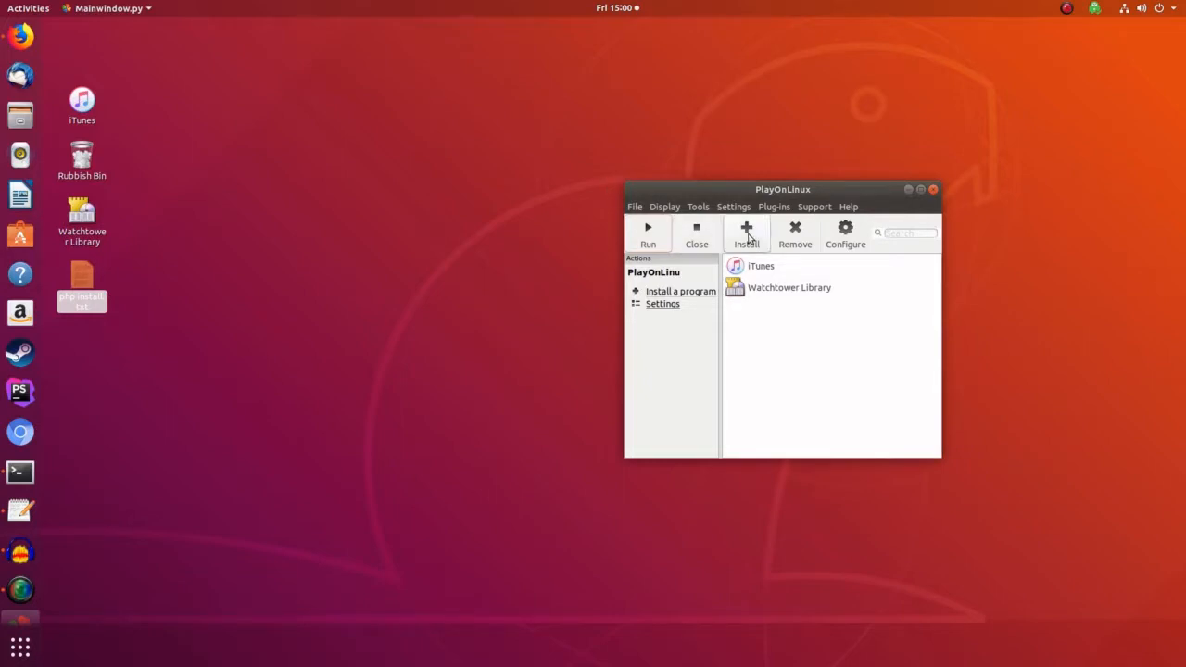
Step: Choose Install, then 'Install a non-listed program' to start the wizard
left_click(746, 233)
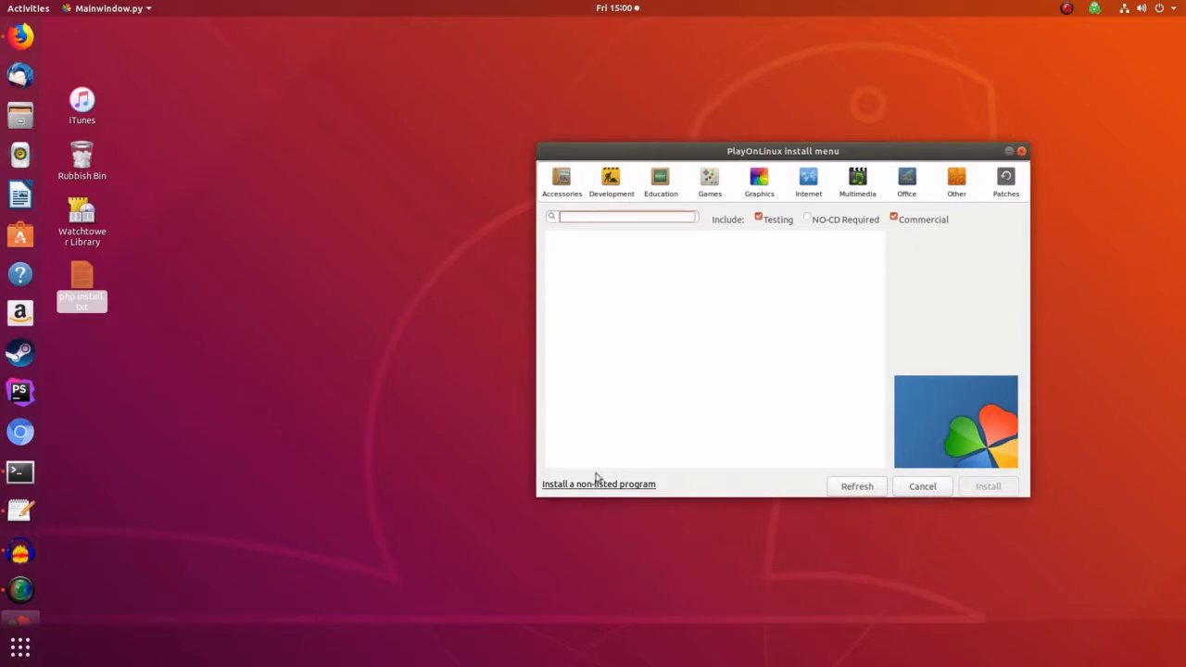
mouse_move(599, 483)
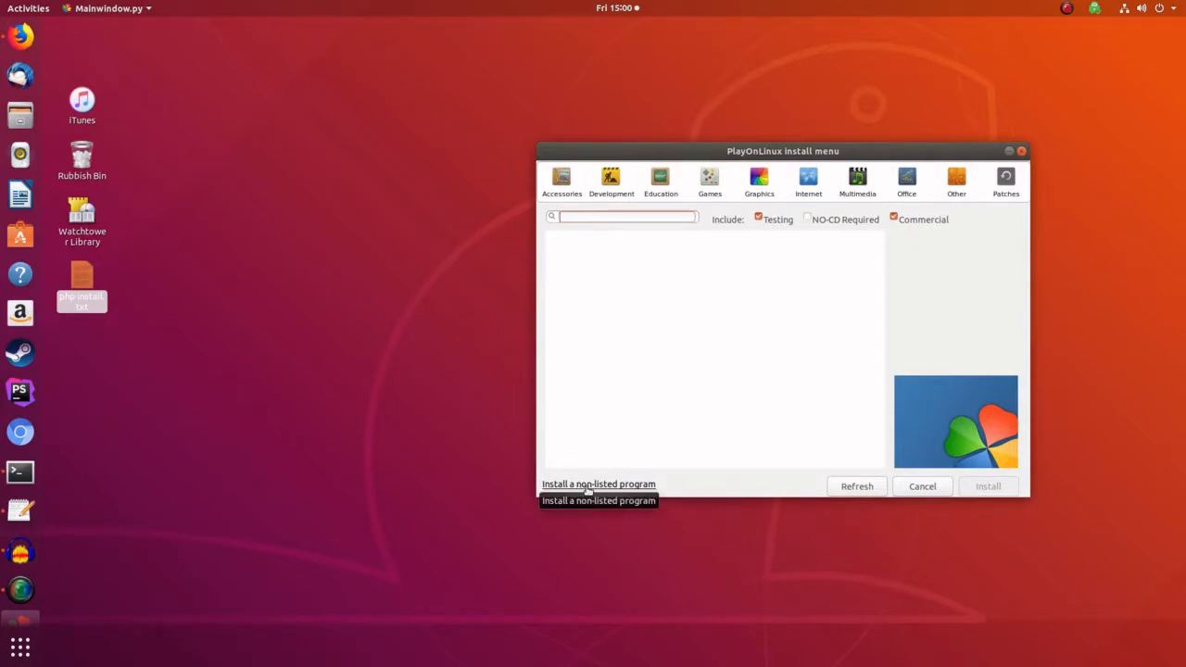
left_click(922, 486)
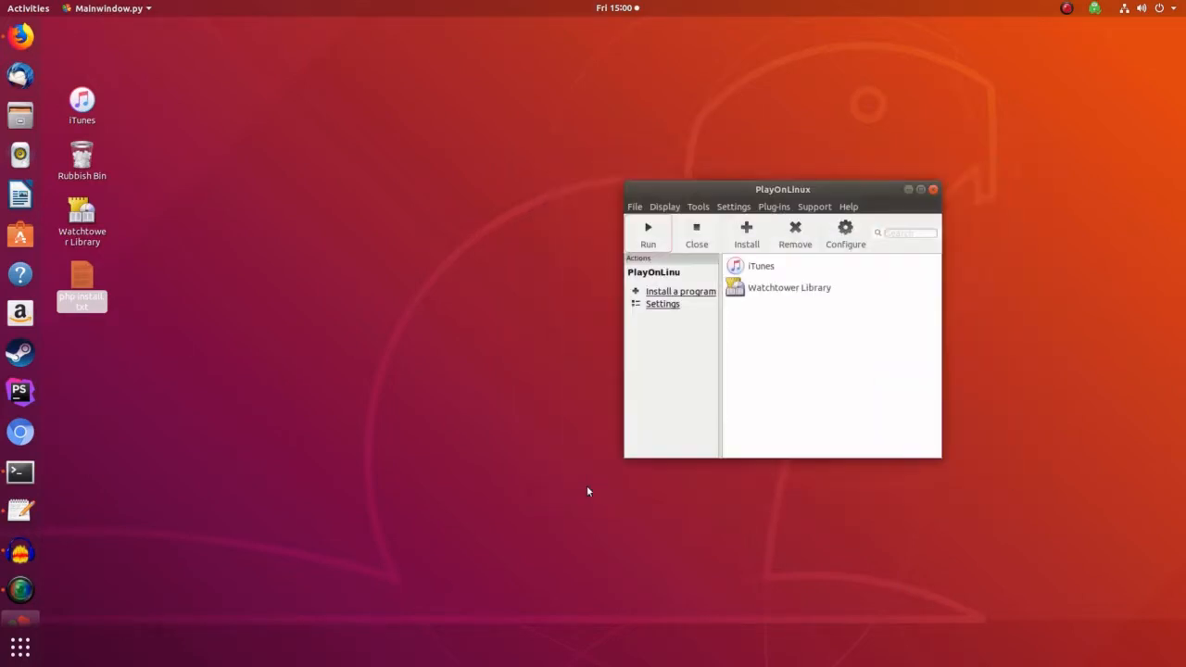
left_click(680, 291)
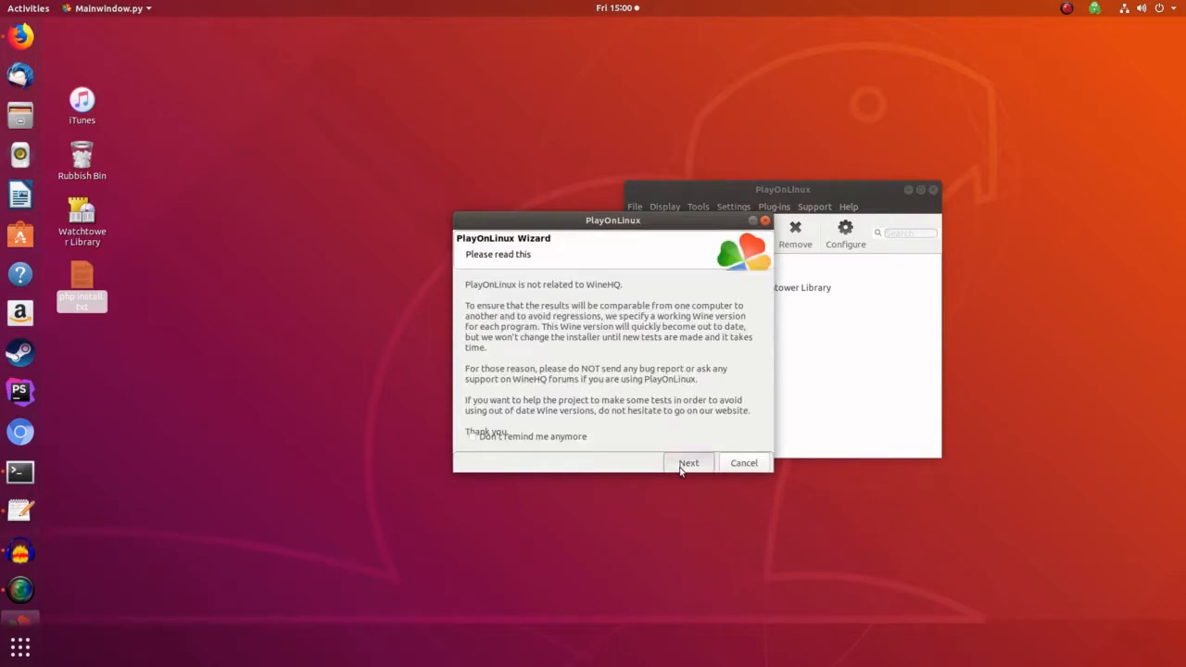
Step: Create a new virtual drive named 'Banished'
left_click(688, 463)
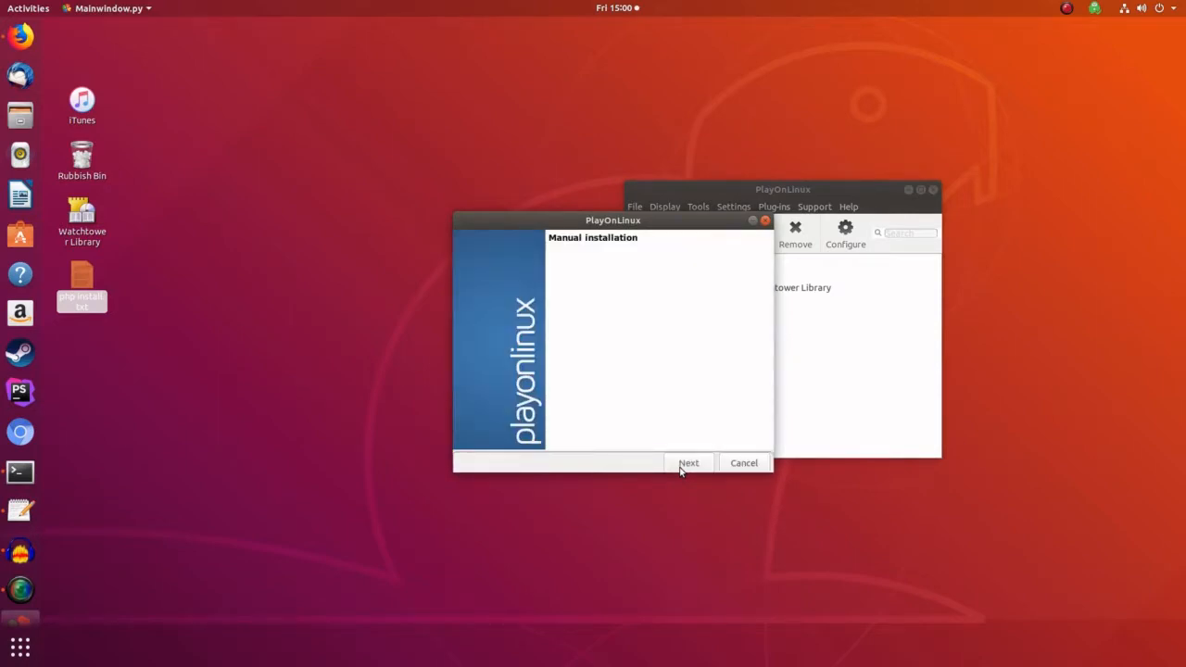
left_click(689, 463)
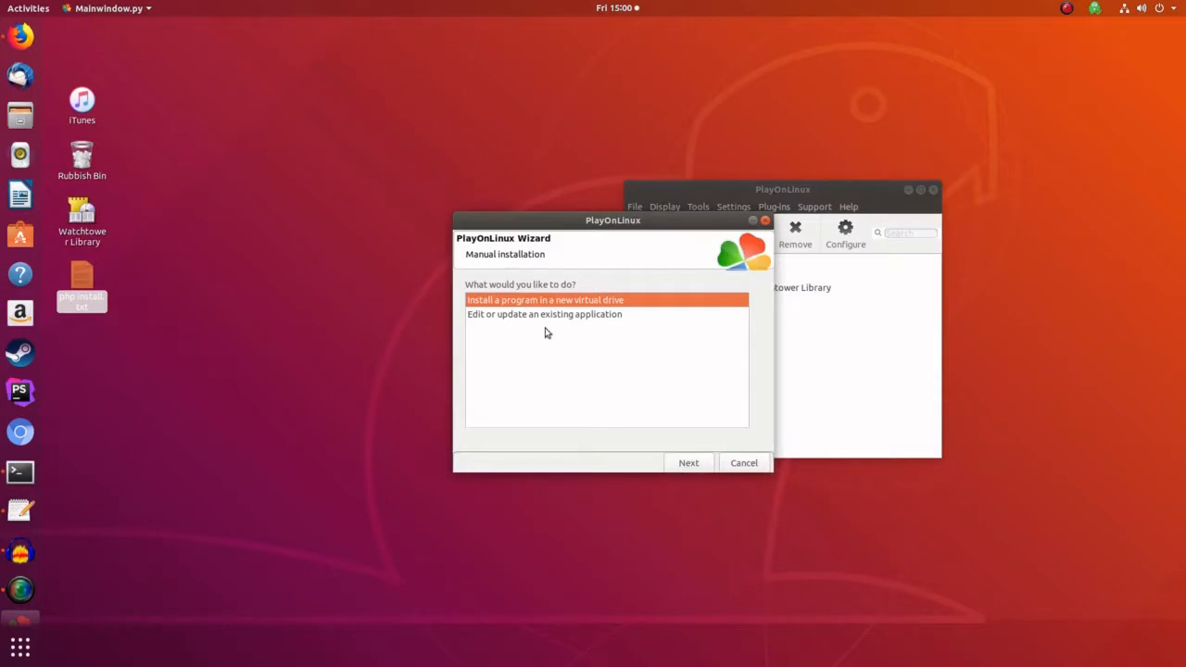
mouse_move(528, 308)
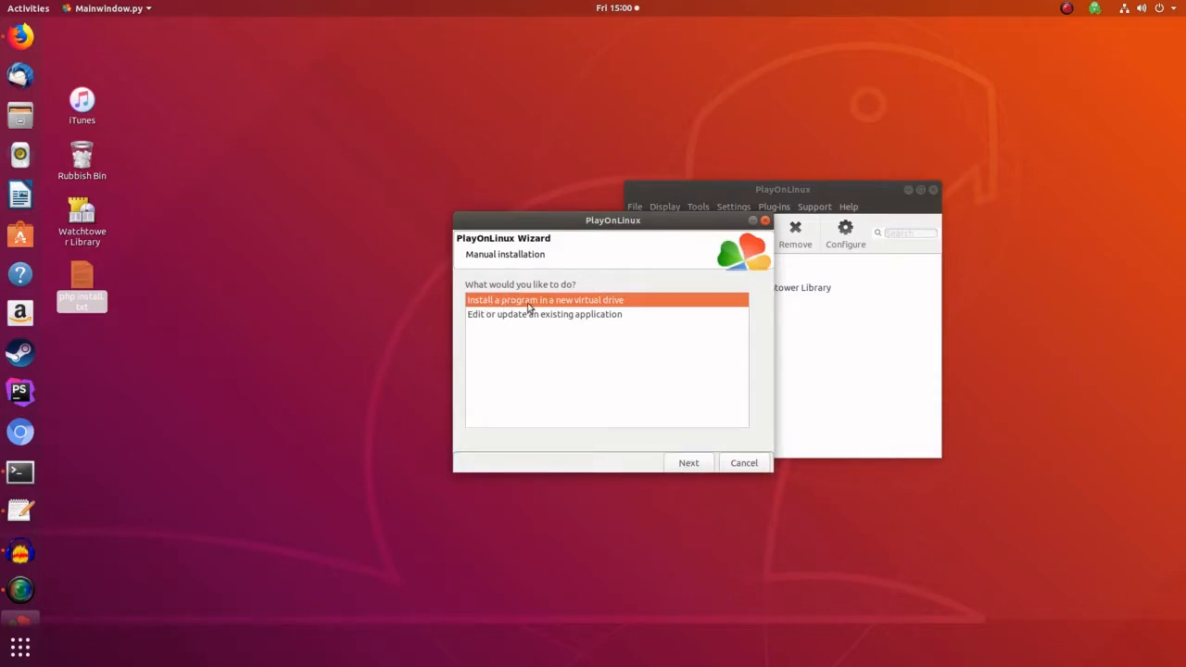
mouse_move(573, 312)
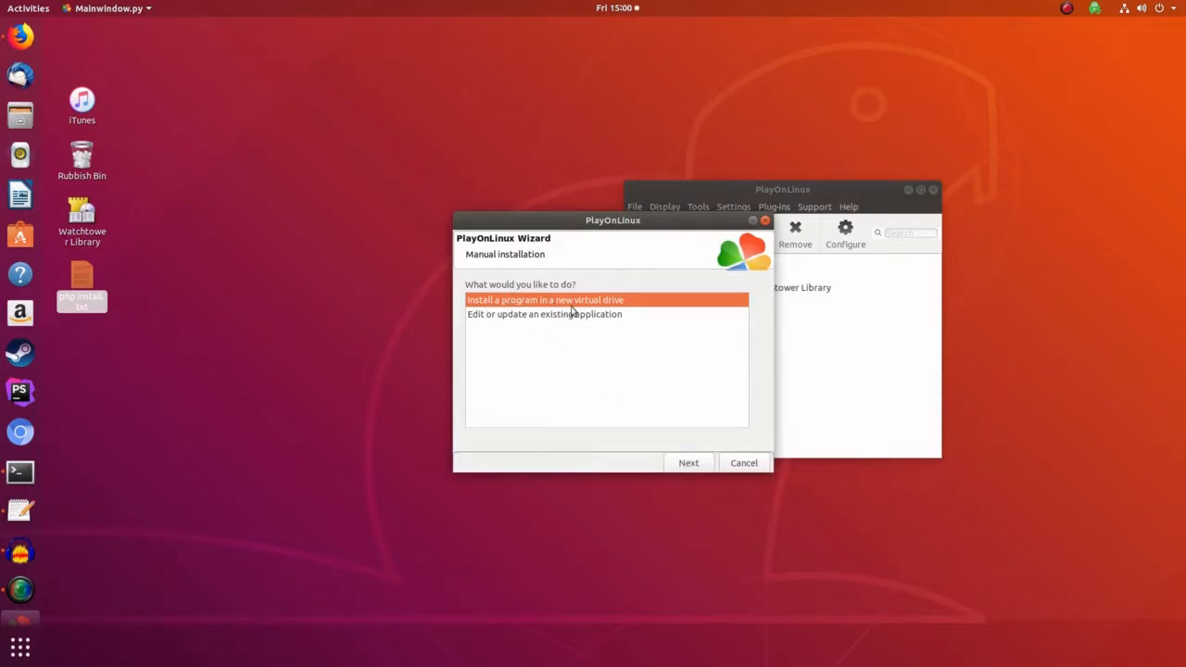
left_click(688, 462)
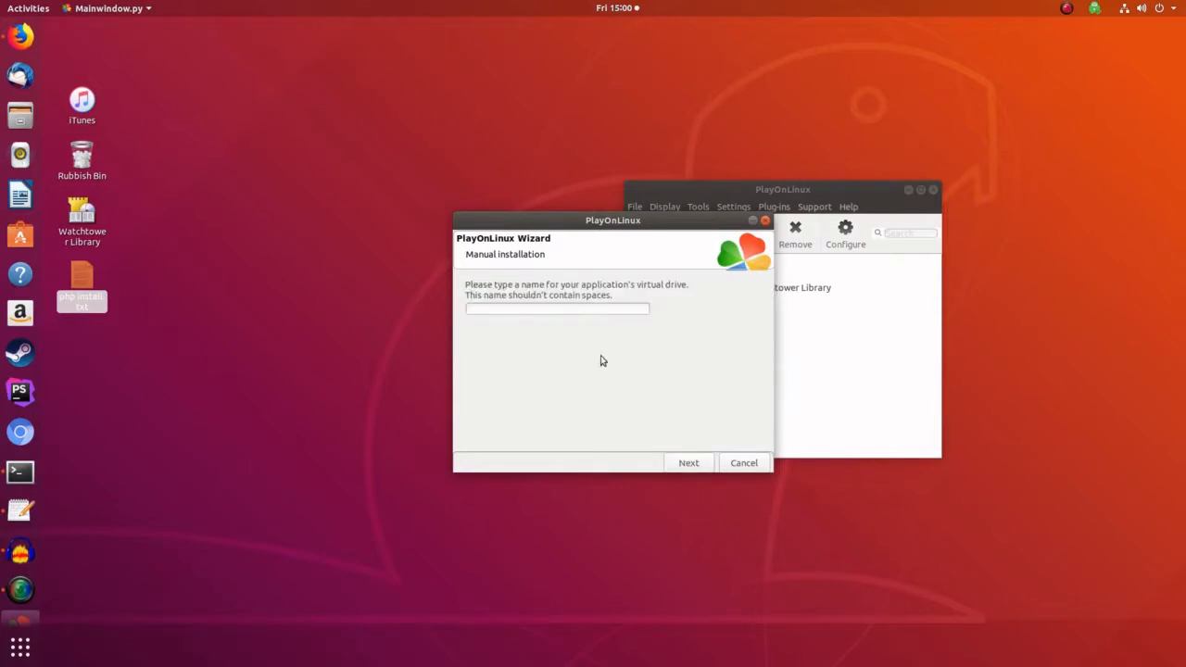
type("B")
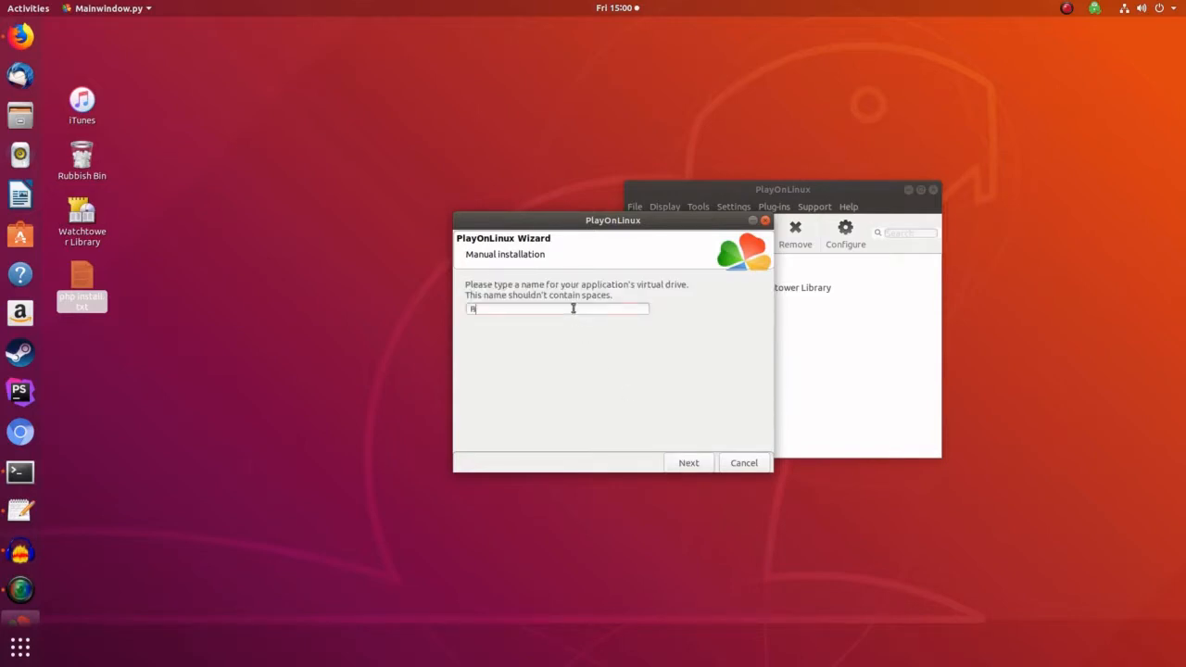
type("anished")
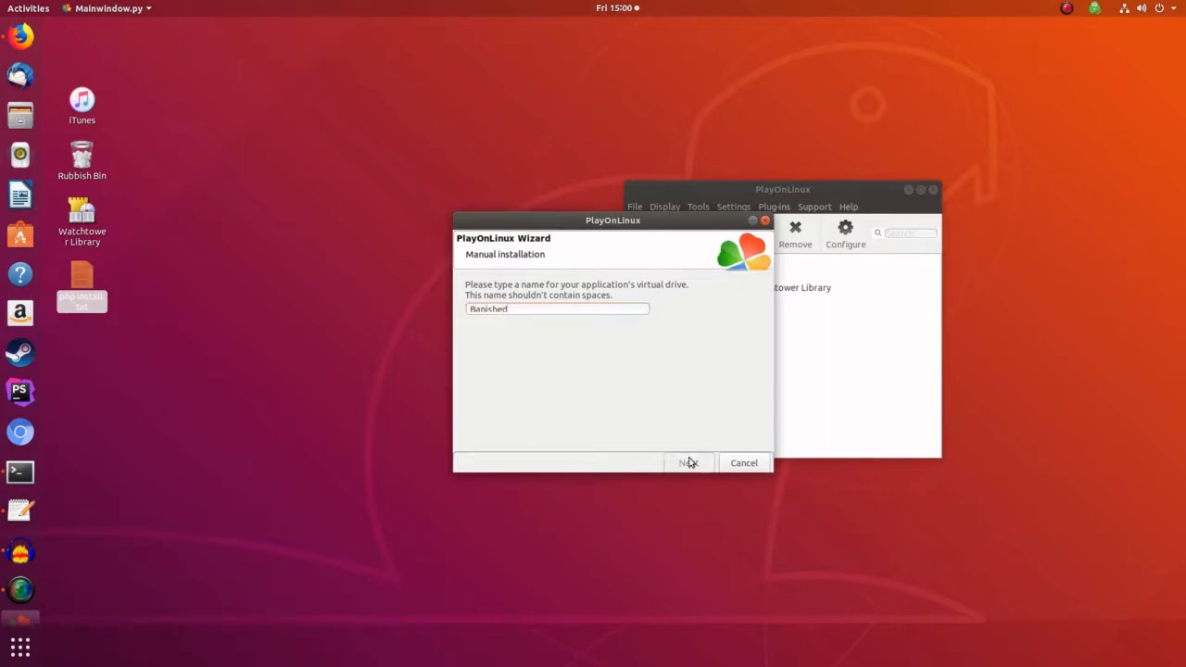
left_click(688, 463)
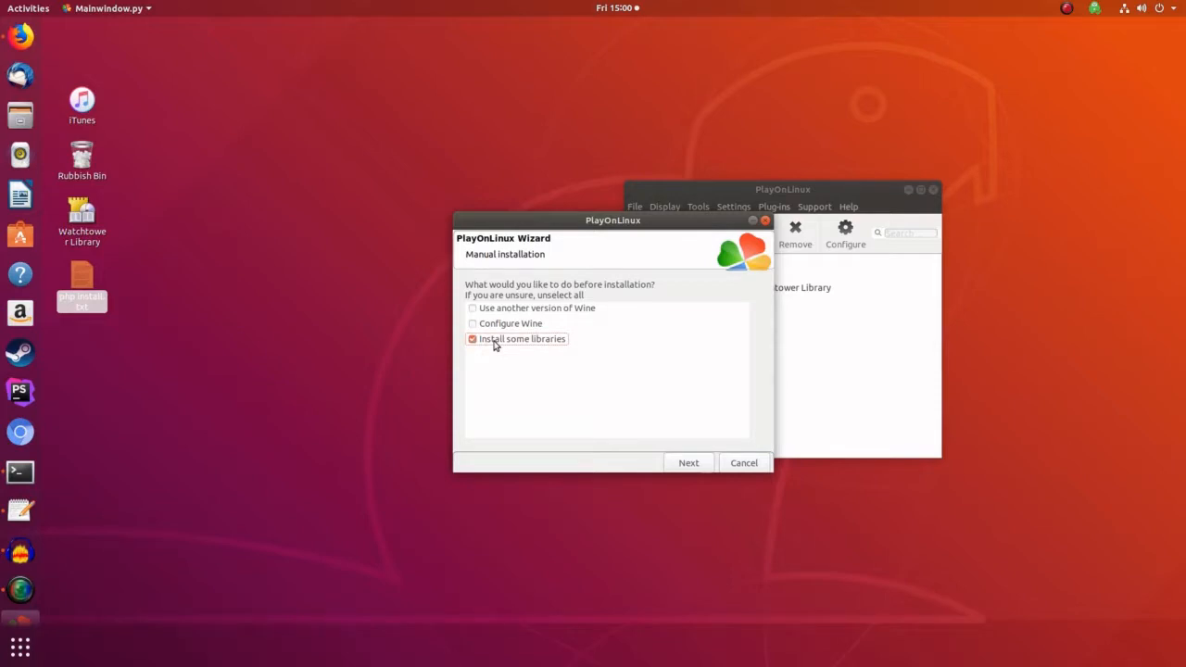
Step: Opt to use another Wine version and select System Wine
left_click(473, 307)
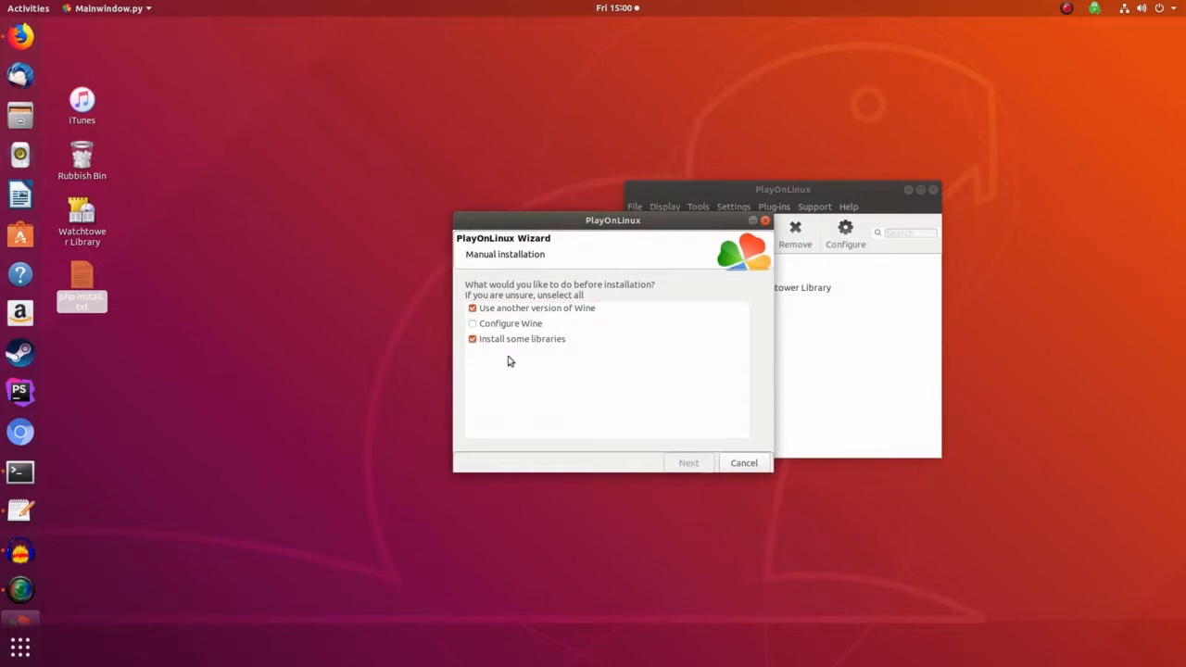
left_click(689, 462)
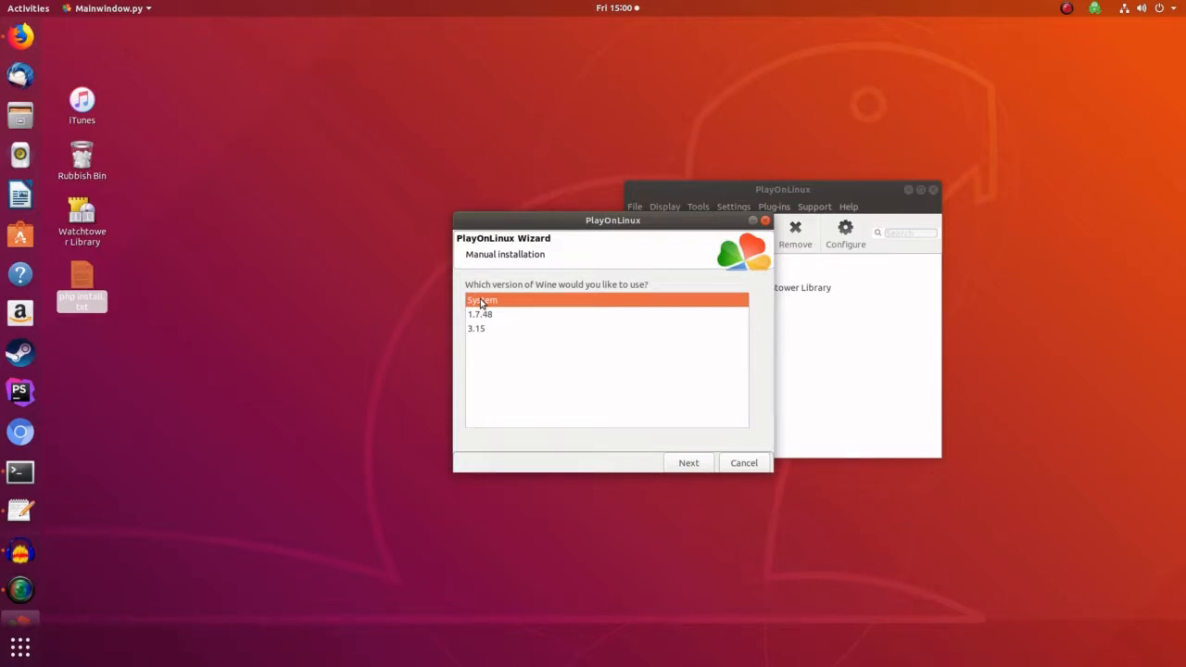
mouse_move(524, 378)
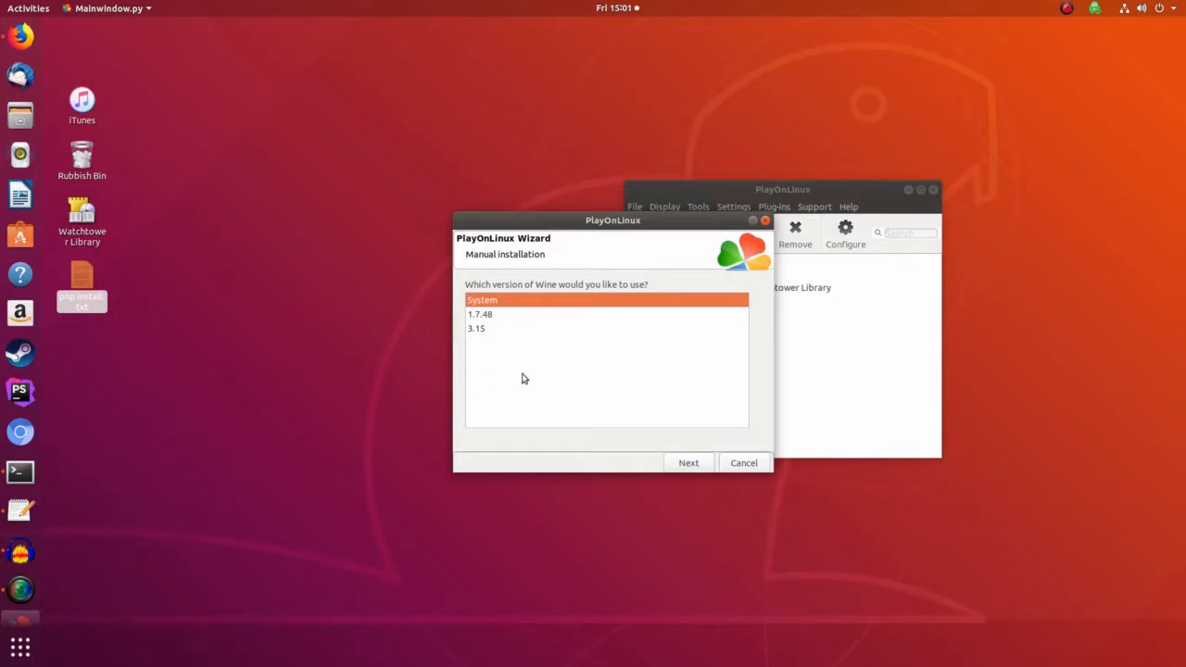
mouse_move(497, 332)
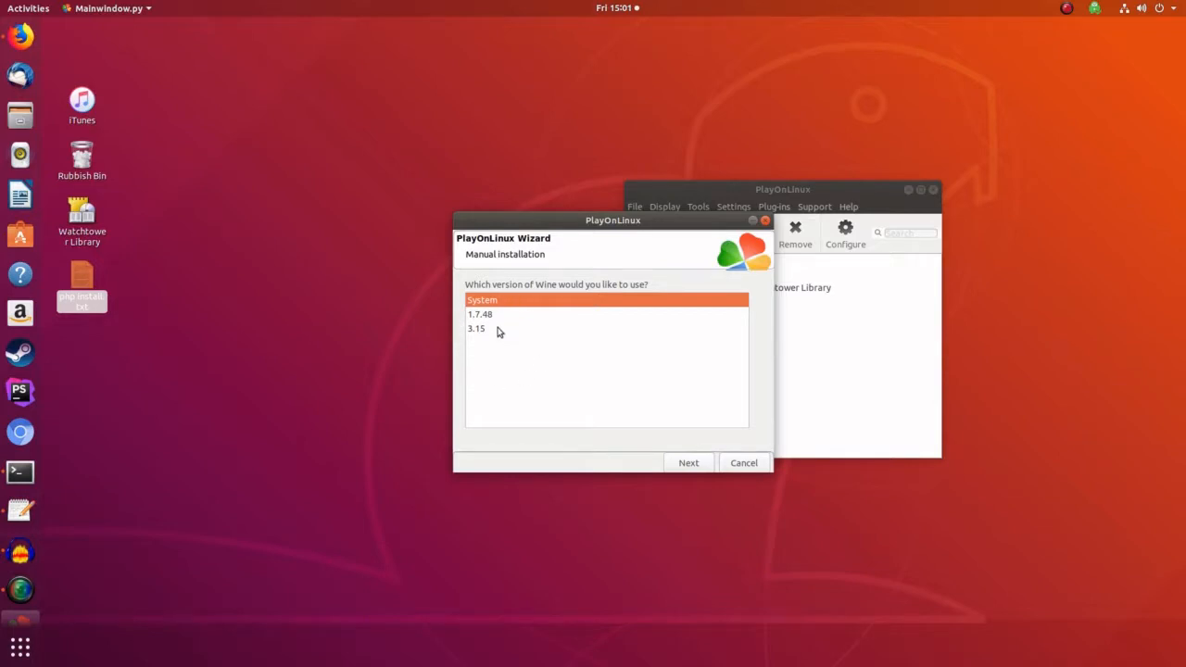
mouse_move(494, 331)
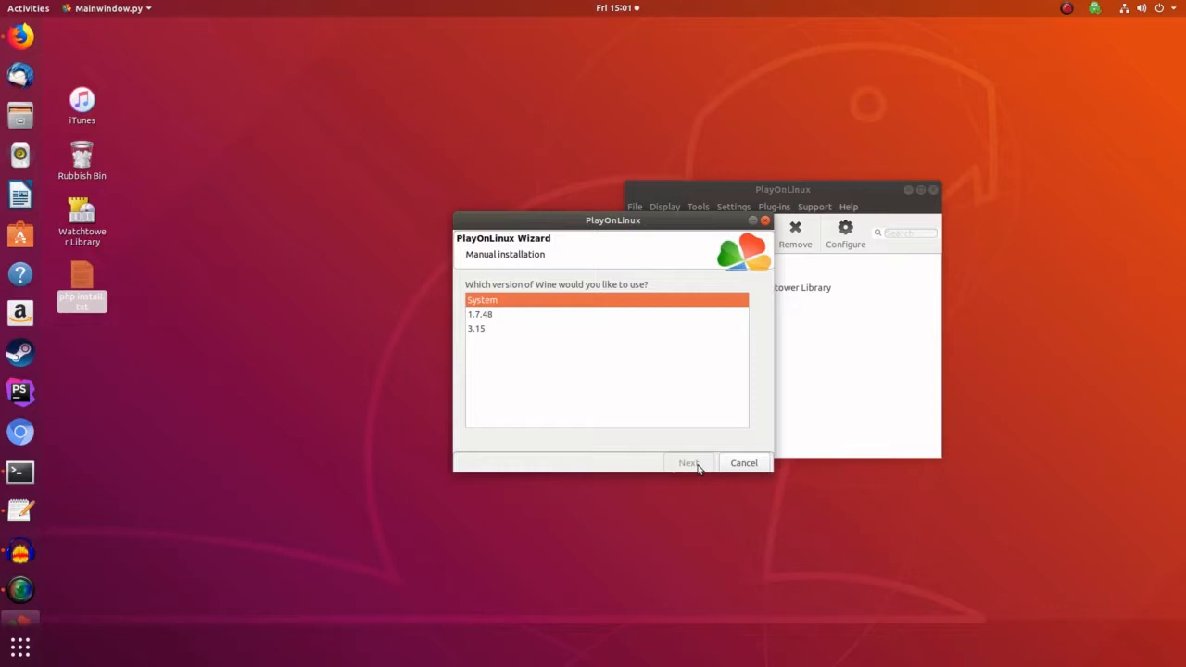
left_click(688, 462)
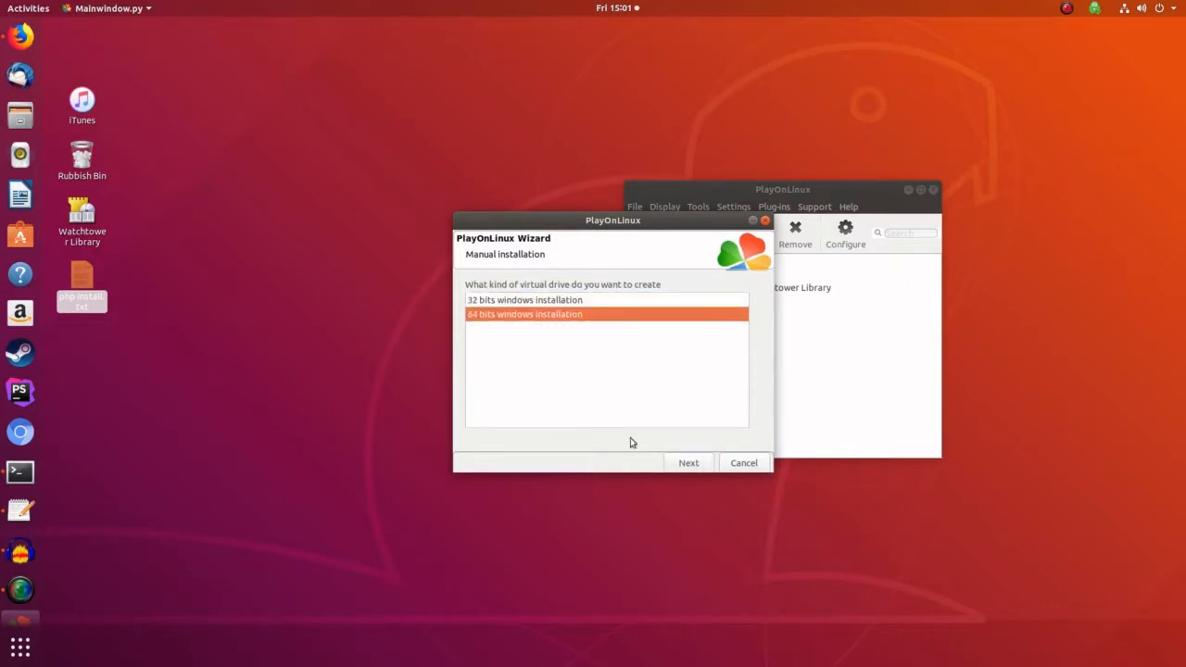
Step: Make the virtual drive a 64-bit Windows installation
left_click(688, 463)
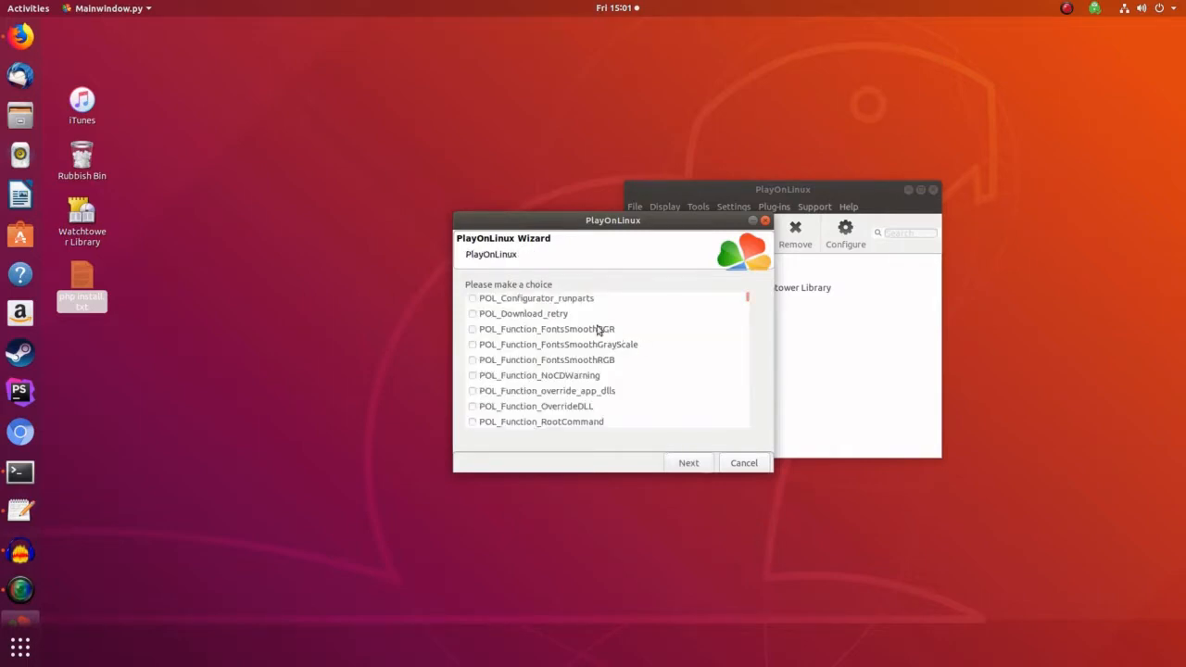
mouse_move(530, 332)
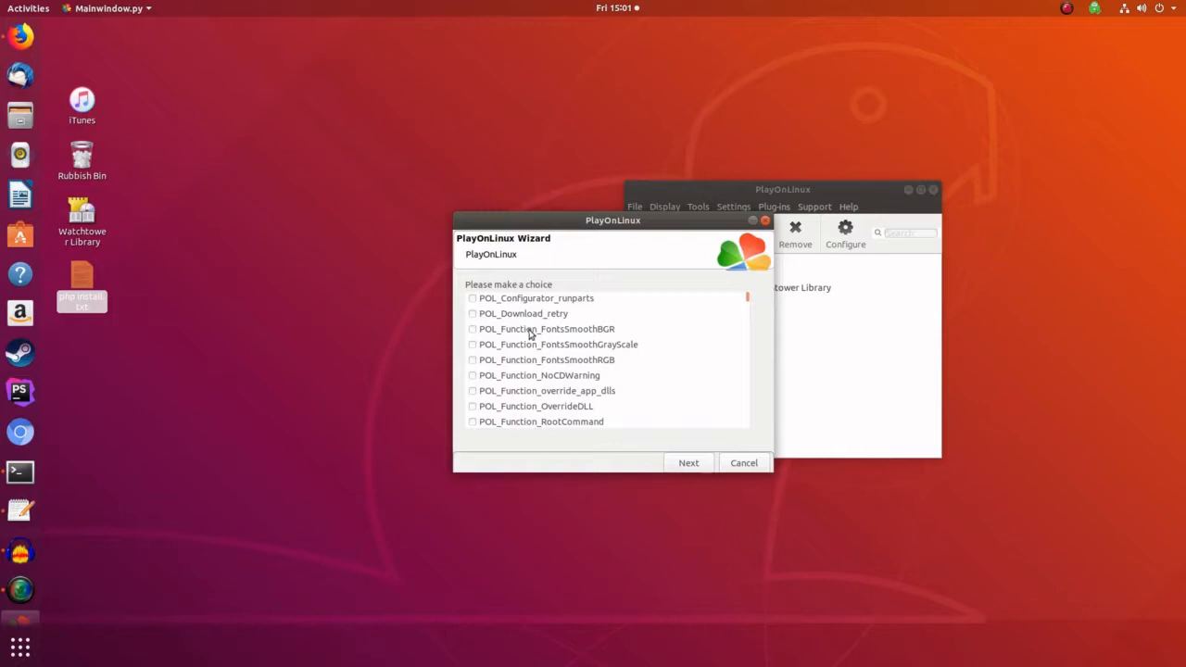
Step: Tick d3dx11 in the library list
scroll("down", 3)
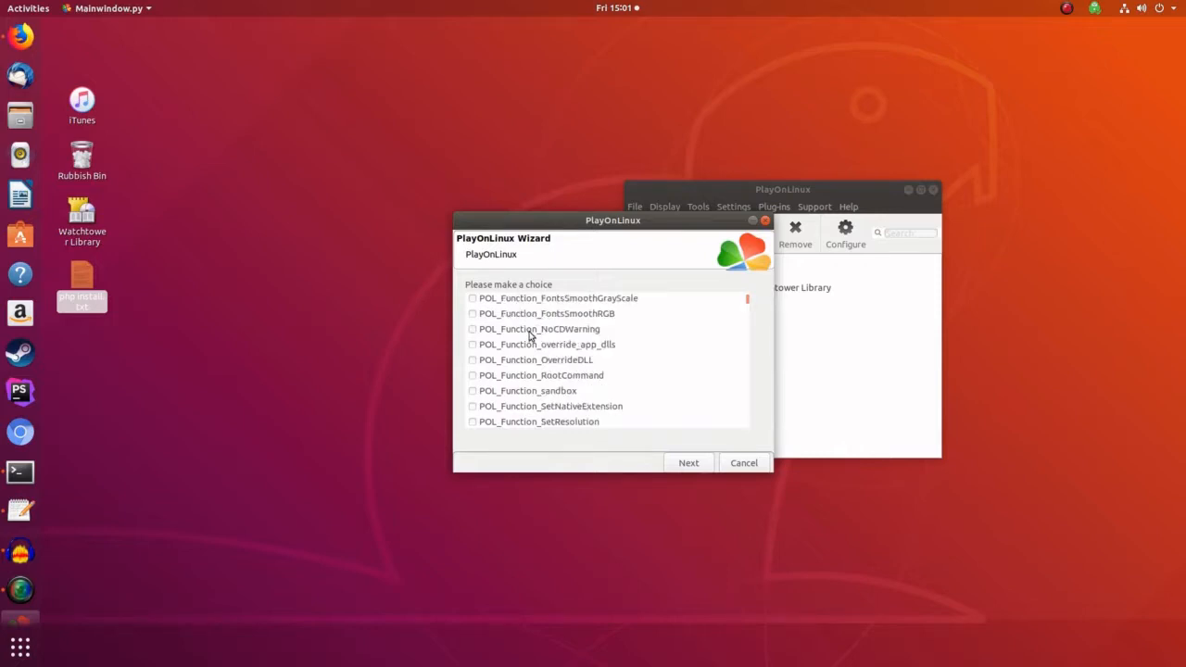
scroll("down", 3)
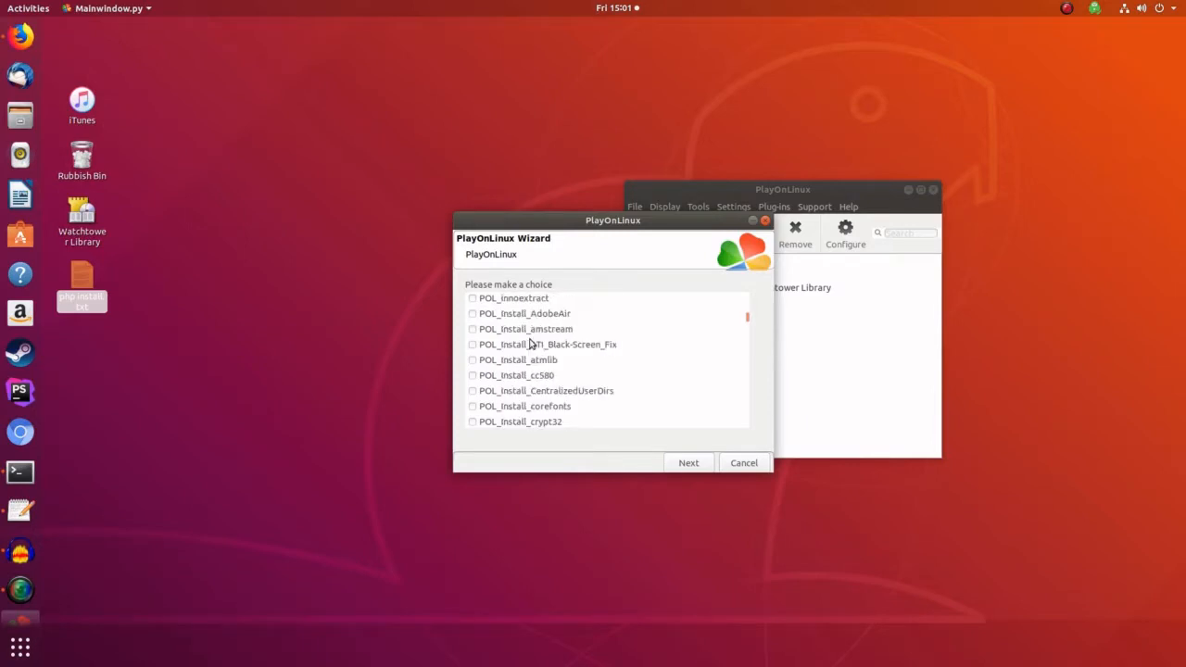
scroll("down", 3)
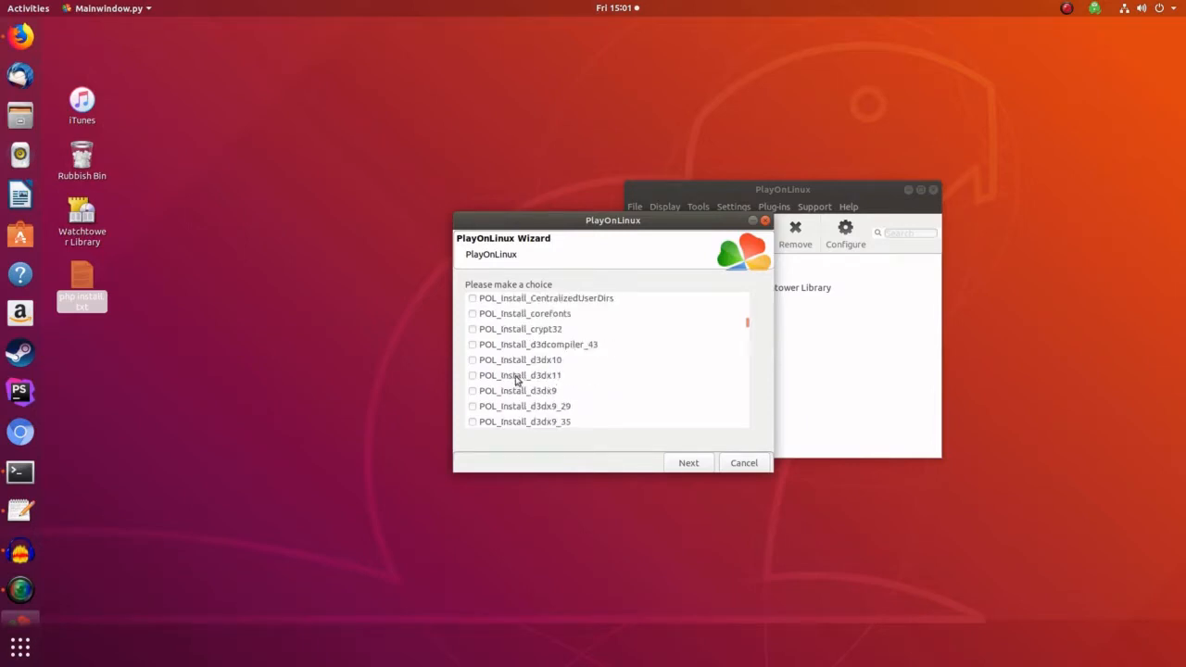
left_click(471, 375)
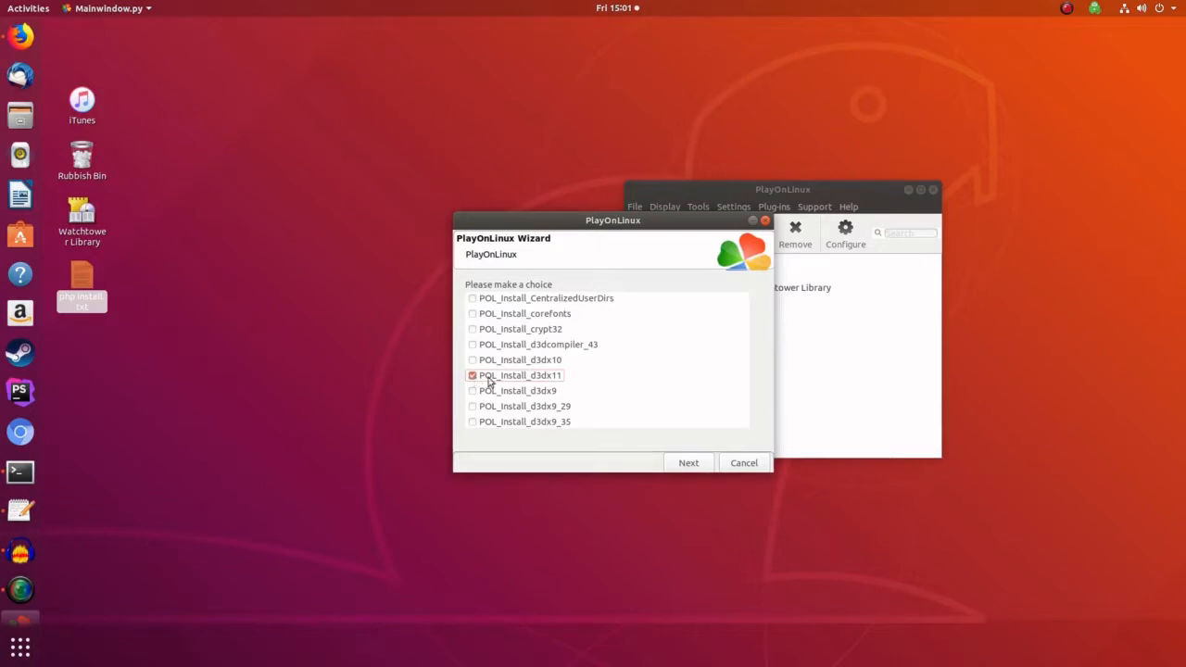
Step: Tick POL_Install_xact and accept the selected components
scroll("down", 3)
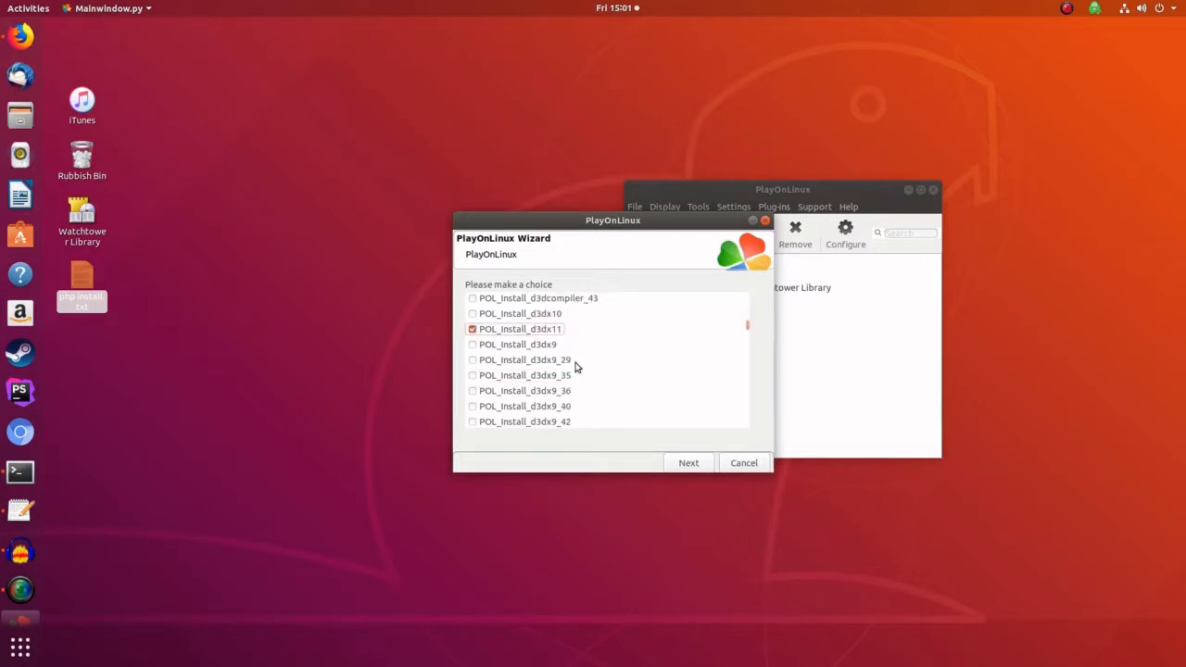
scroll("down", 3)
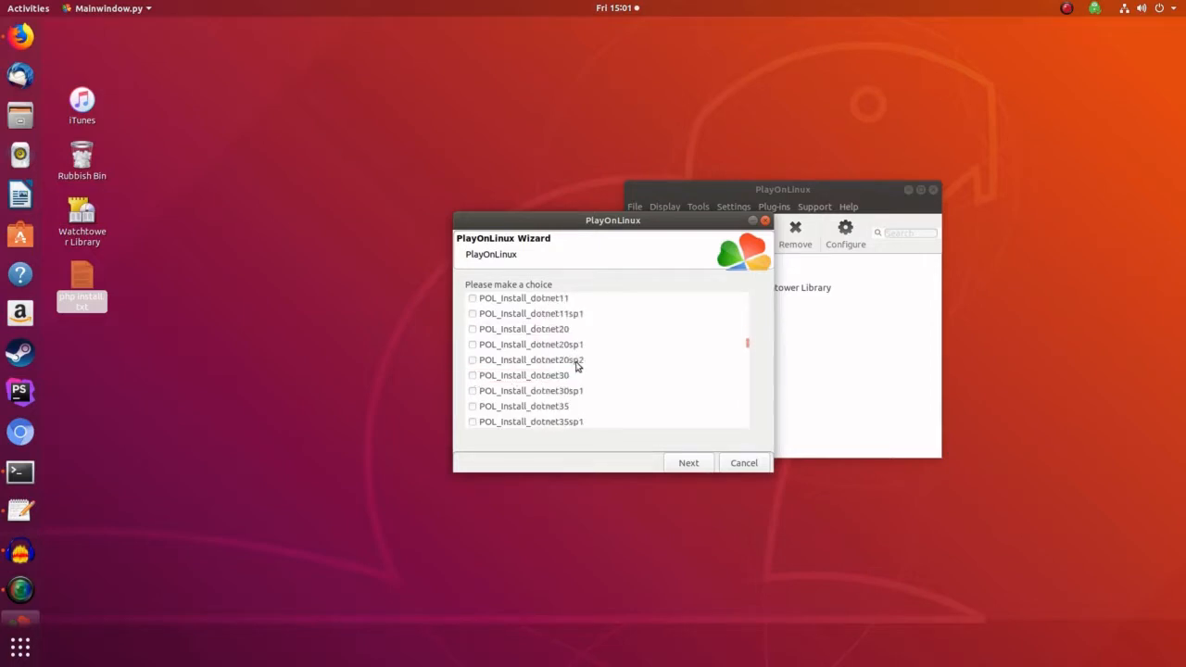
scroll("up", 3)
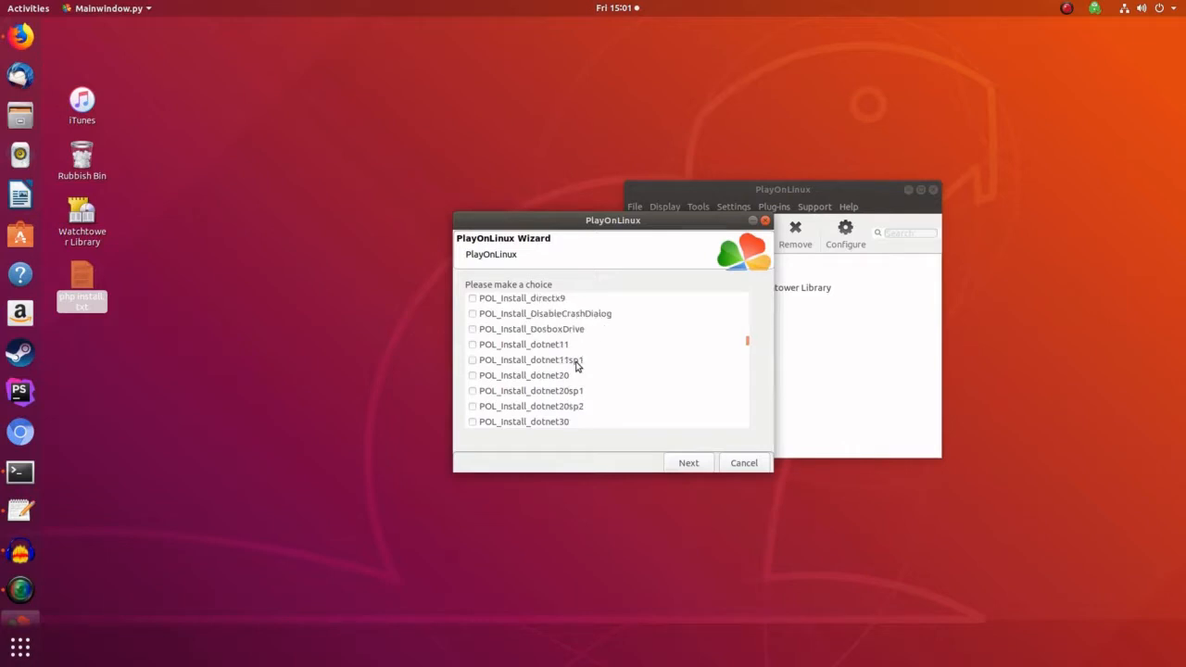
scroll("down", 3)
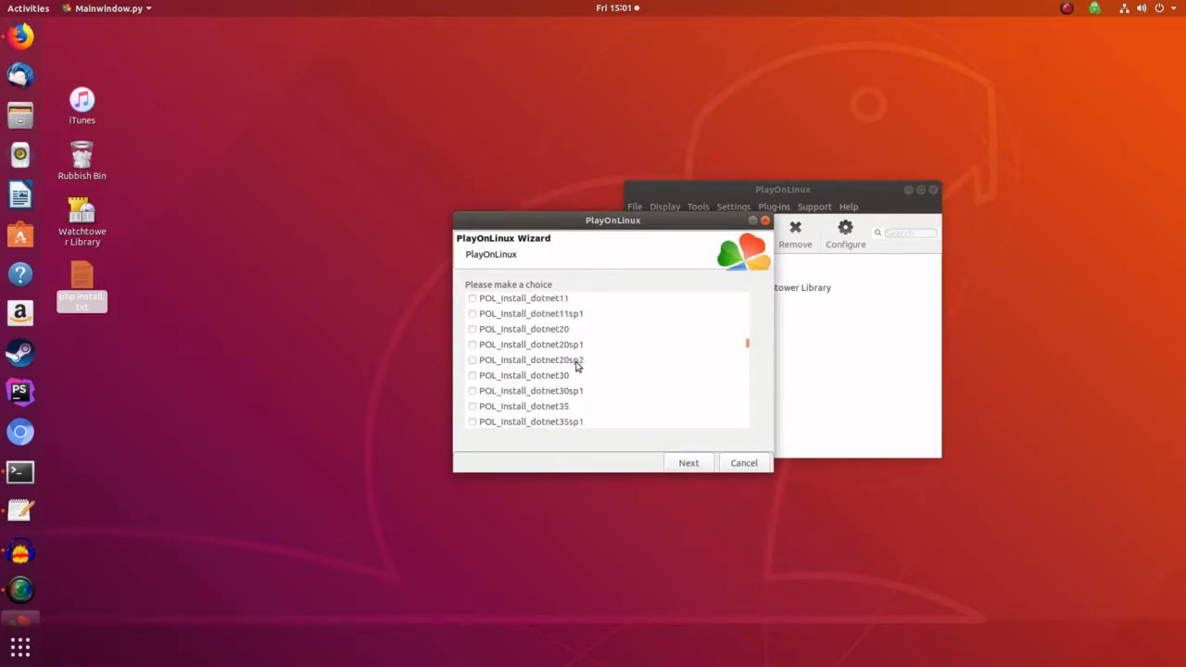
scroll("down", 3)
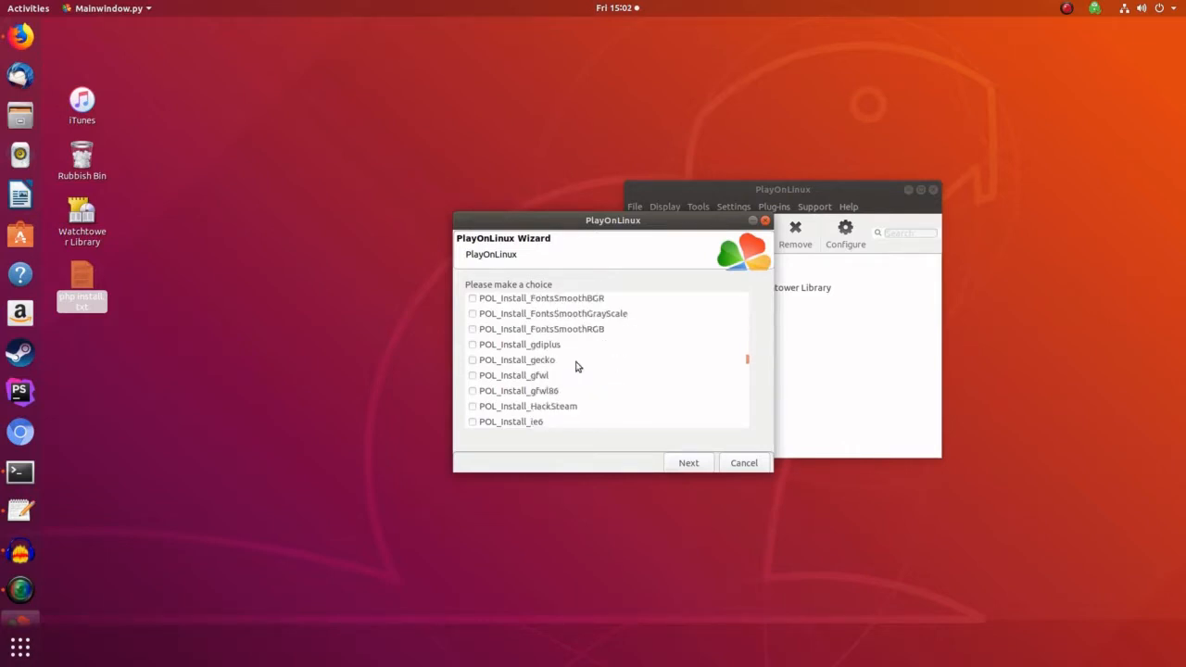
scroll("down", 3)
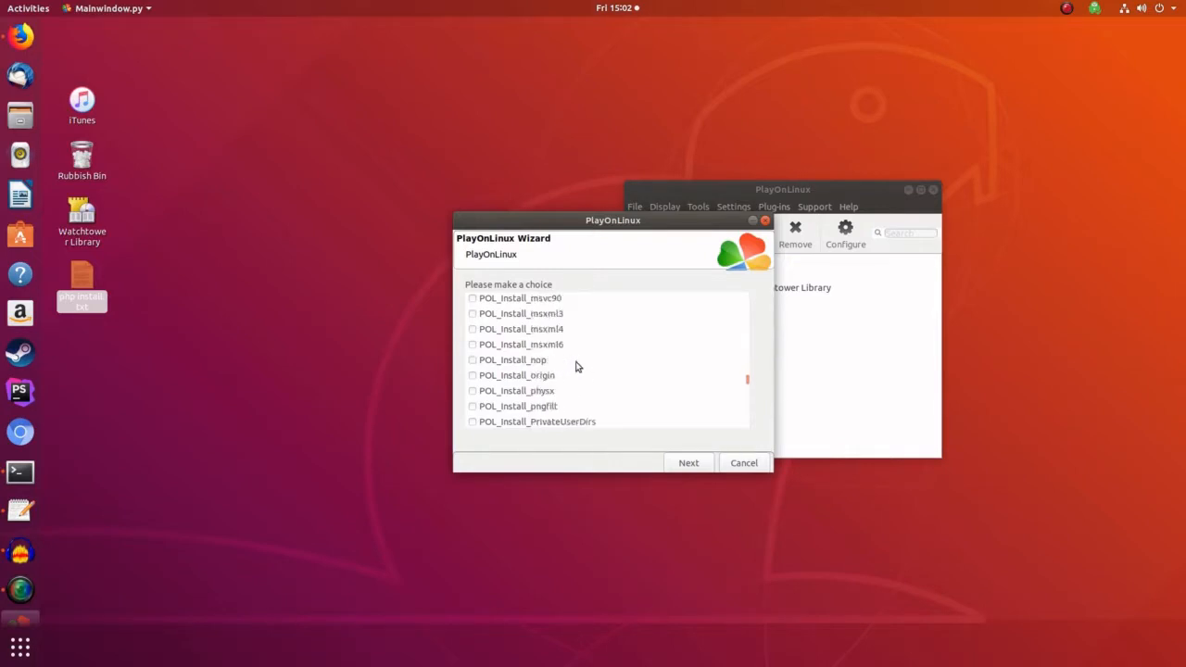
scroll("down", 3)
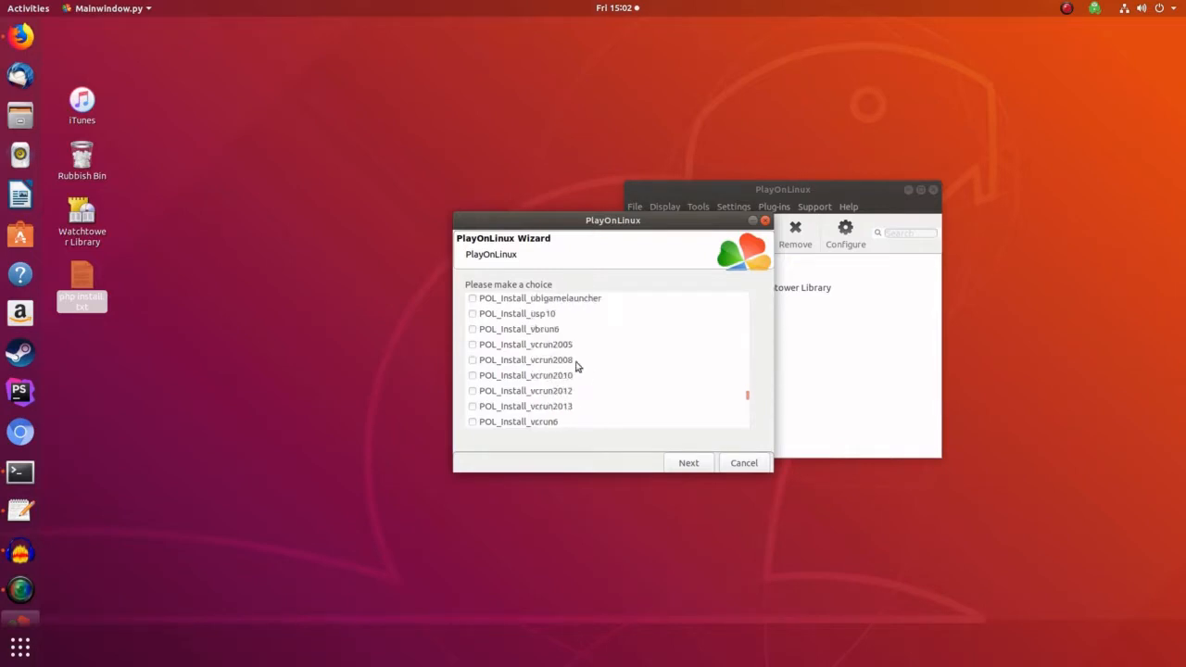
scroll("down", 3)
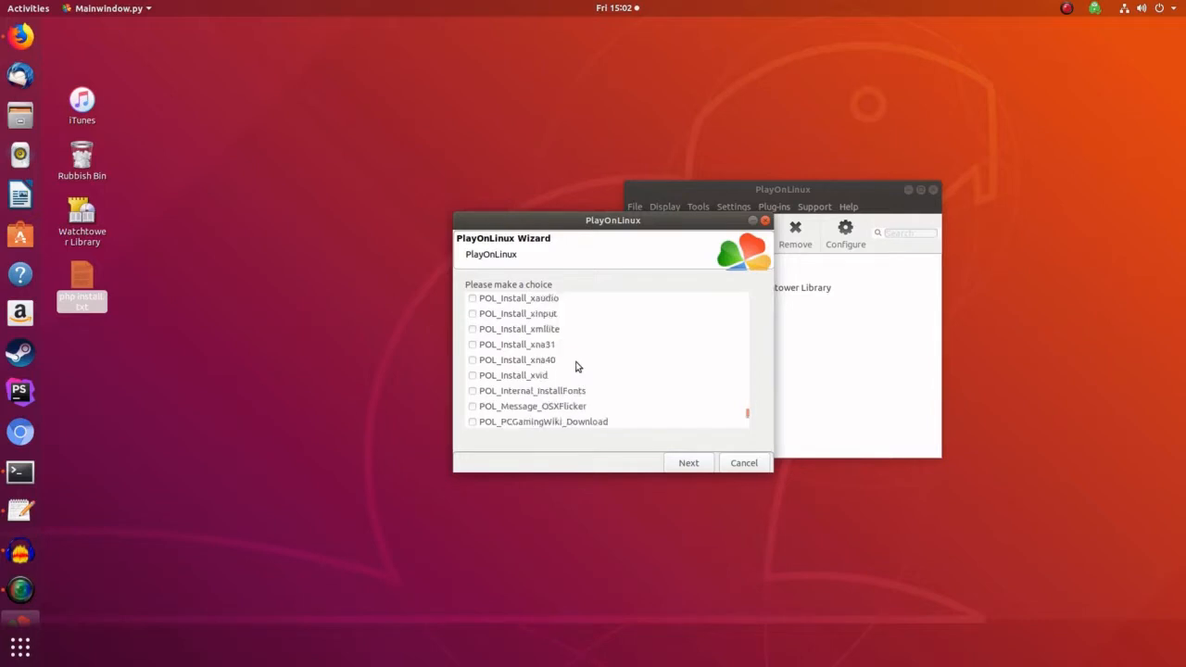
mouse_move(535, 358)
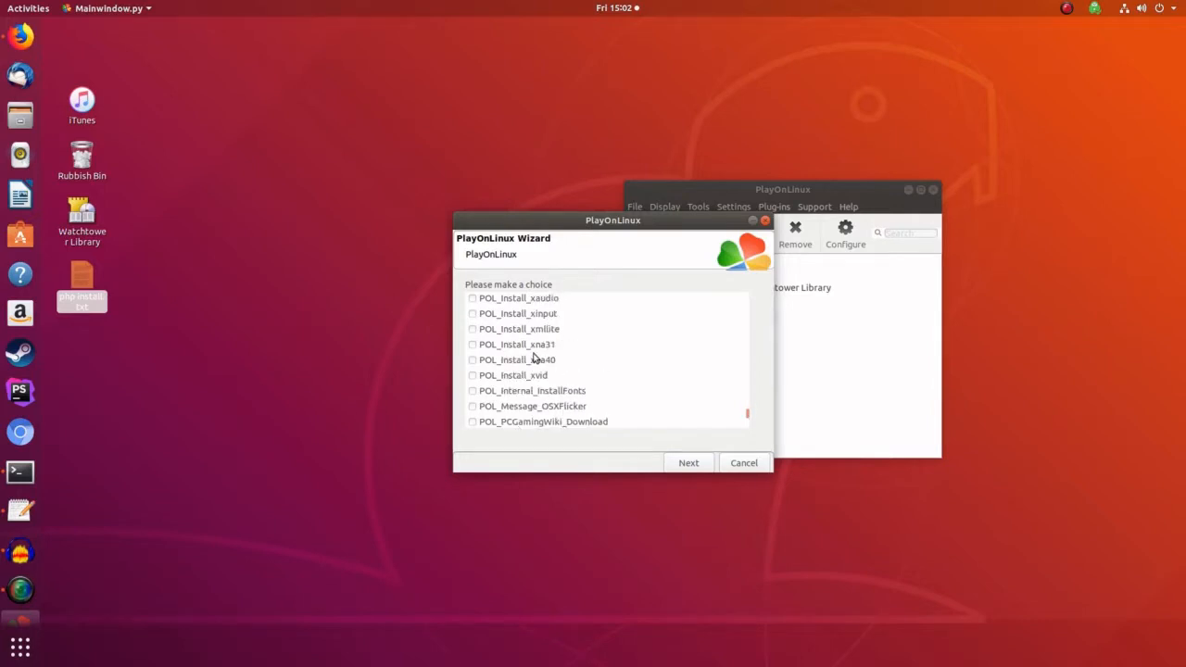
scroll("up", 3)
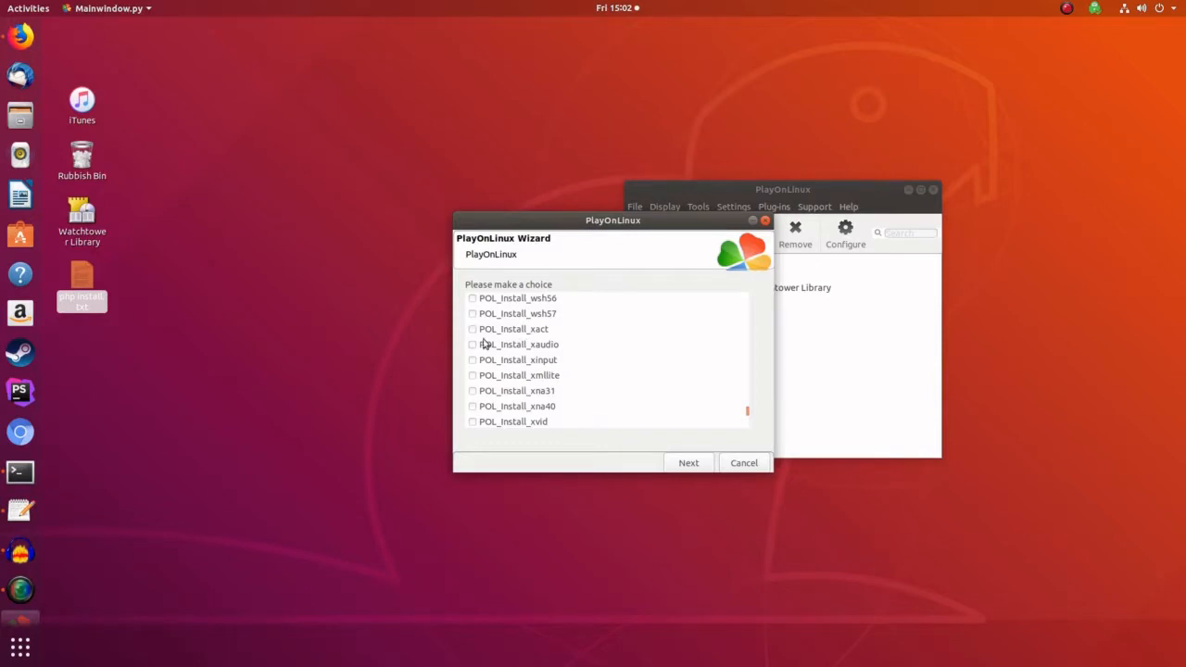
left_click(473, 329)
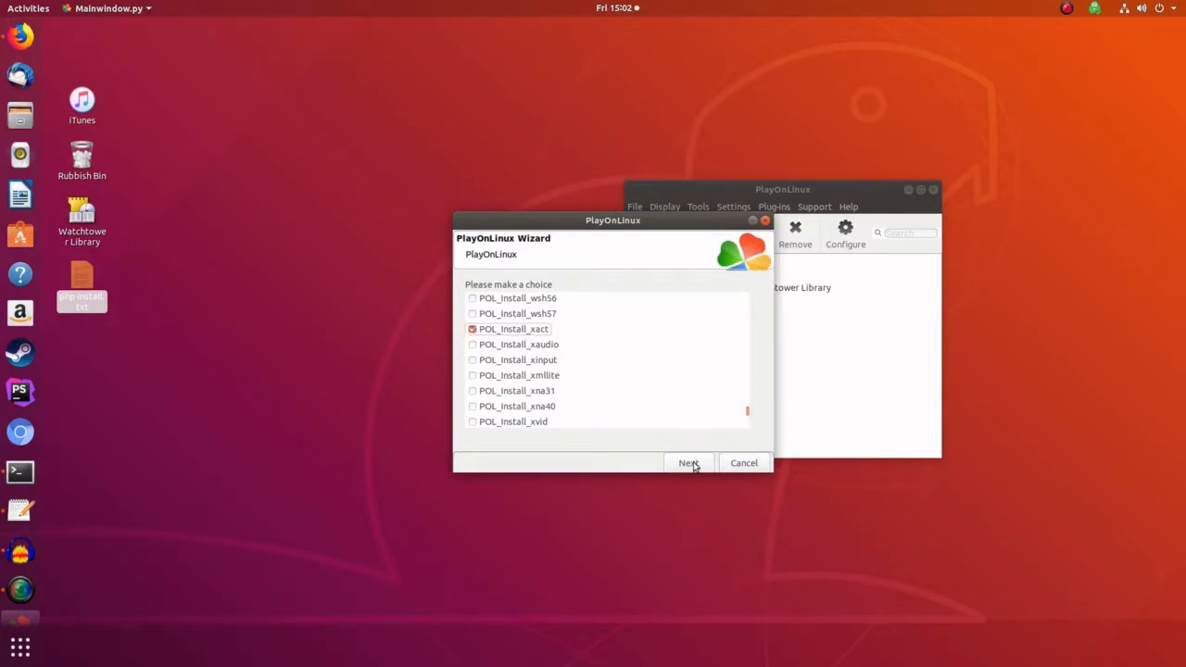
left_click(688, 462)
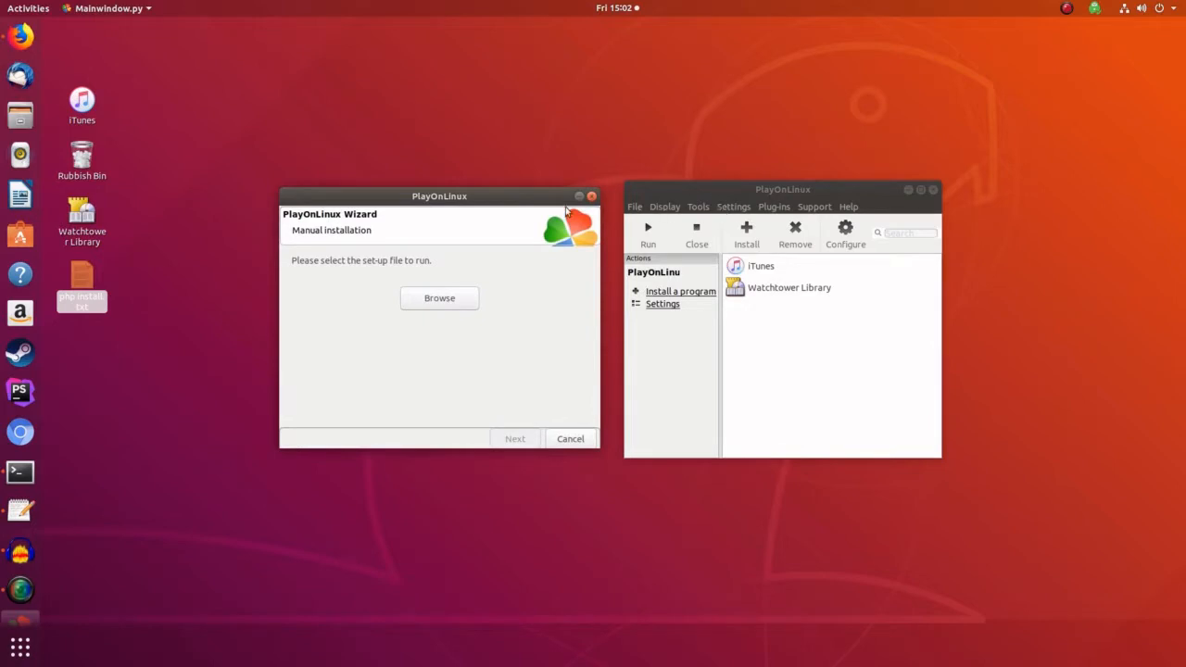
mouse_move(368, 346)
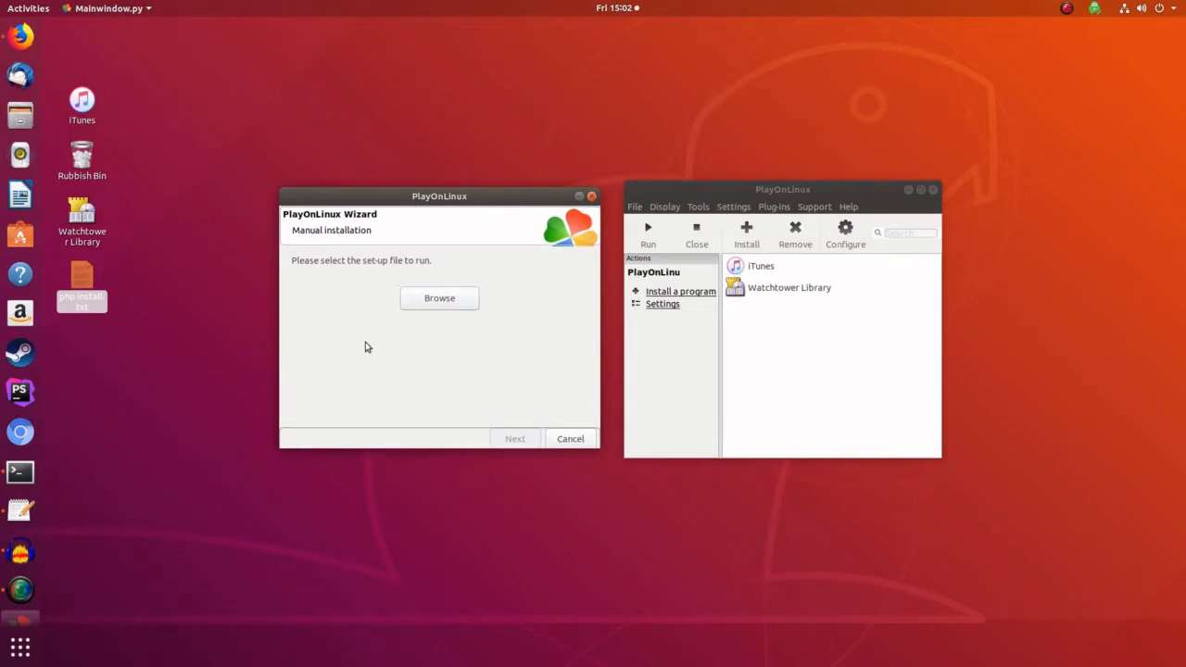
mouse_move(382, 288)
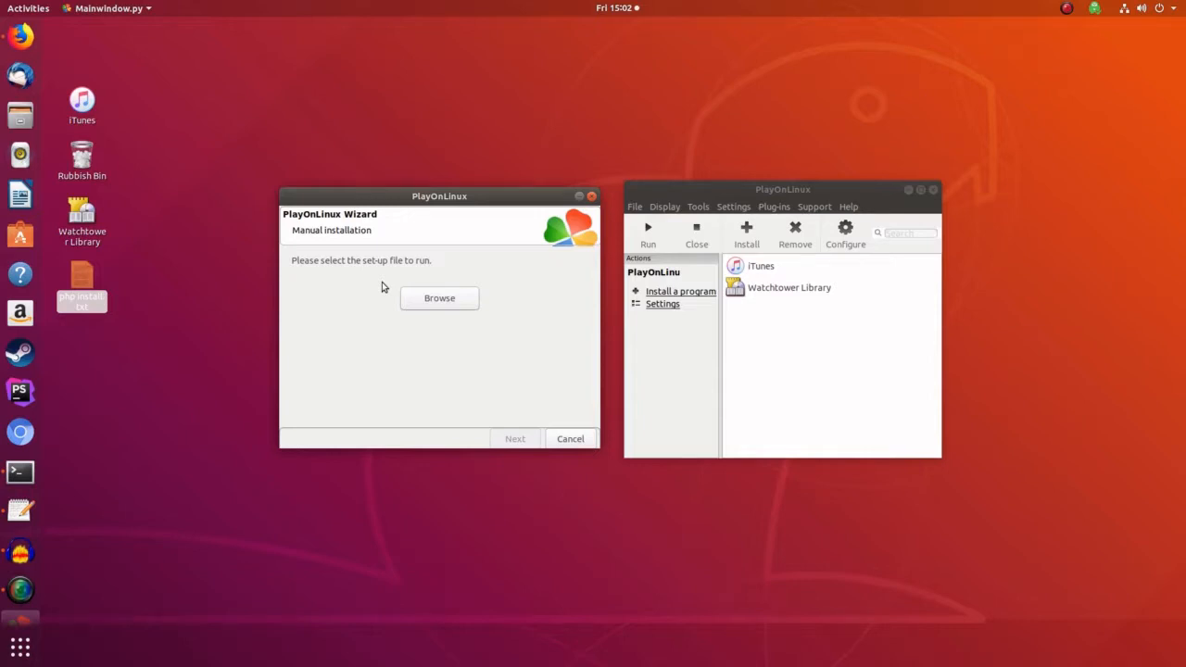
Step: Open the Tools menu in the PlayOnLinux main window
left_click(697, 206)
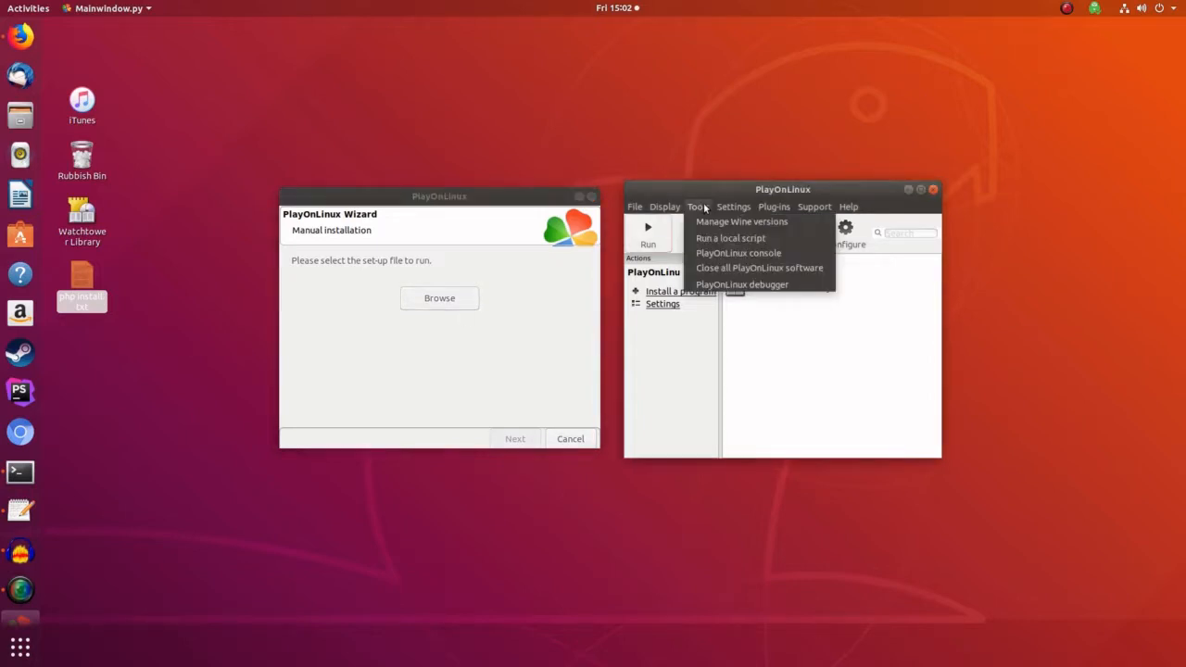
Step: Install Wine 3.0.2 (x86) from Manage Wine versions, then close the manager
left_click(741, 221)
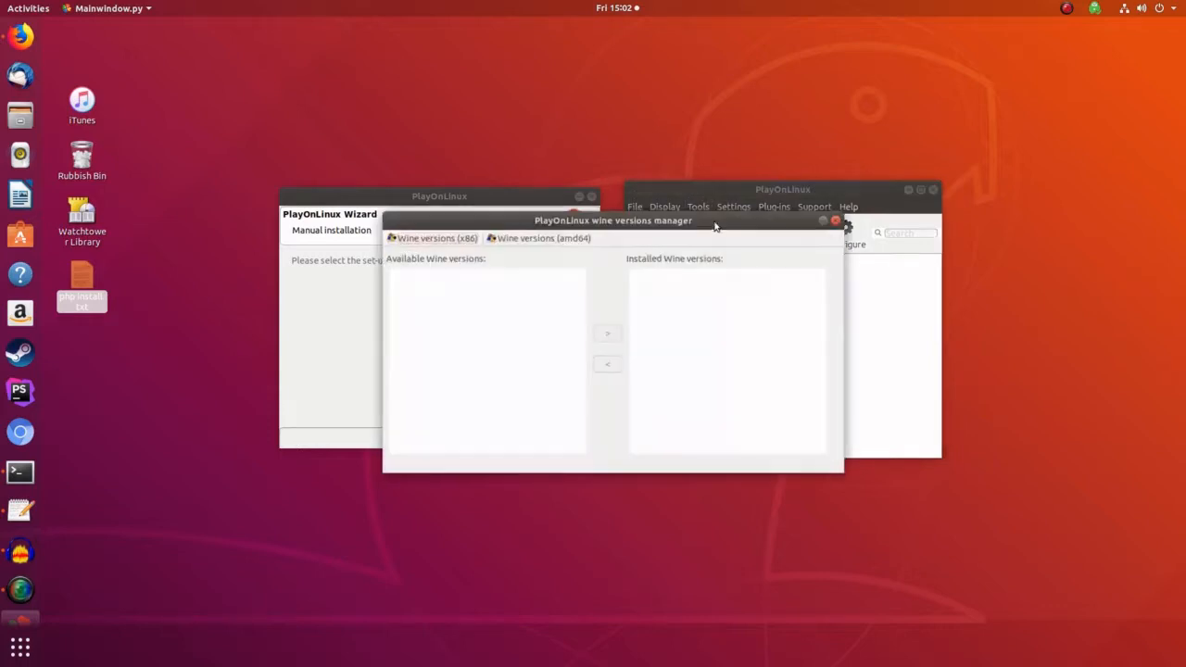
left_click(436, 237)
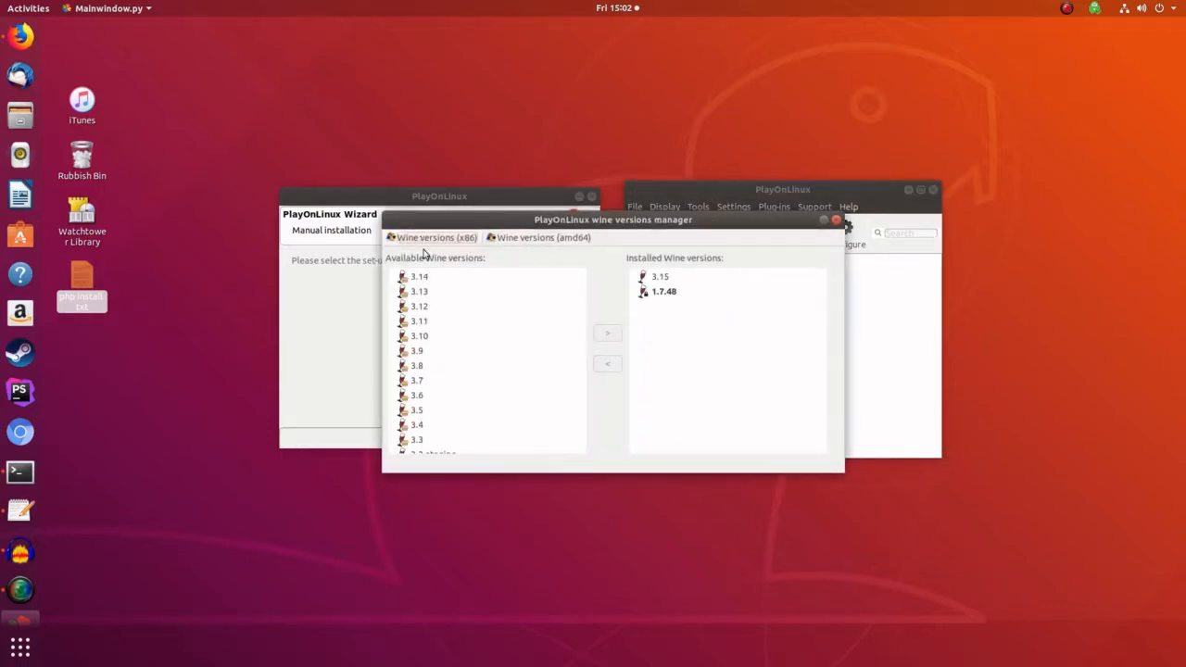
scroll("down", 3)
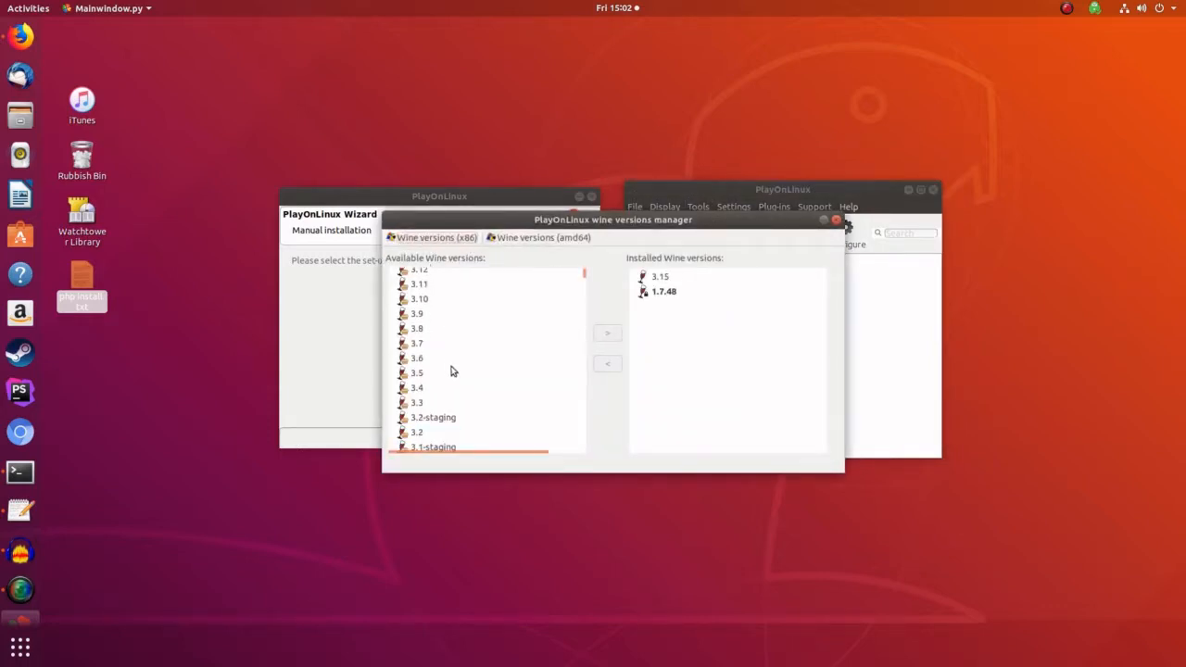
scroll("down", 3)
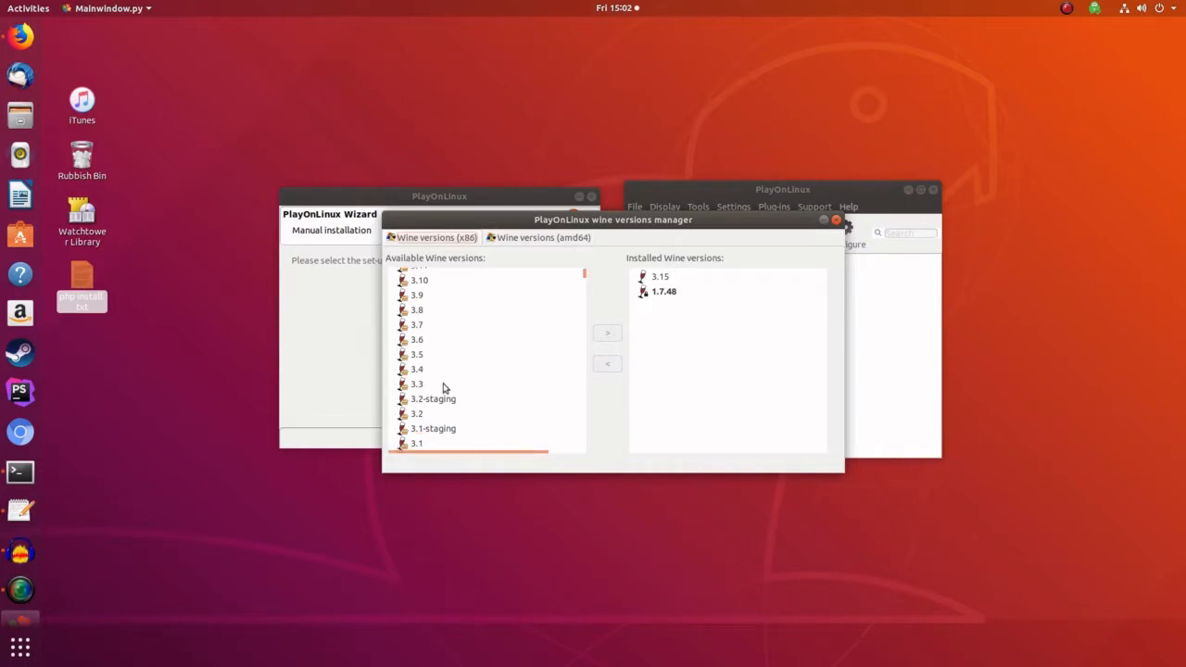
scroll("down", 3)
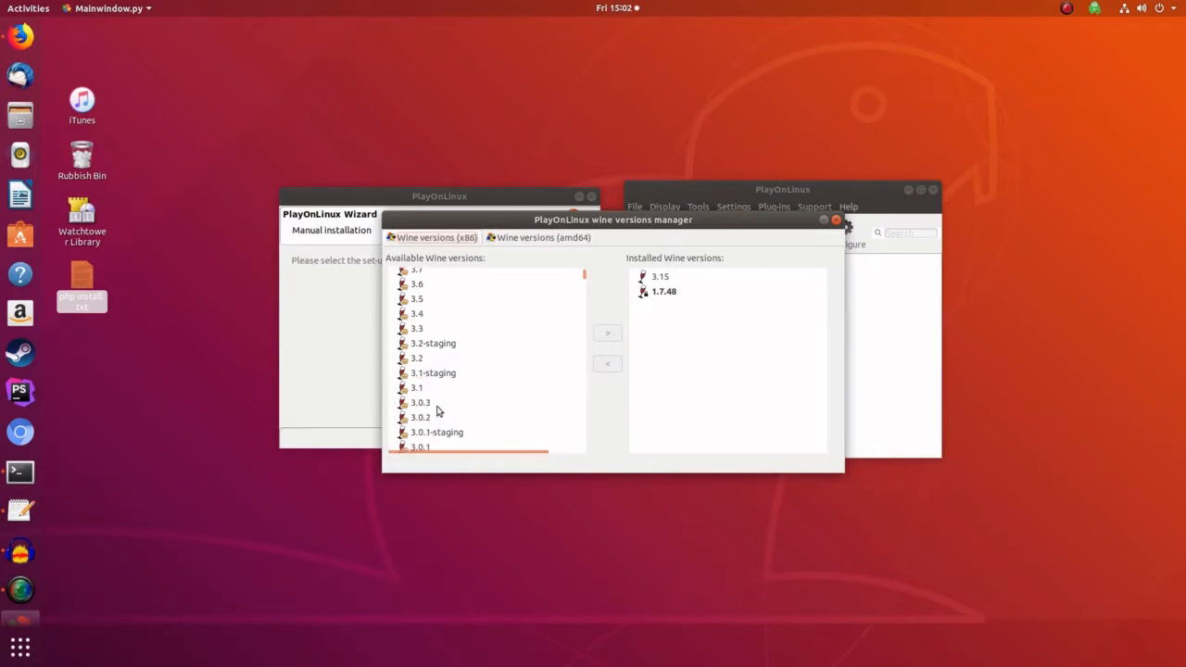
left_click(421, 417)
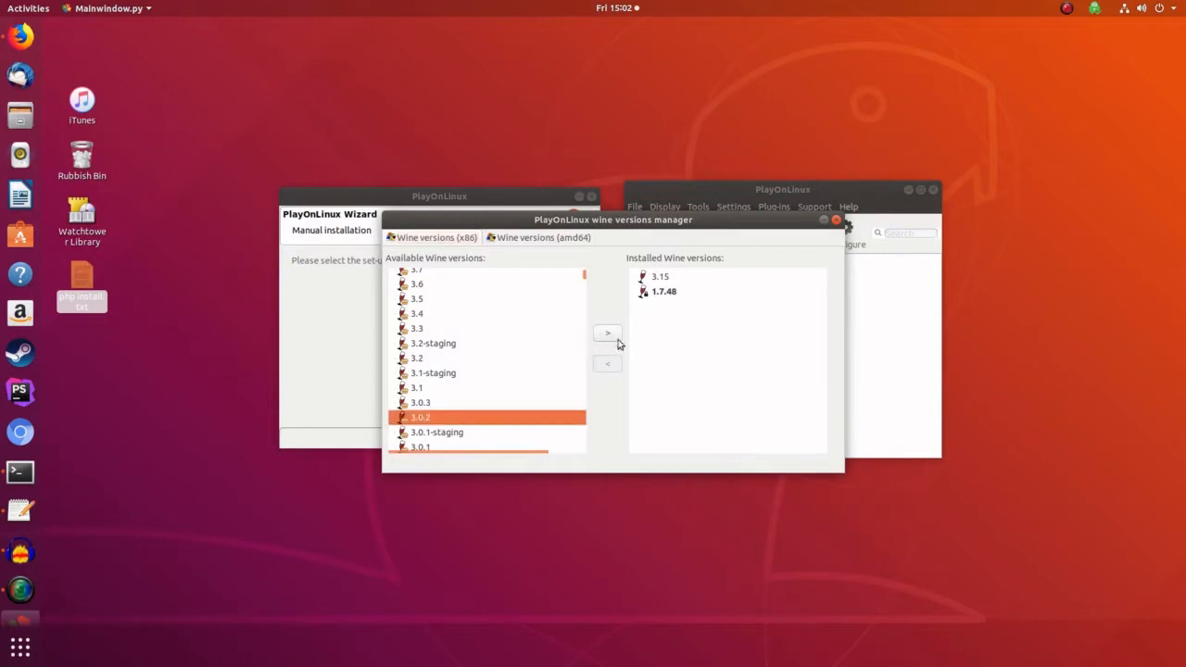
mouse_move(593, 357)
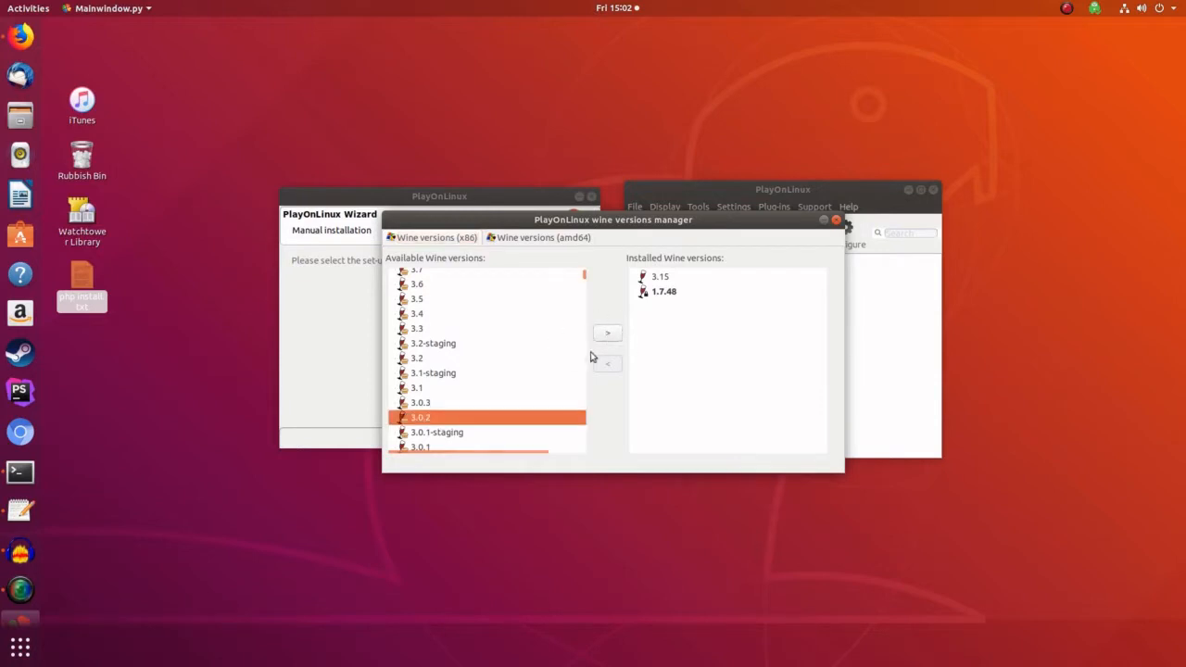
mouse_move(809, 241)
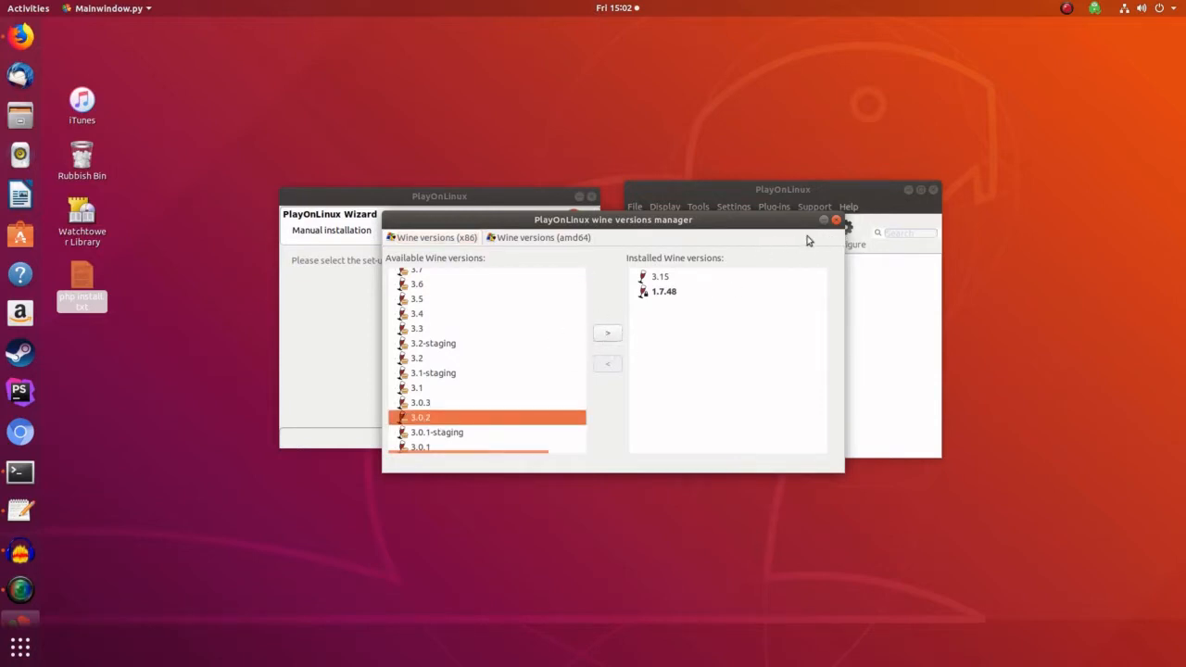
left_click(606, 333)
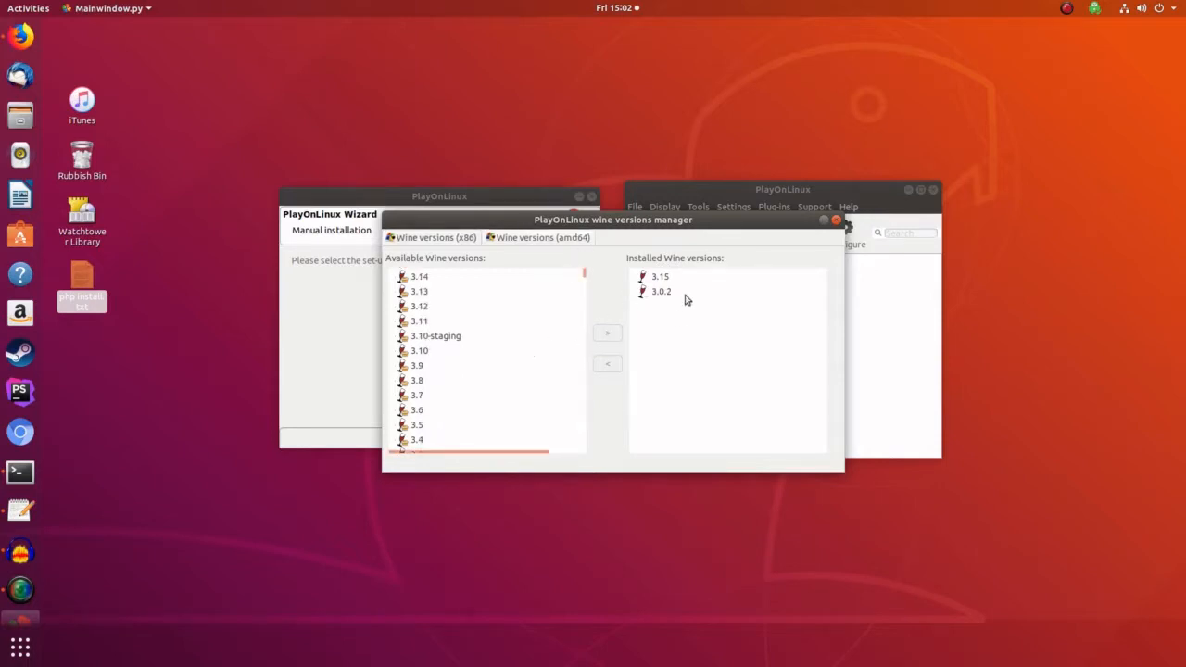
left_click(661, 291)
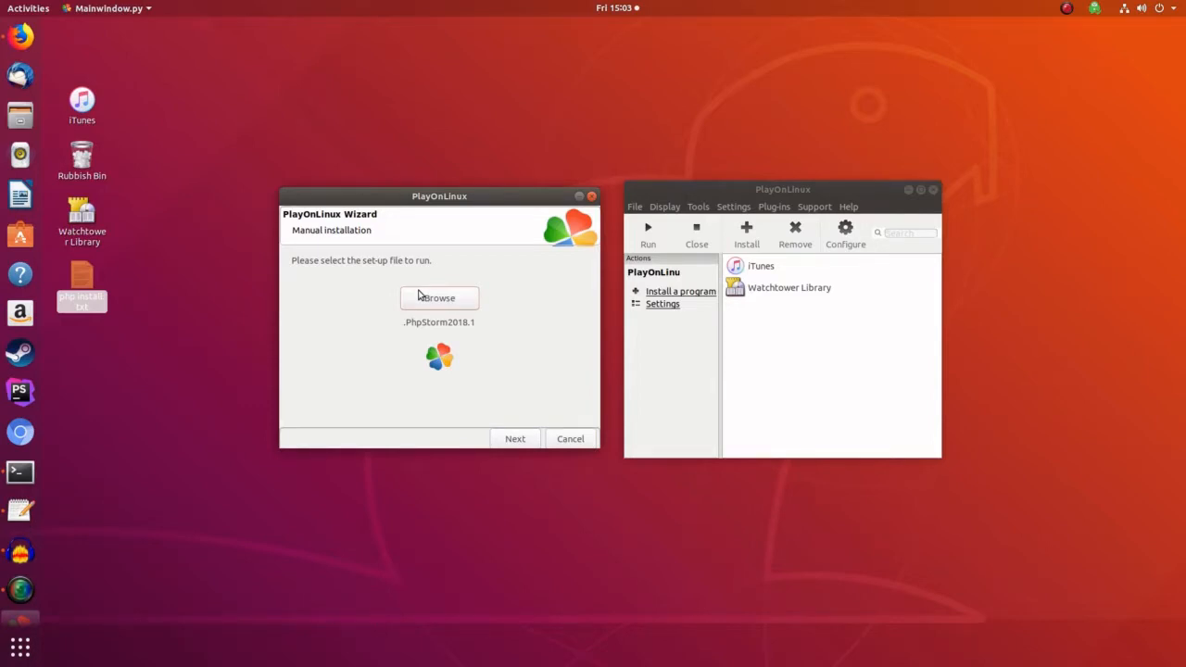
Step: Choose BanishedInstaller_1.0.7_x64.msi from Downloads as the set-up file
left_click(439, 297)
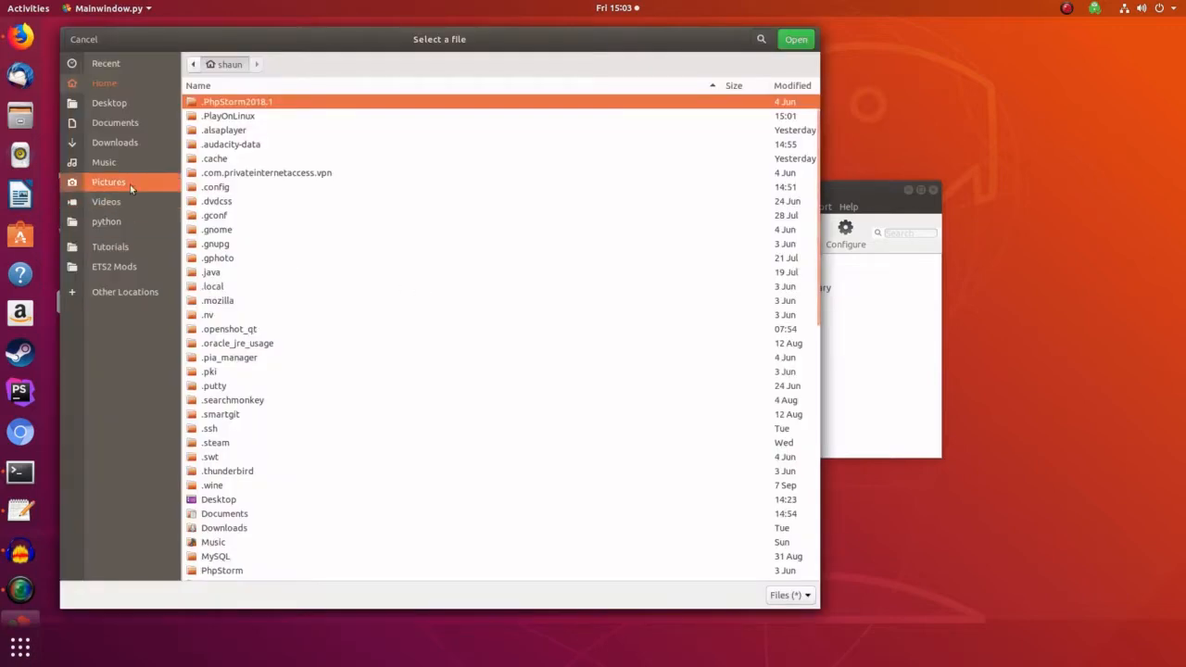
mouse_move(115, 142)
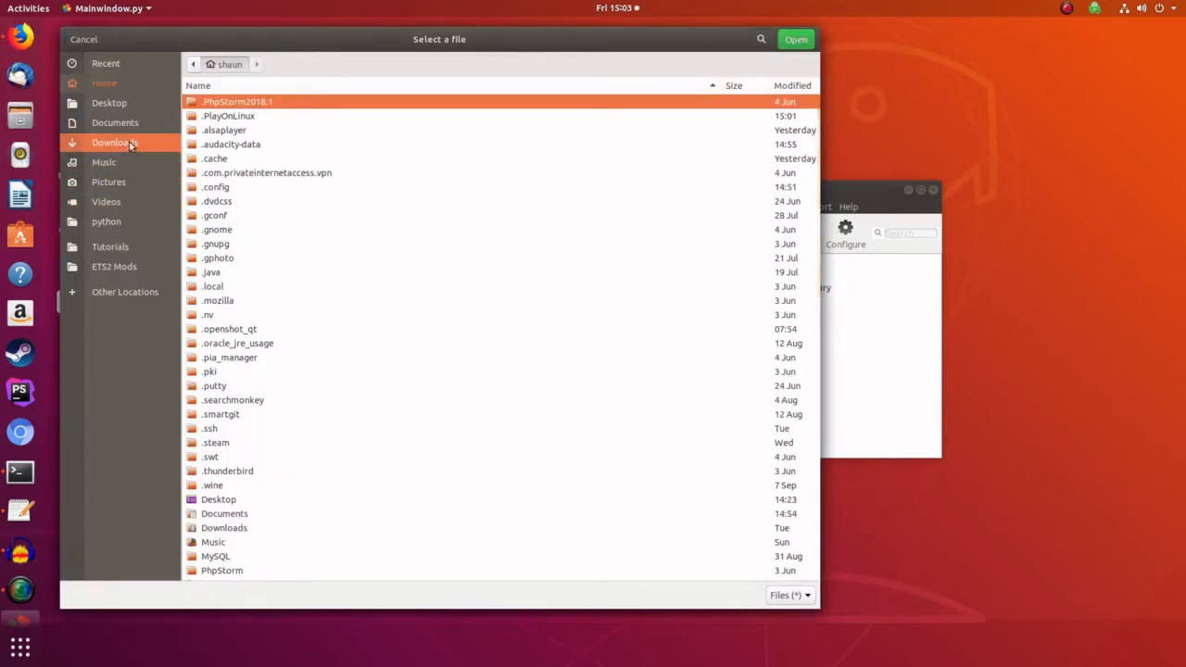
left_click(115, 142)
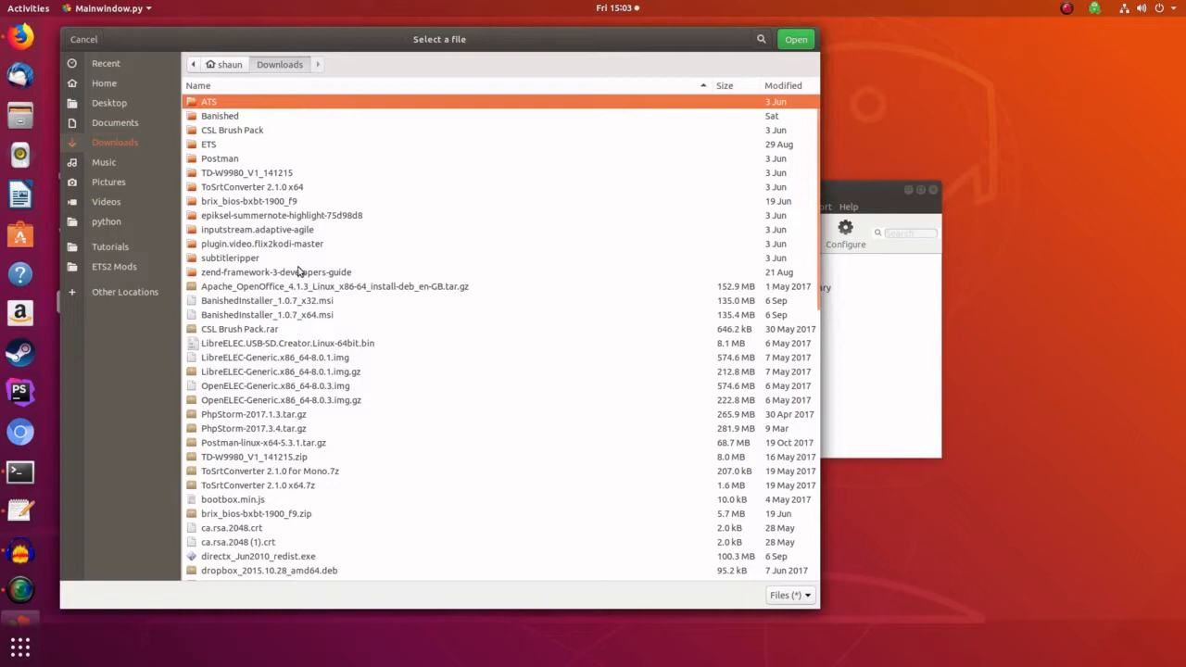
mouse_move(304, 317)
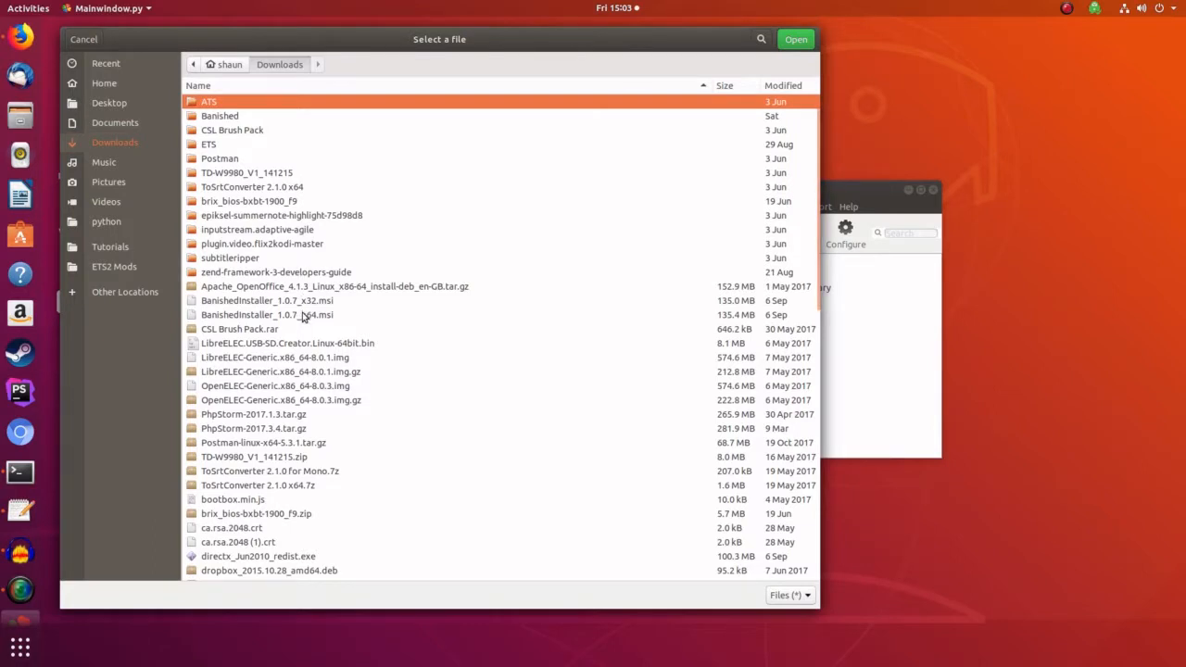
left_click(267, 315)
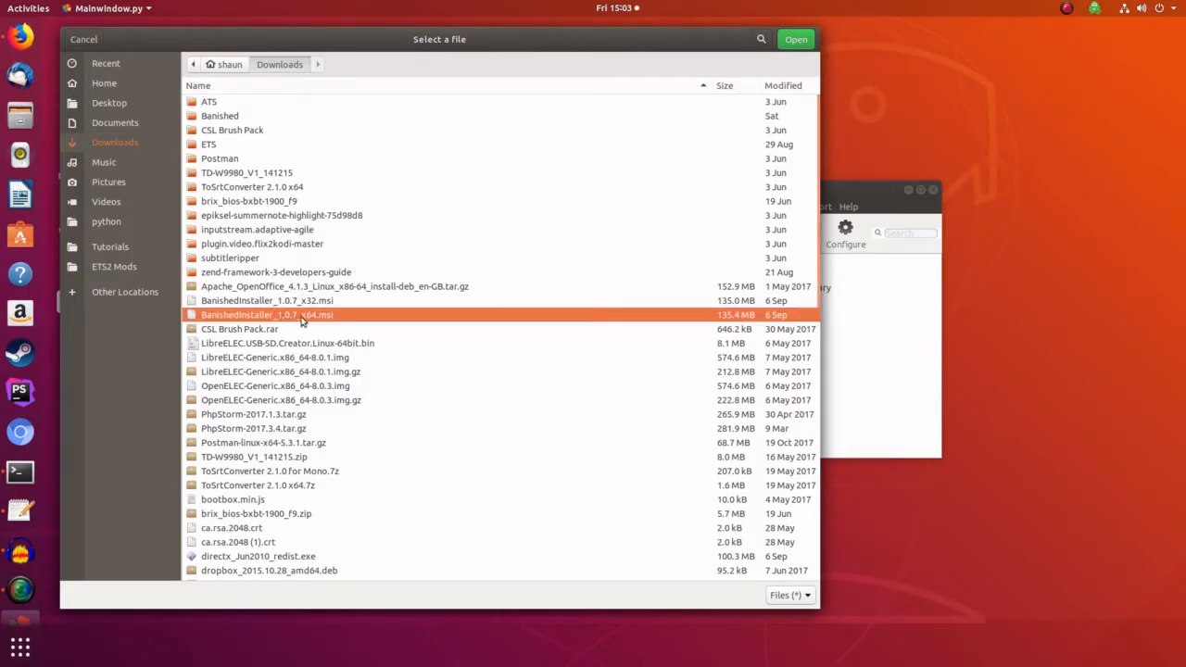
mouse_move(313, 323)
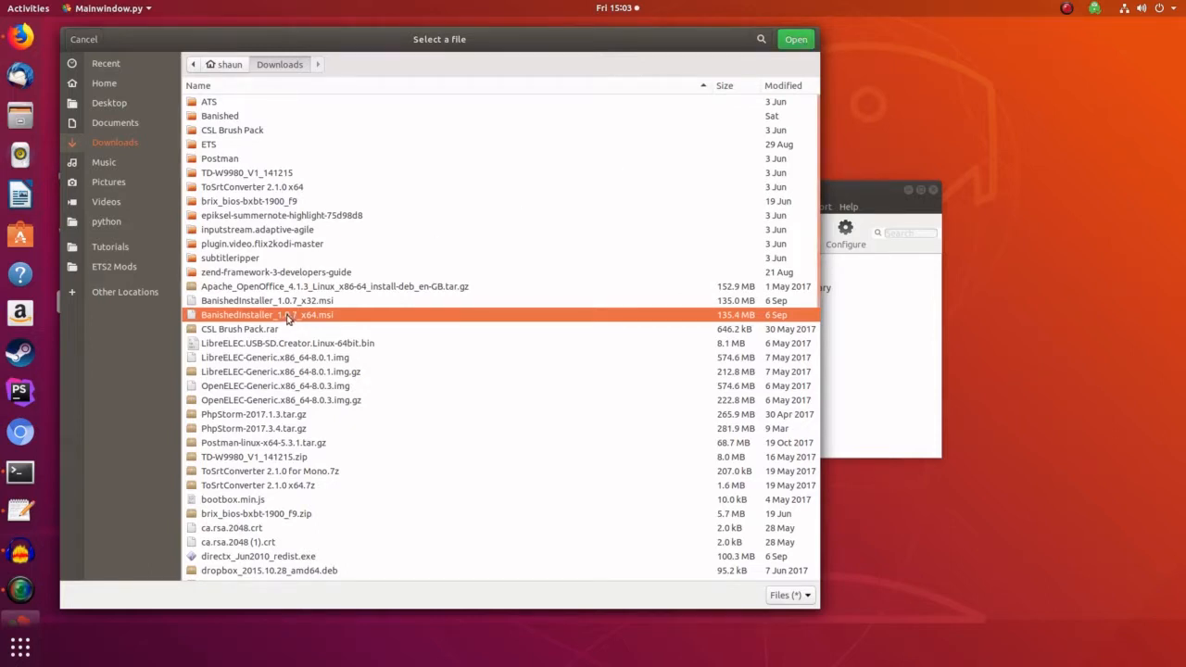
mouse_move(846, 126)
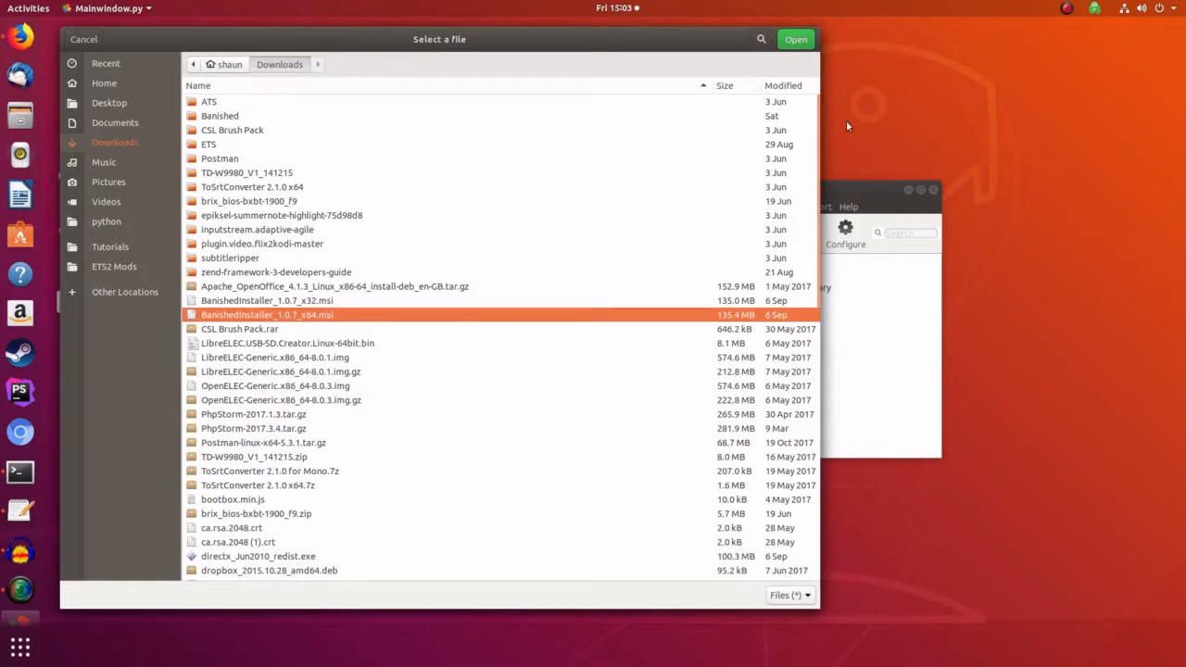
mouse_move(786, 75)
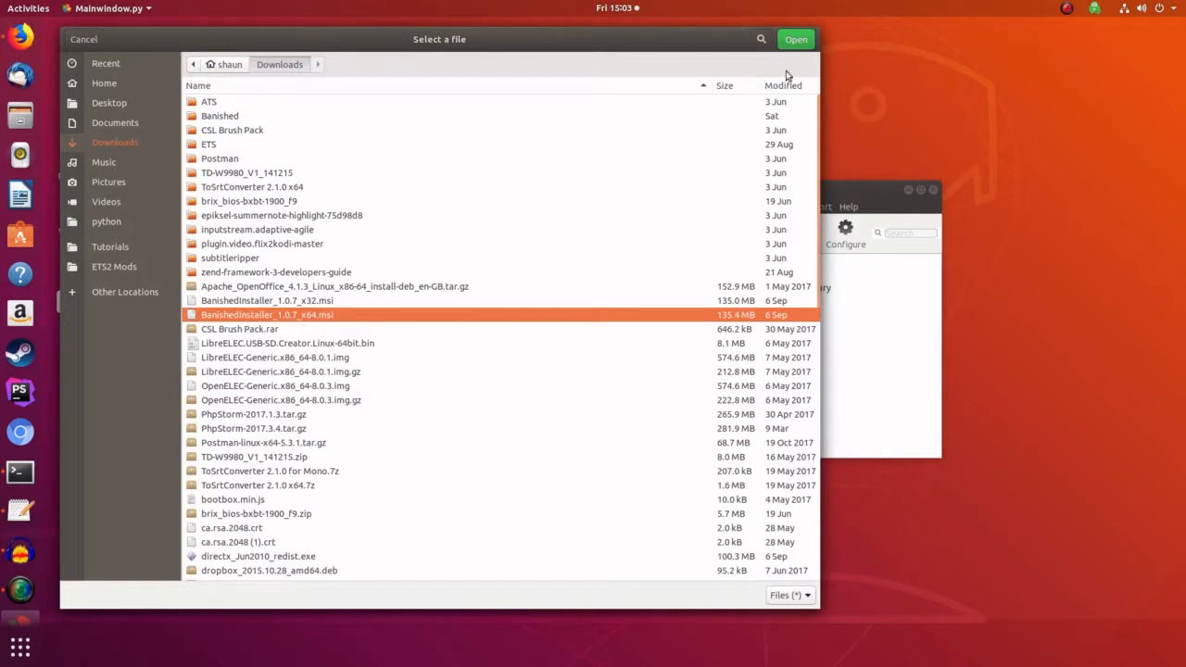
left_click(795, 39)
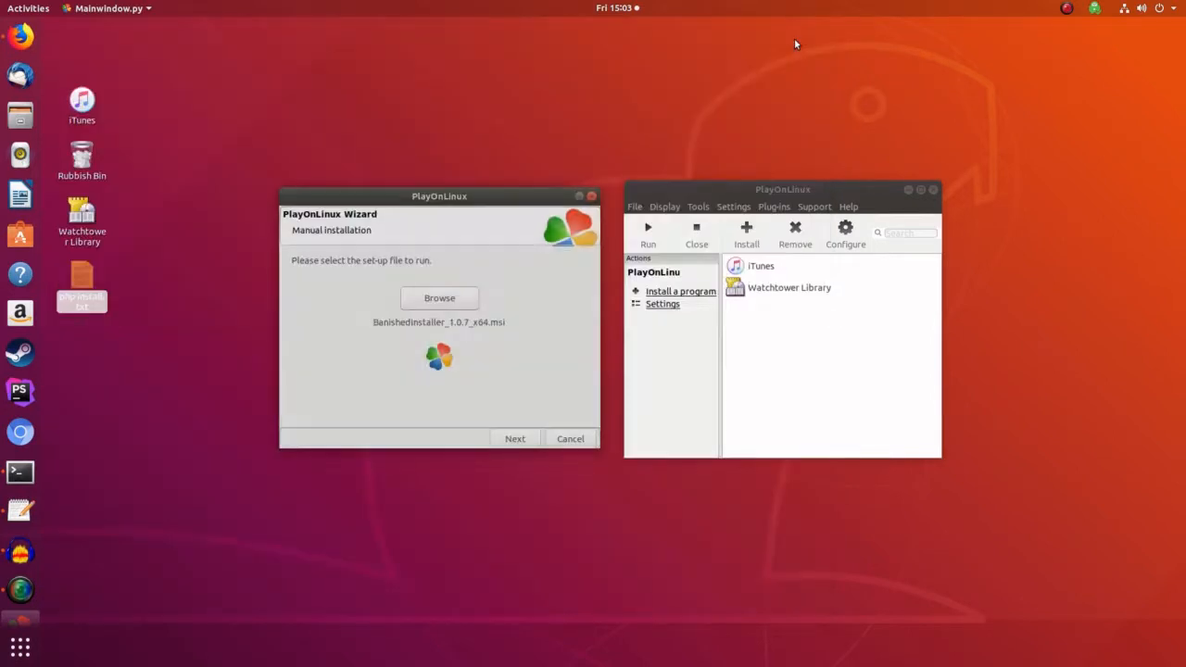
Step: Run the Banished v1.0.7 64-bit setup into the default folder and finish it
left_click(514, 438)
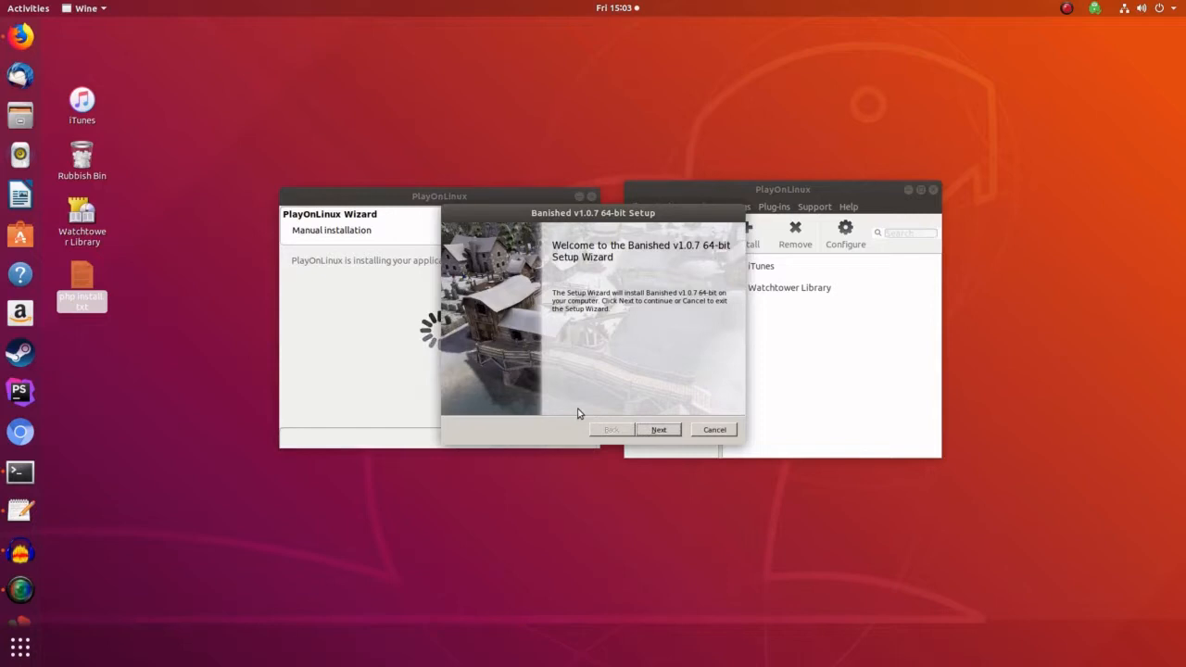
mouse_move(659, 429)
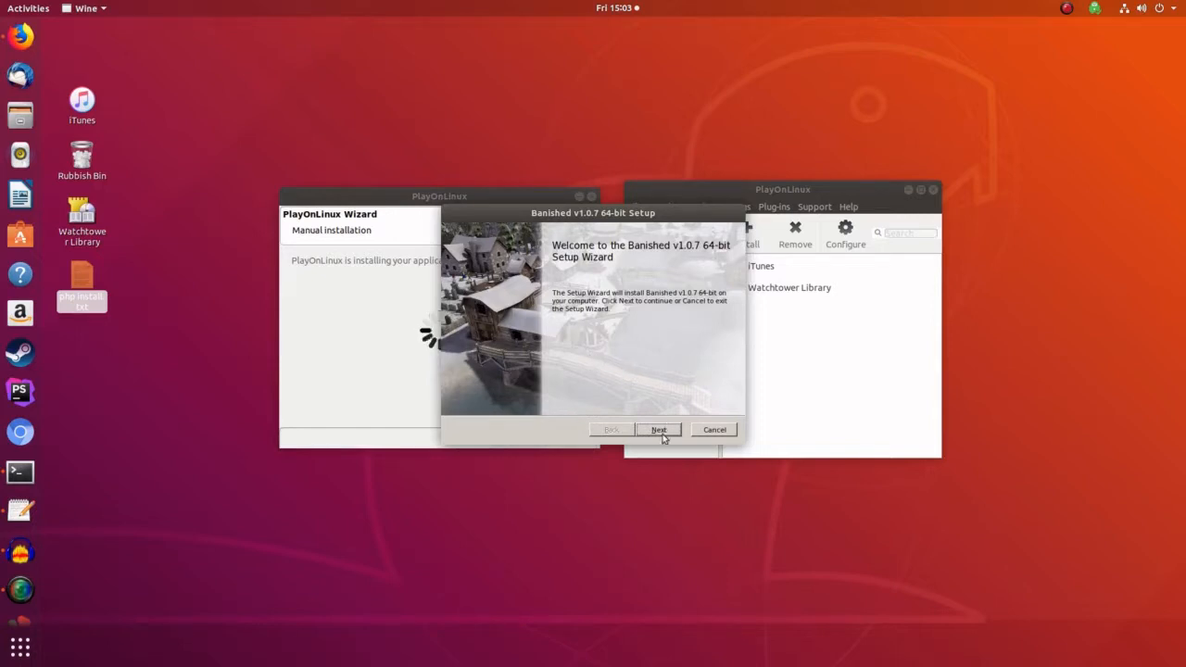
left_click(659, 429)
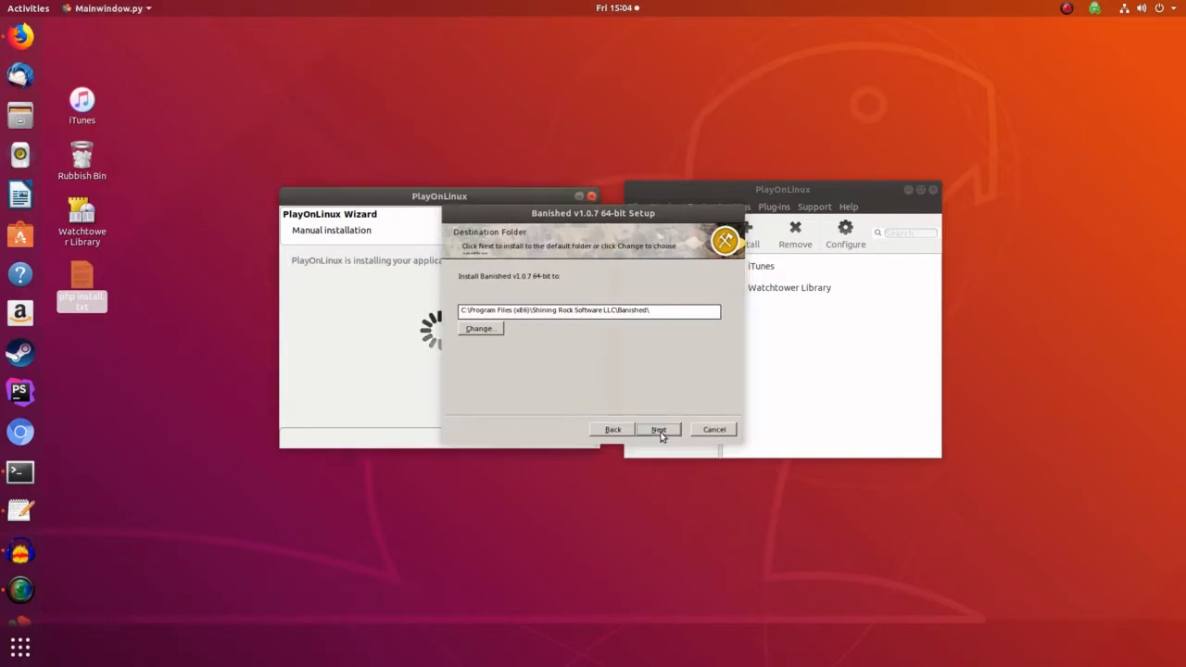
left_click(658, 429)
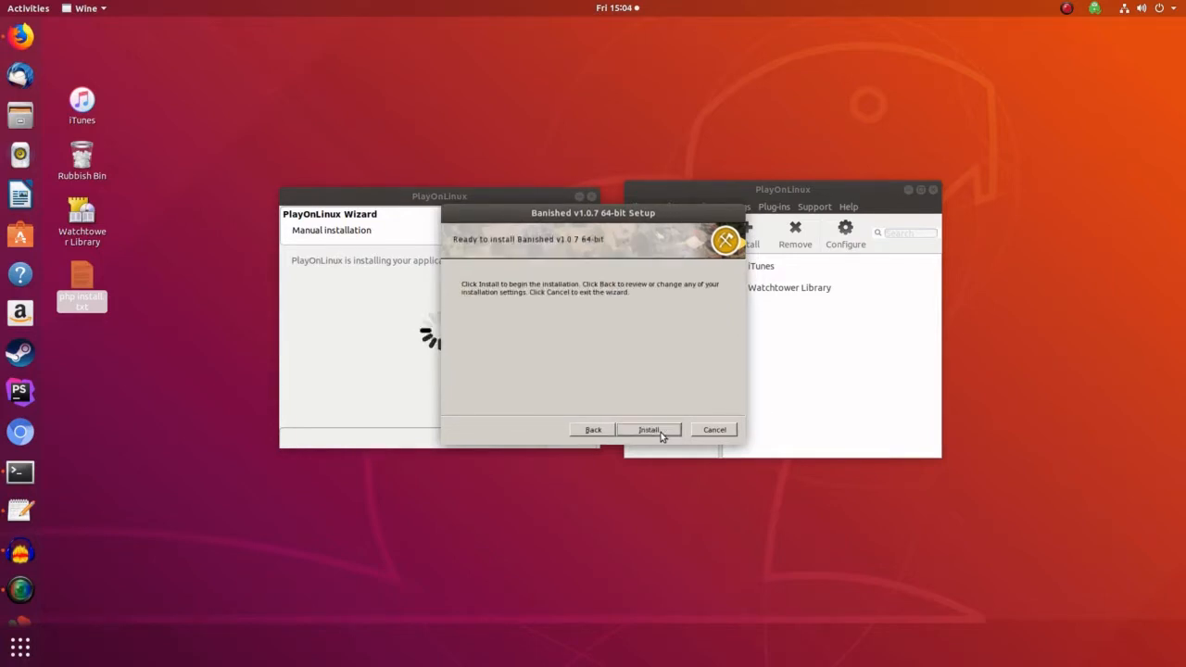
left_click(649, 429)
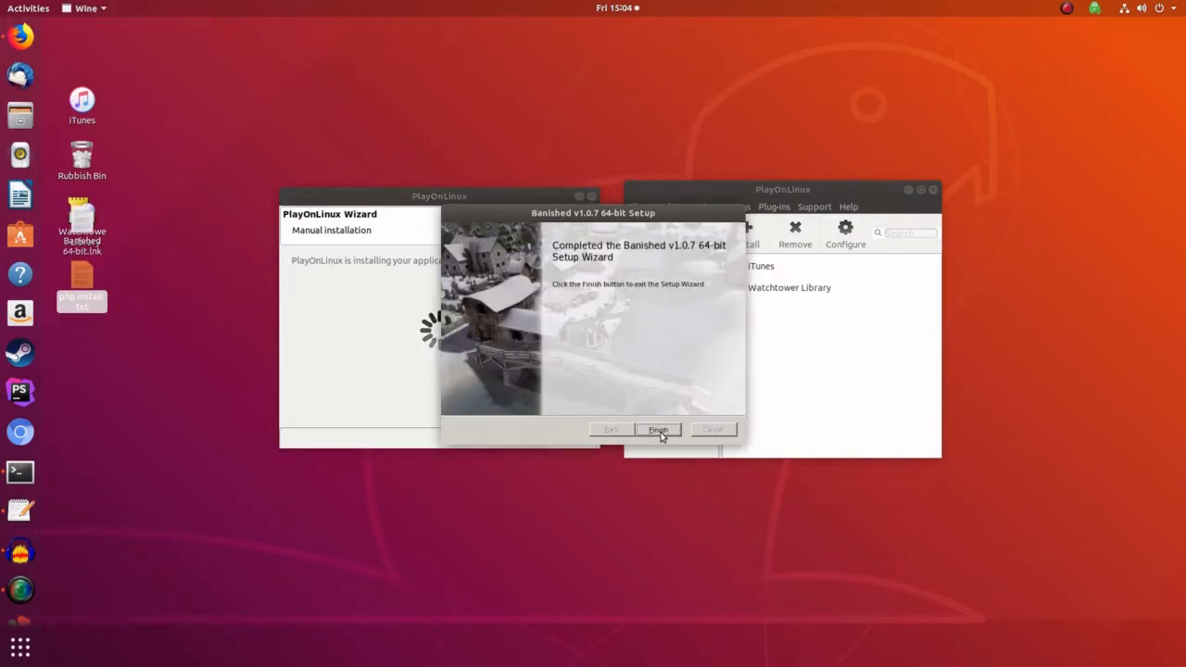
left_click(658, 429)
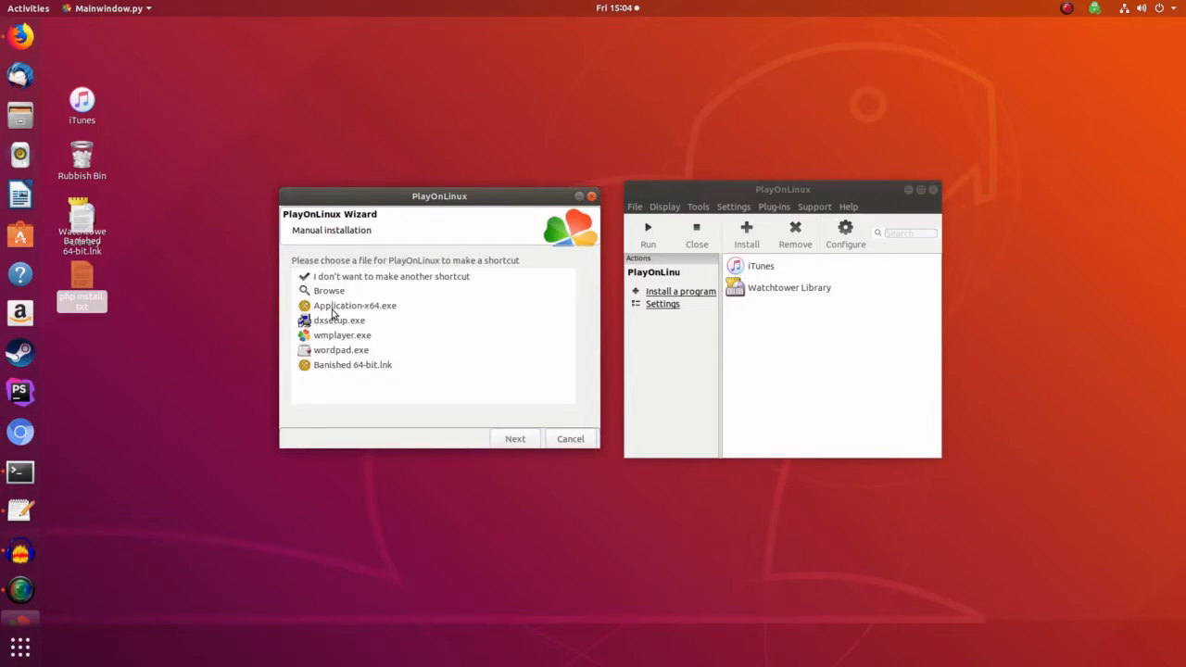
Step: Create a 'Banished' shortcut for Application-x64.exe, with no additional shortcuts
left_click(355, 305)
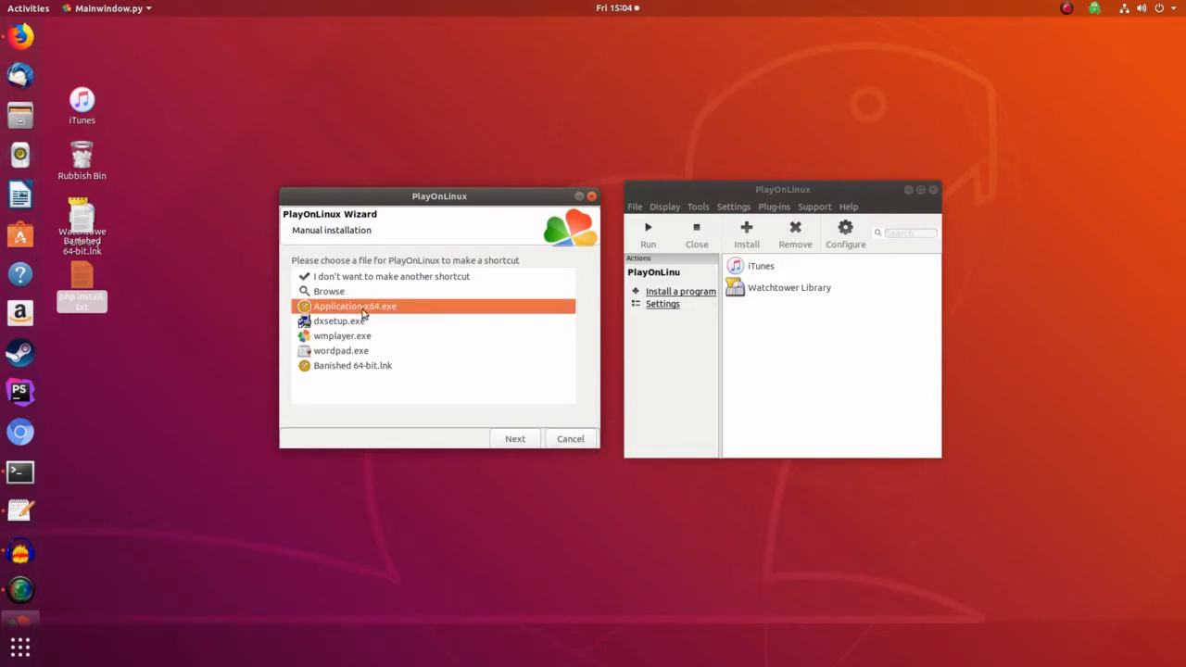
mouse_move(525, 423)
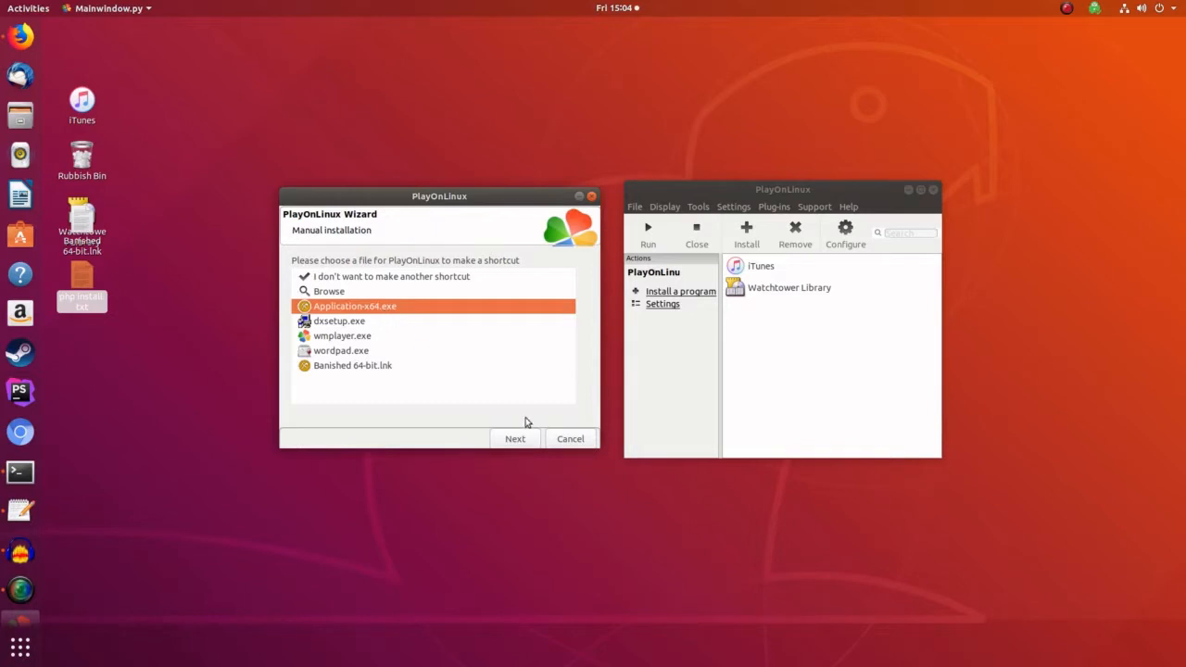
left_click(514, 438)
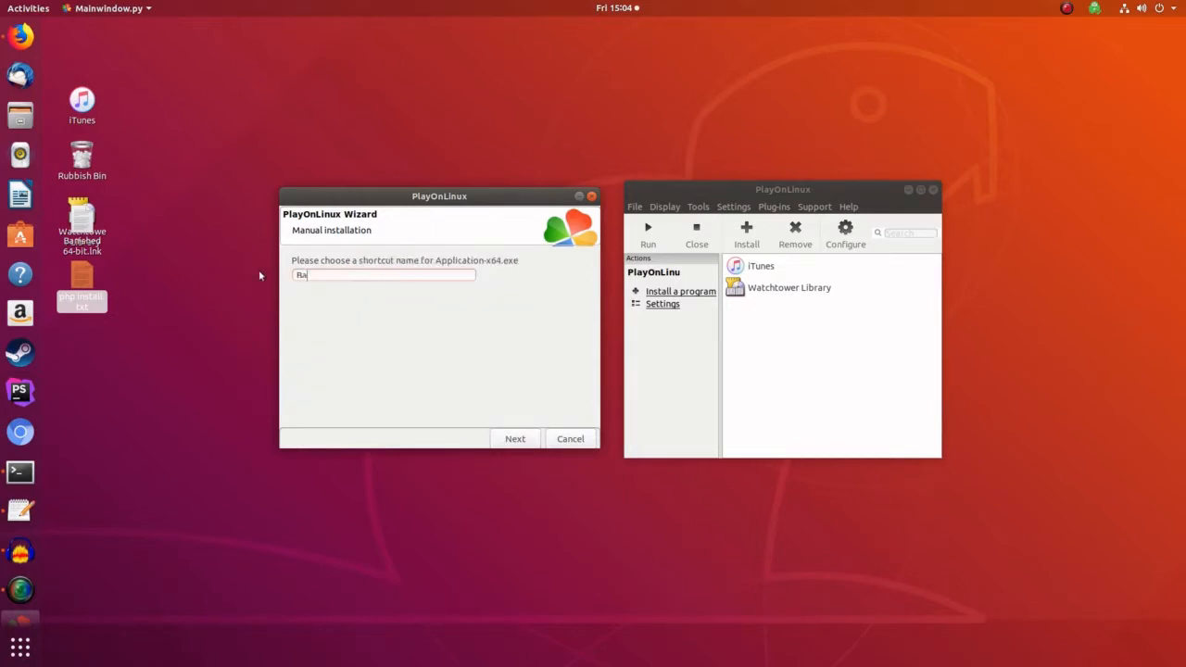
type("Banished")
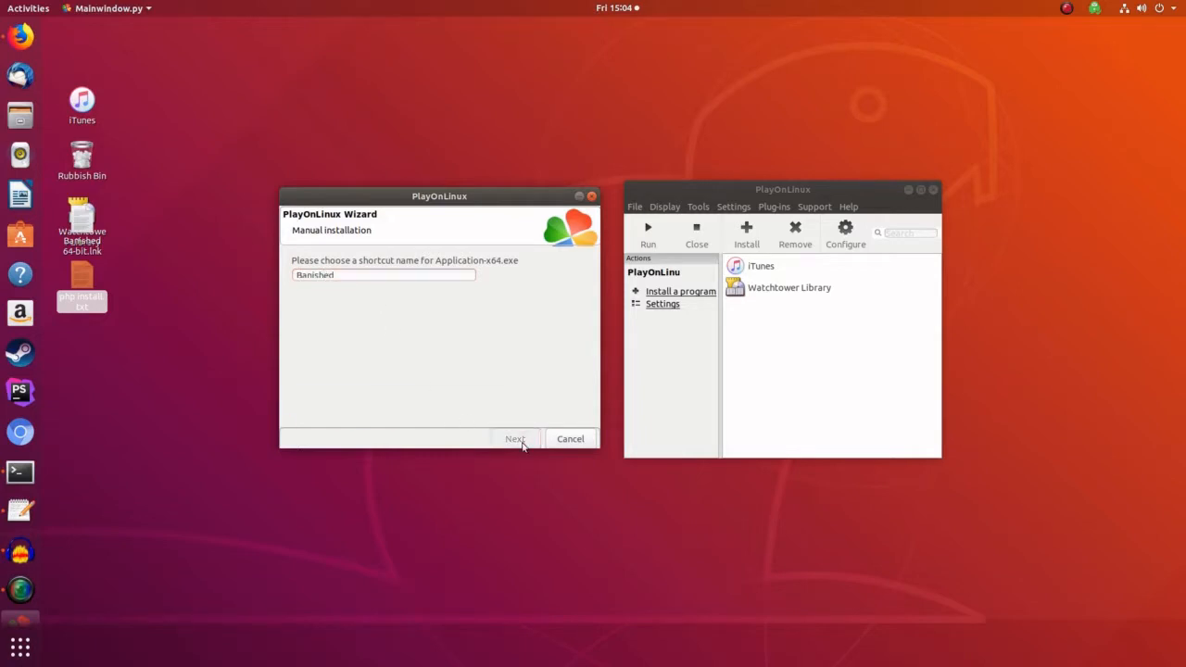
left_click(515, 438)
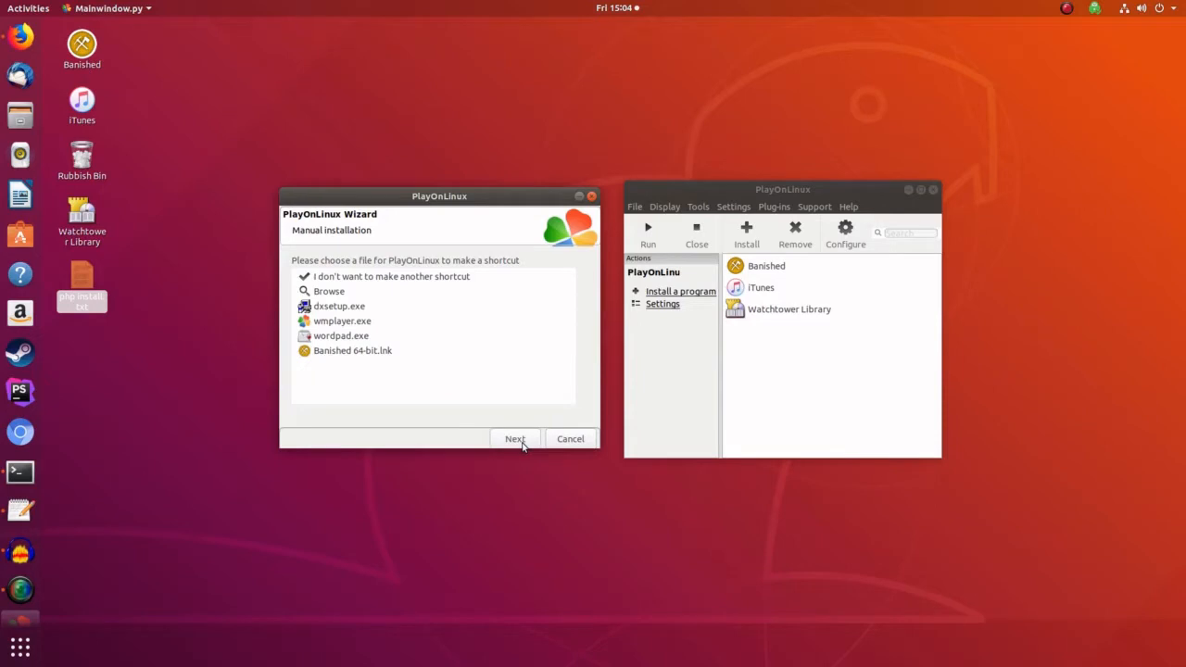
mouse_move(371, 279)
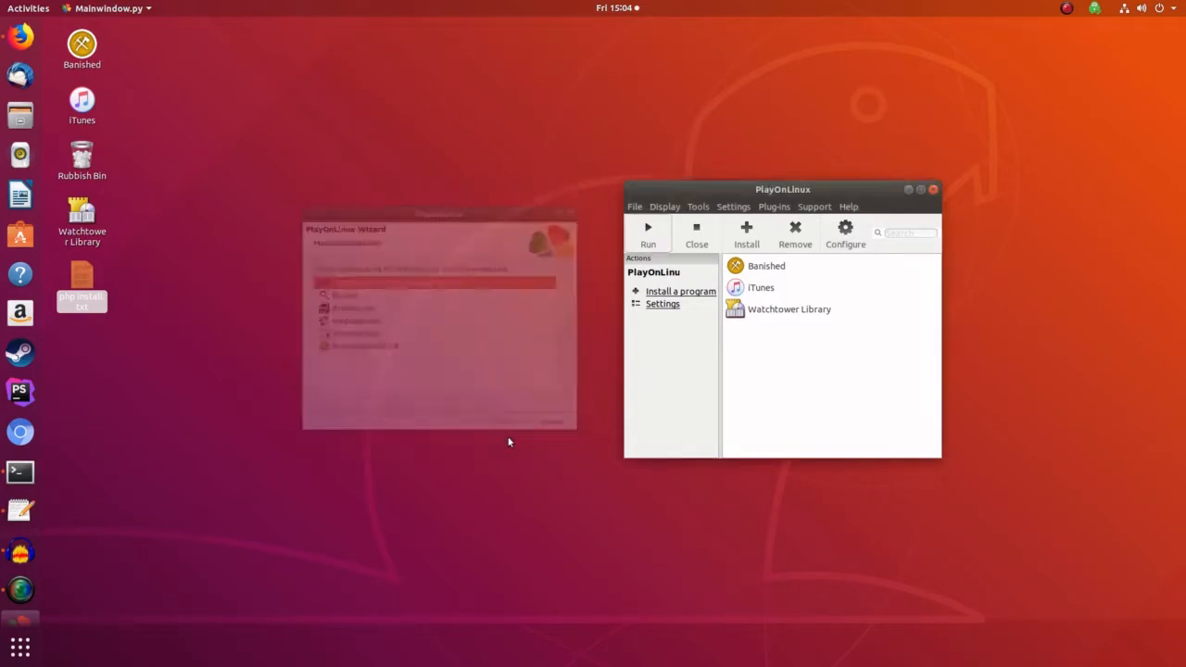
left_click(766, 266)
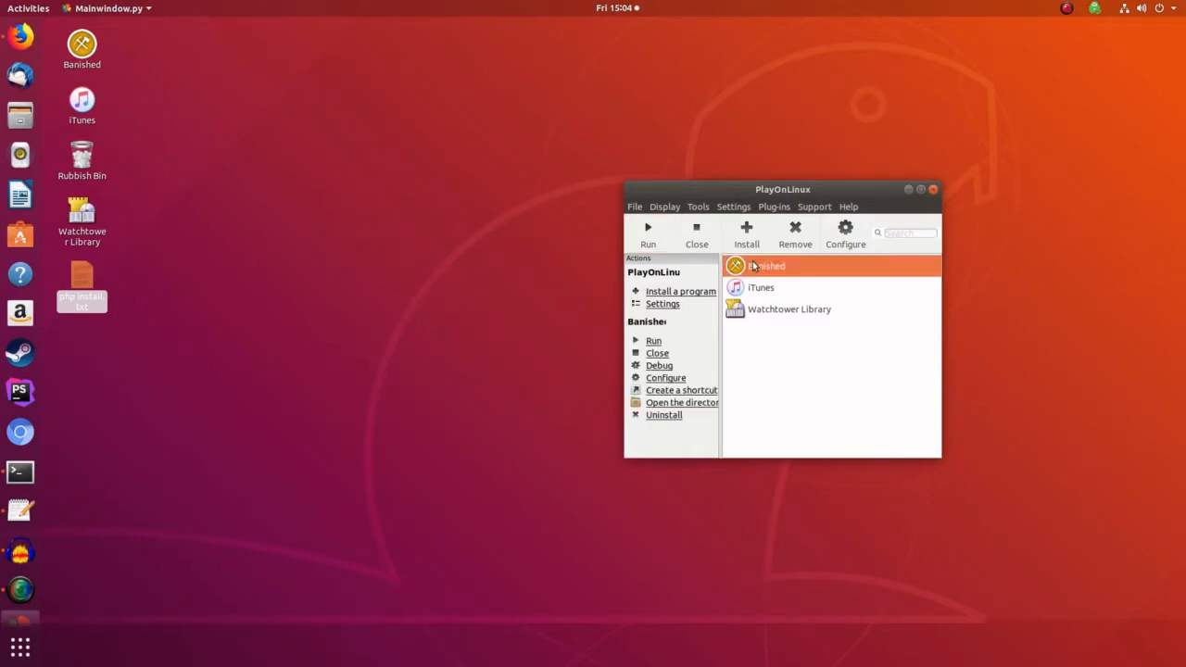
mouse_move(665, 378)
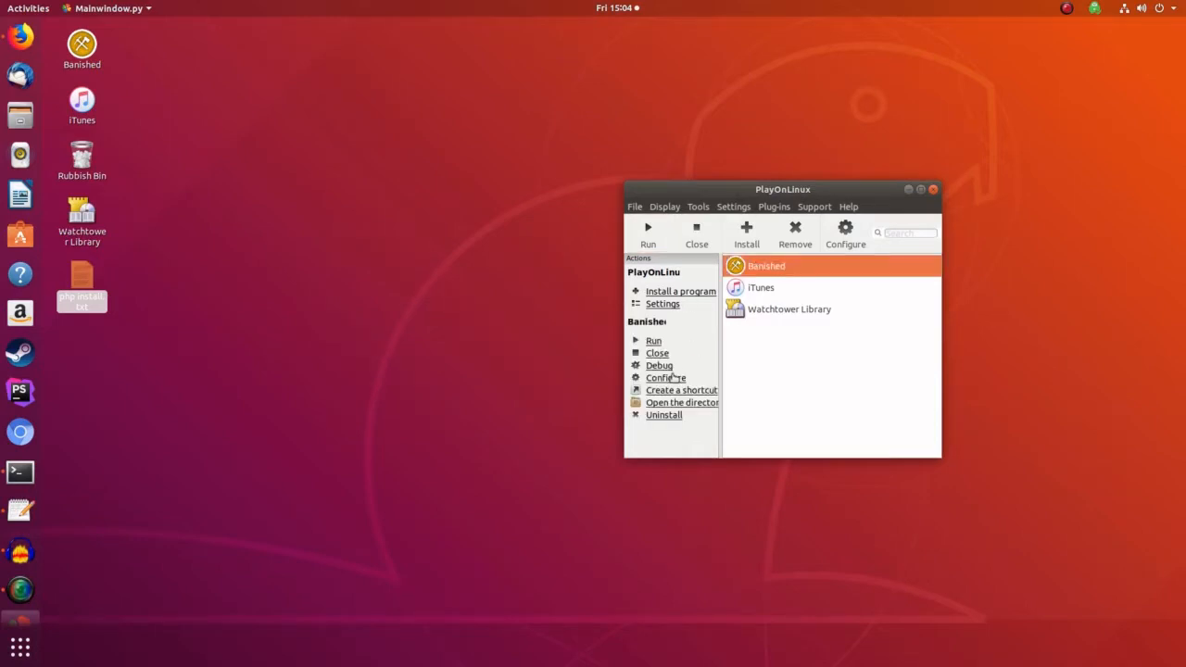
Step: Disable GLSL Support in the Display settings of Banished's configuration
left_click(665, 378)
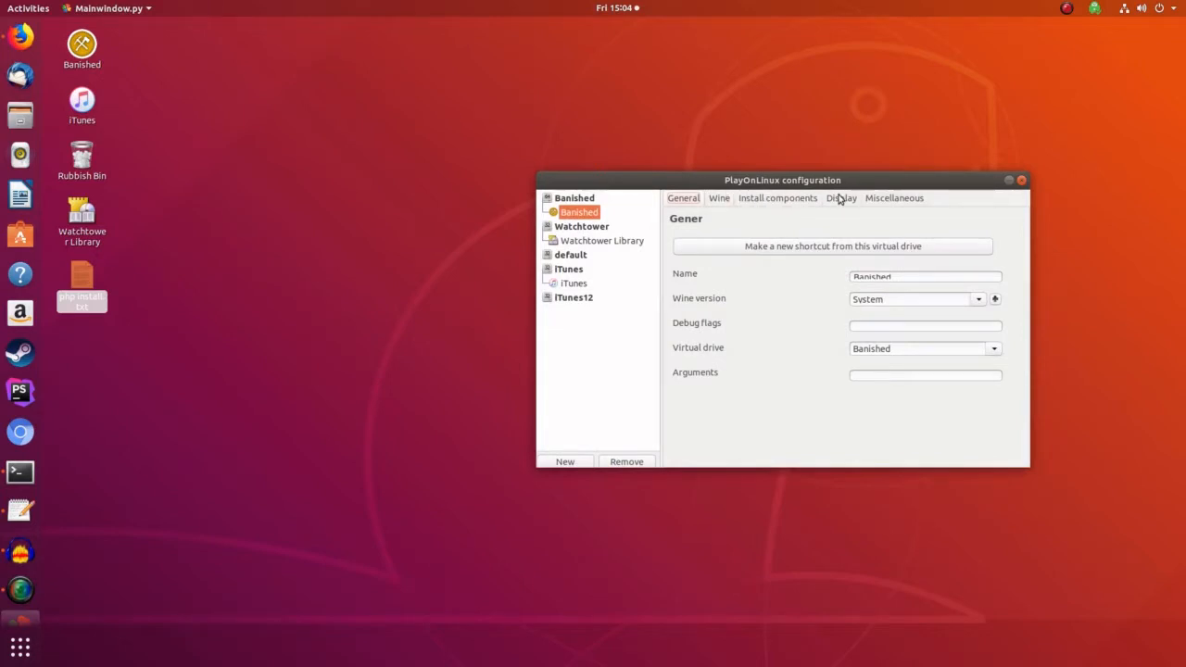
left_click(839, 197)
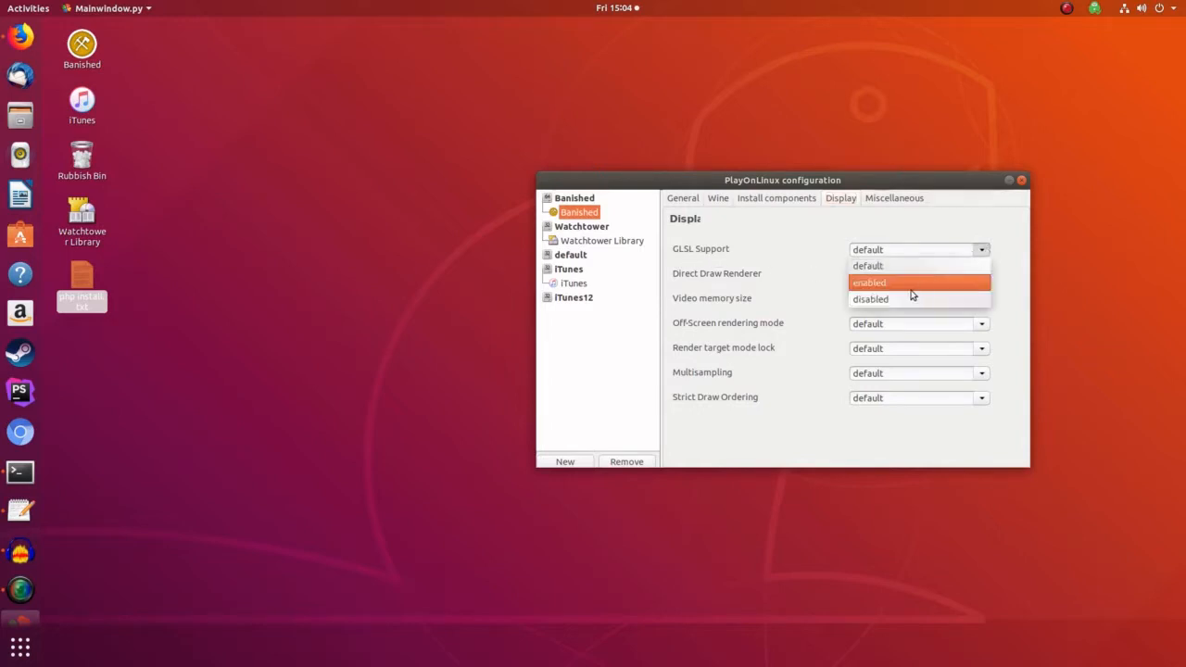
left_click(870, 298)
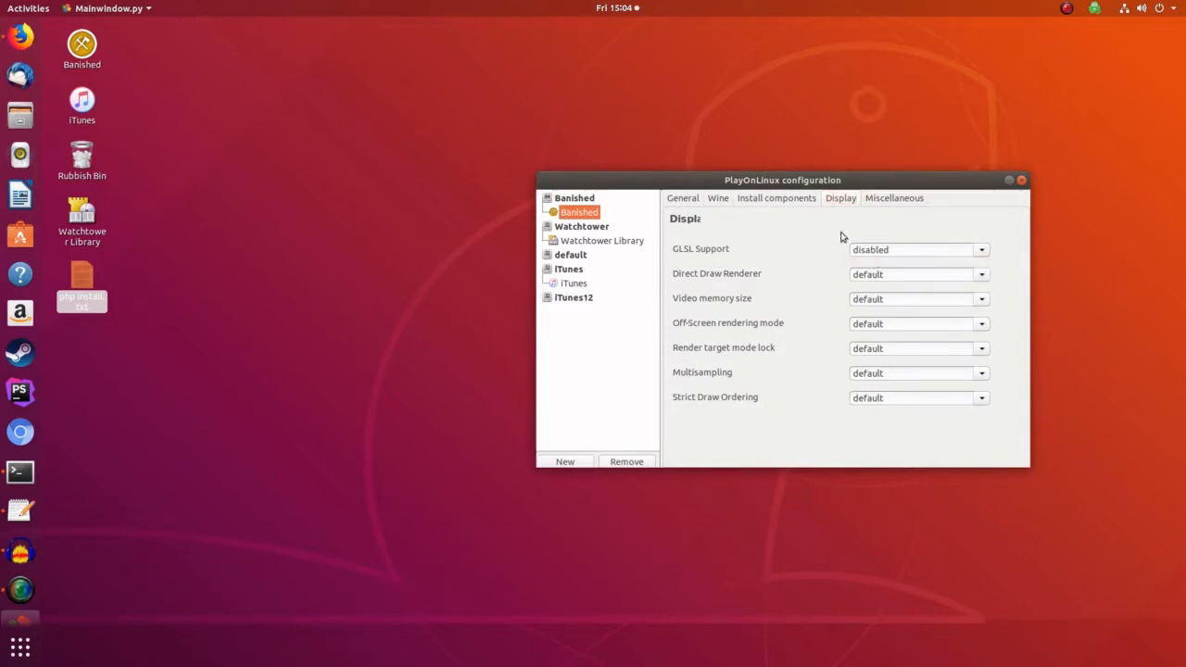
mouse_move(1023, 181)
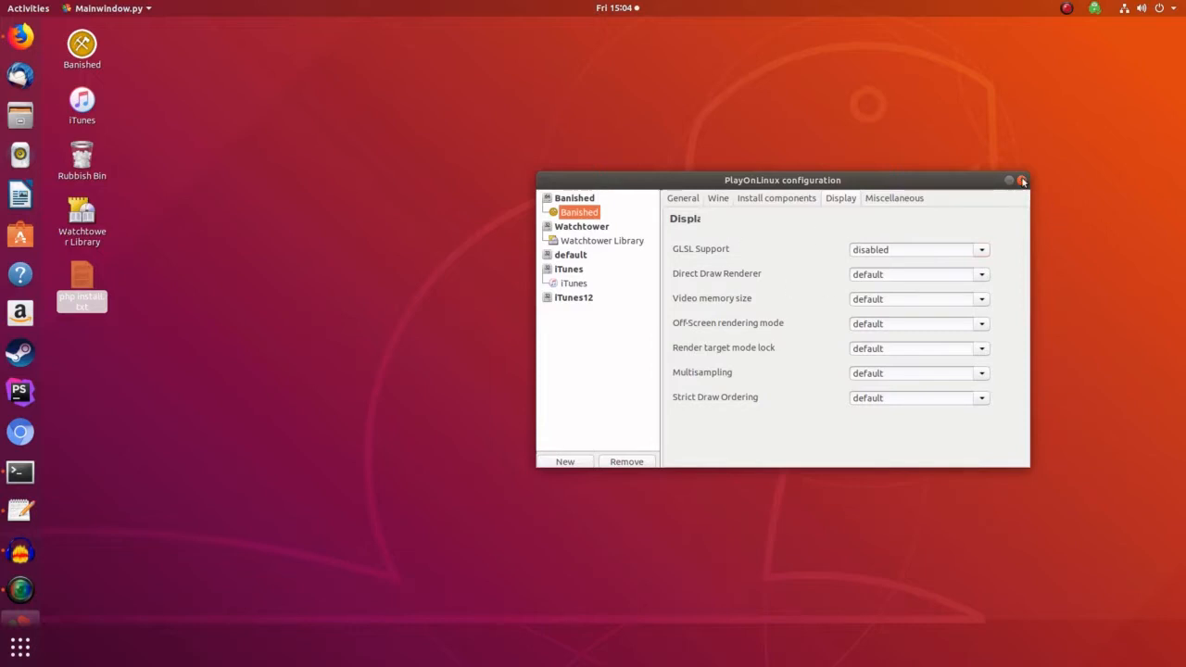
Step: Install the d3dx11 component from Banished's Install components list
left_click(777, 198)
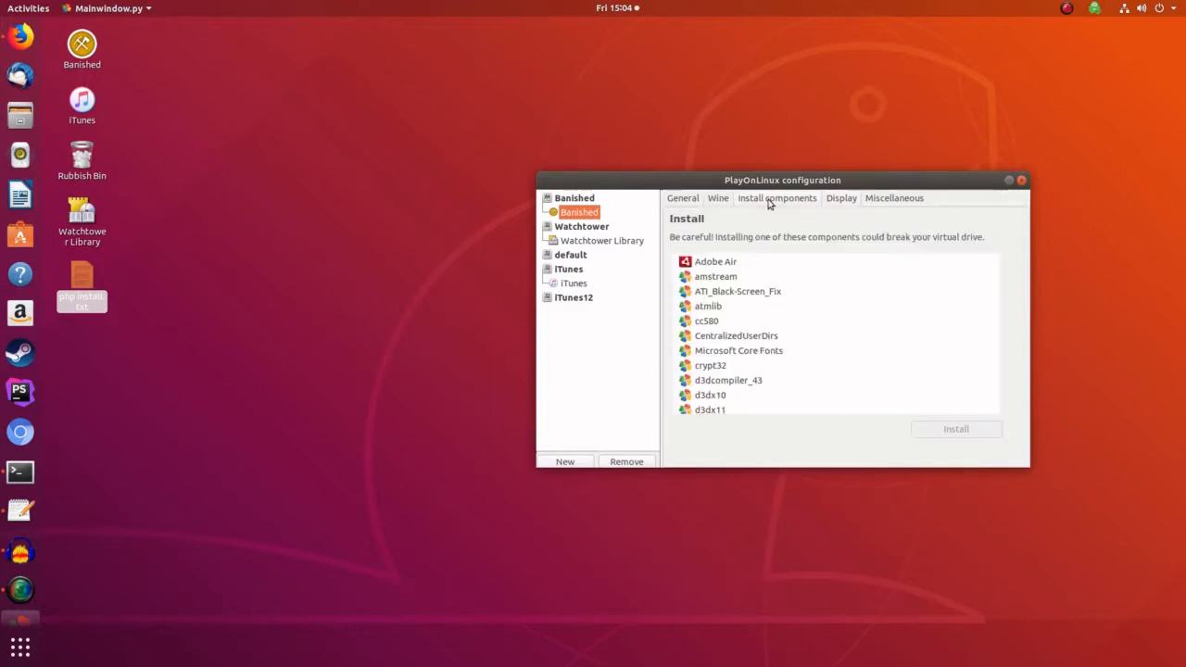
scroll("down", 3)
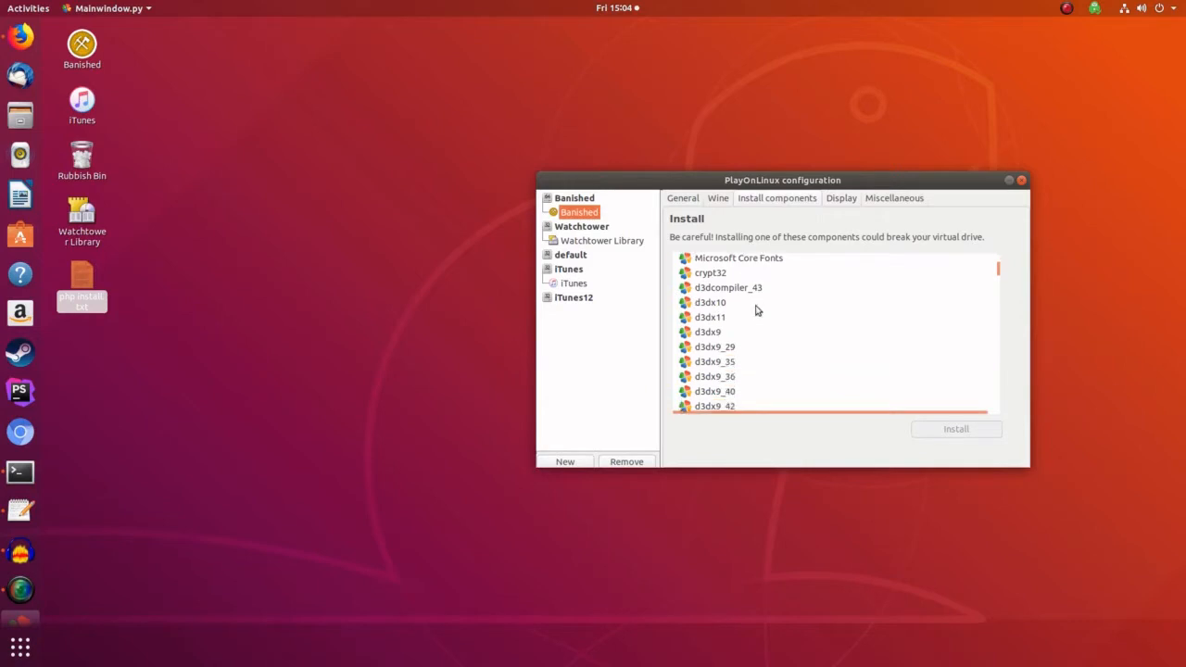
left_click(710, 317)
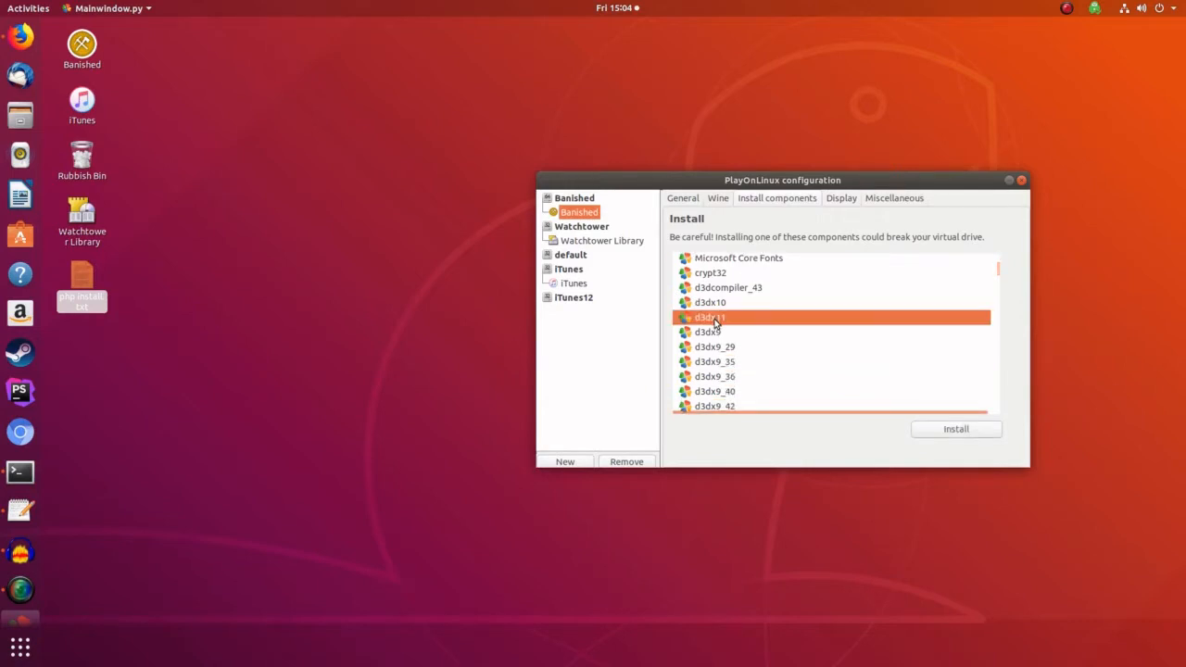
mouse_move(955, 428)
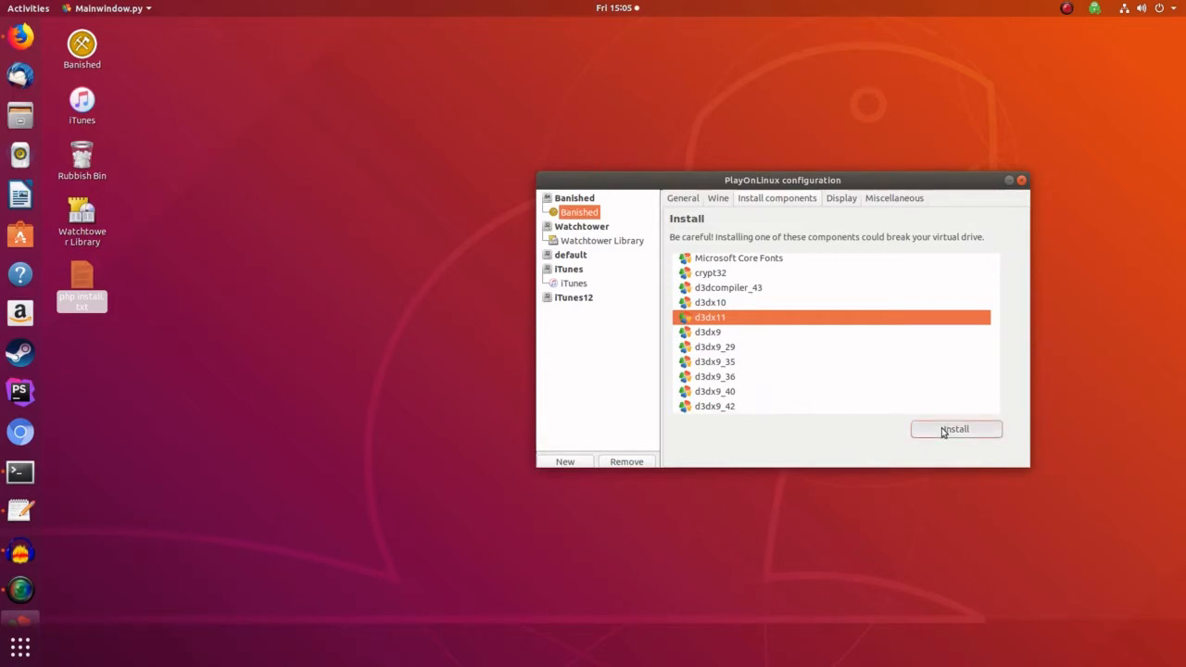
left_click(955, 429)
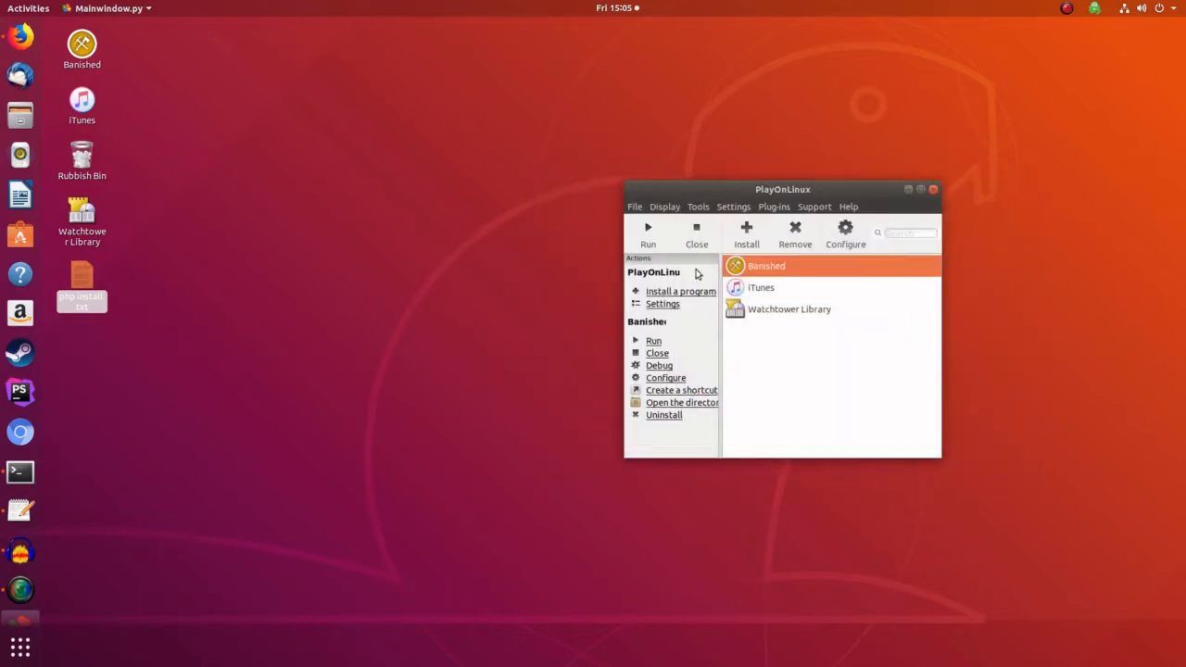
mouse_move(647, 234)
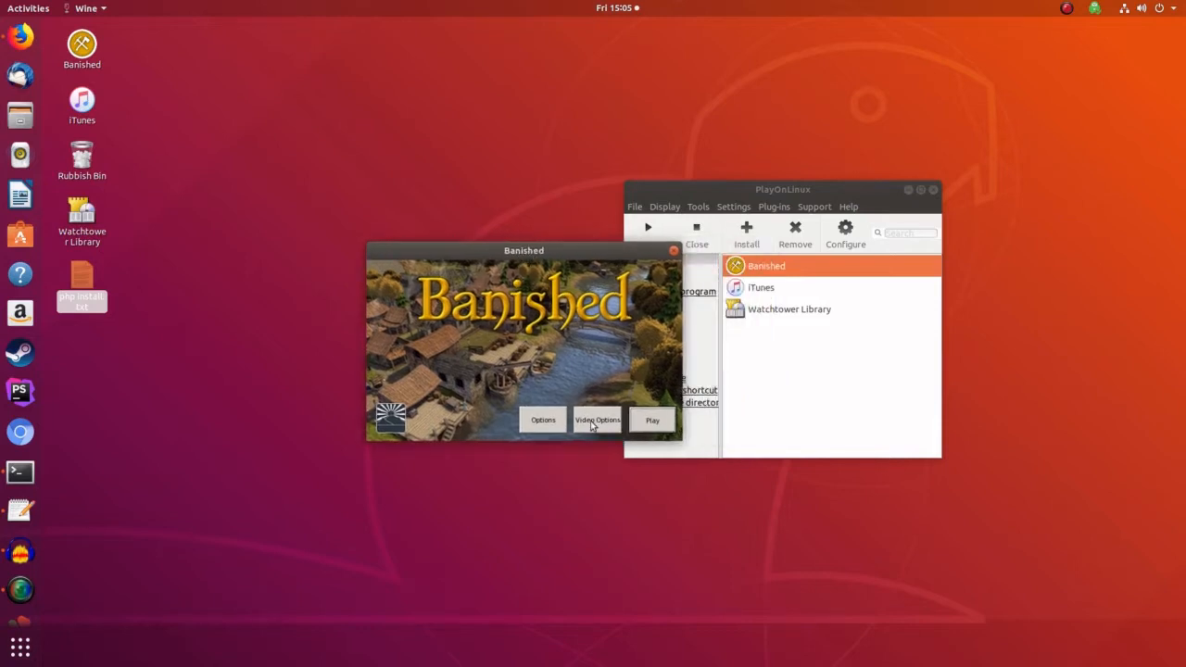
Step: Review Video Options, keeping DirectX 9.0c graphics and the GTX 1060 adapter
left_click(598, 420)
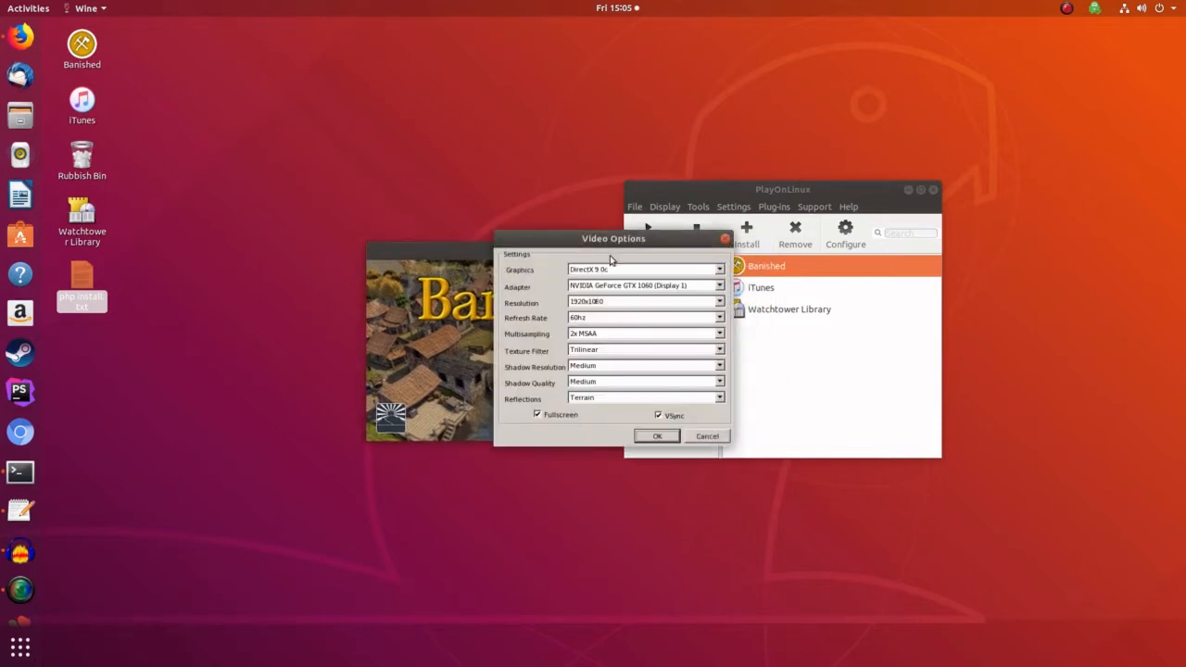
mouse_move(648, 276)
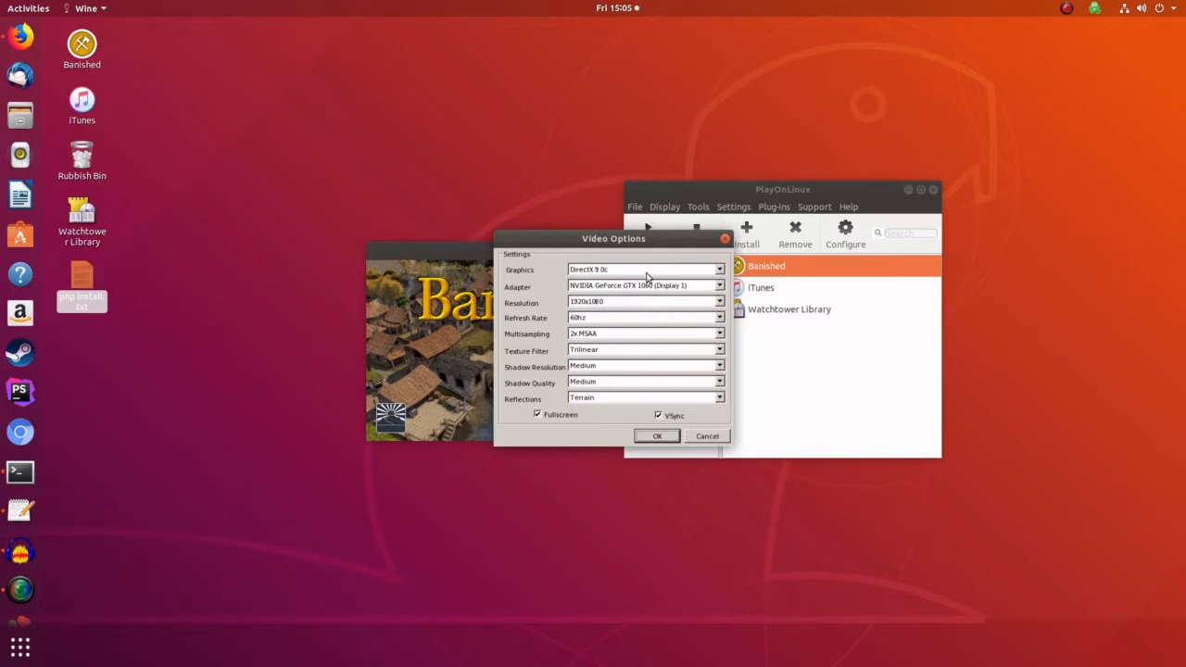
mouse_move(722, 278)
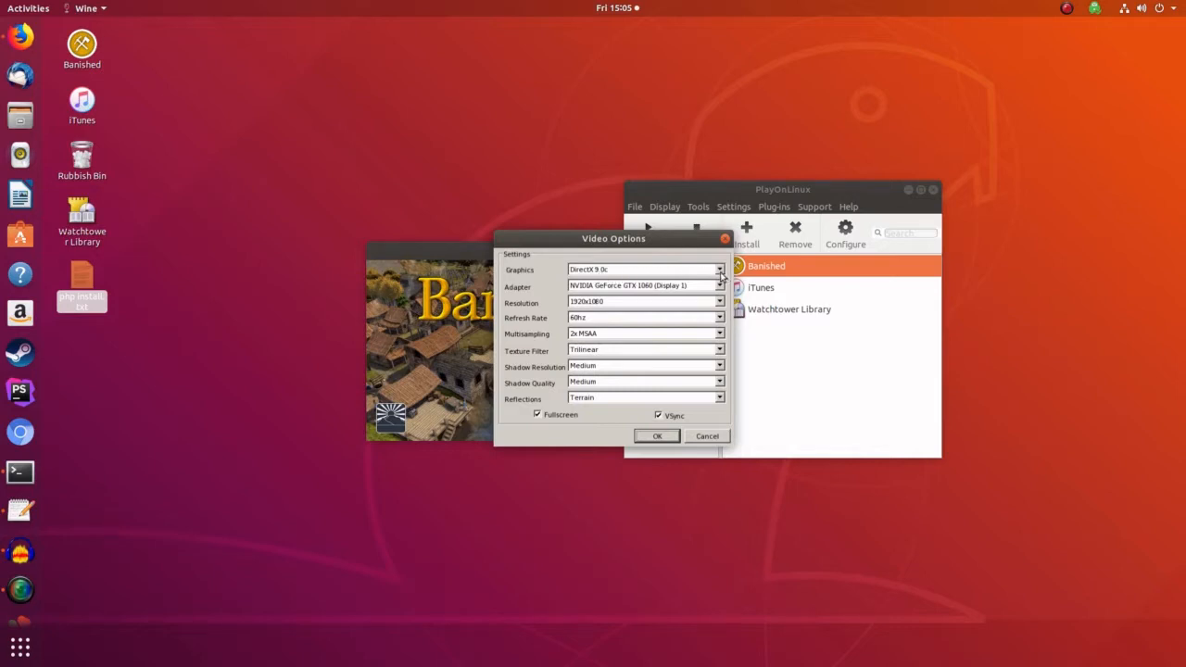
left_click(645, 268)
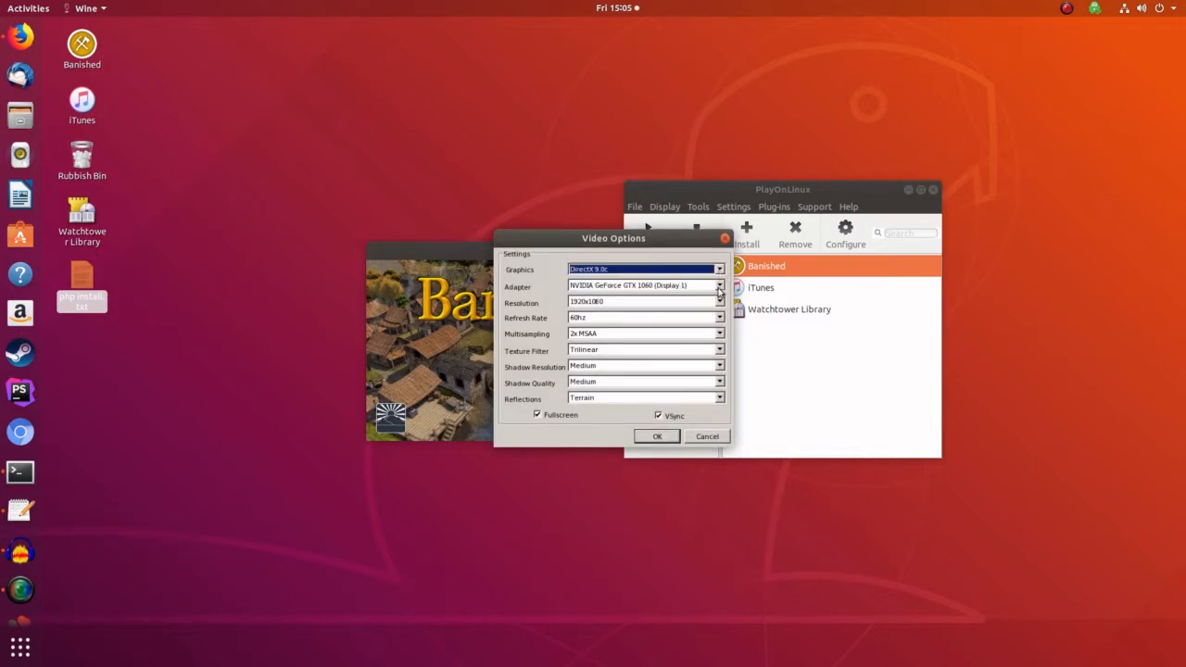
left_click(720, 285)
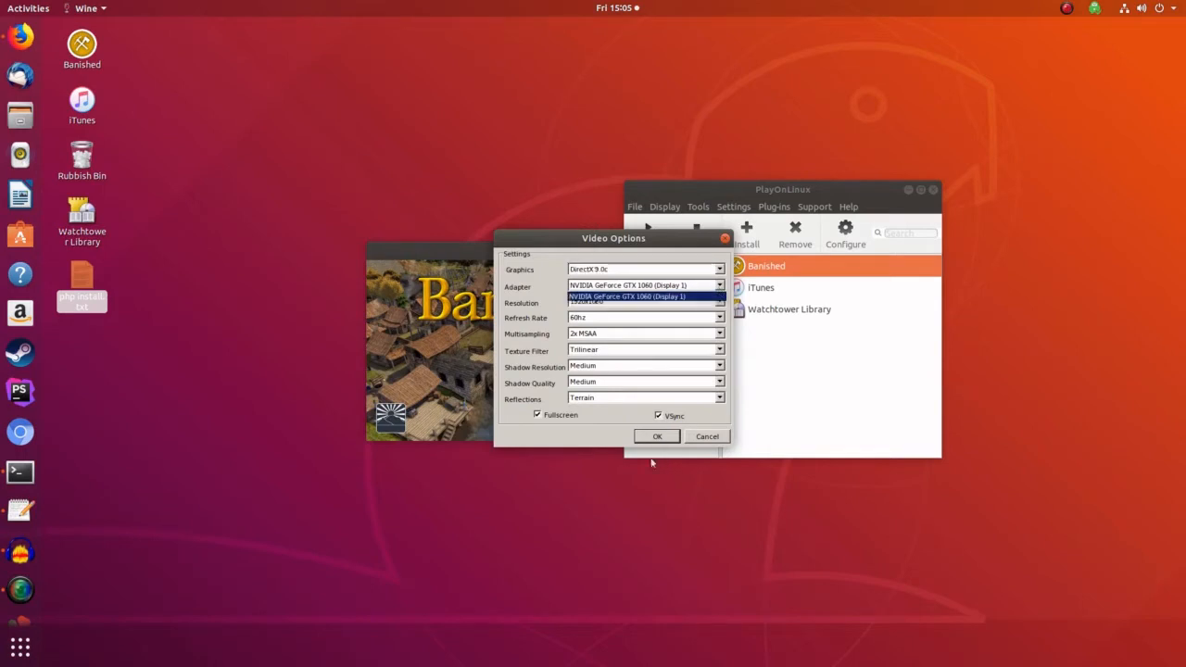
left_click(644, 284)
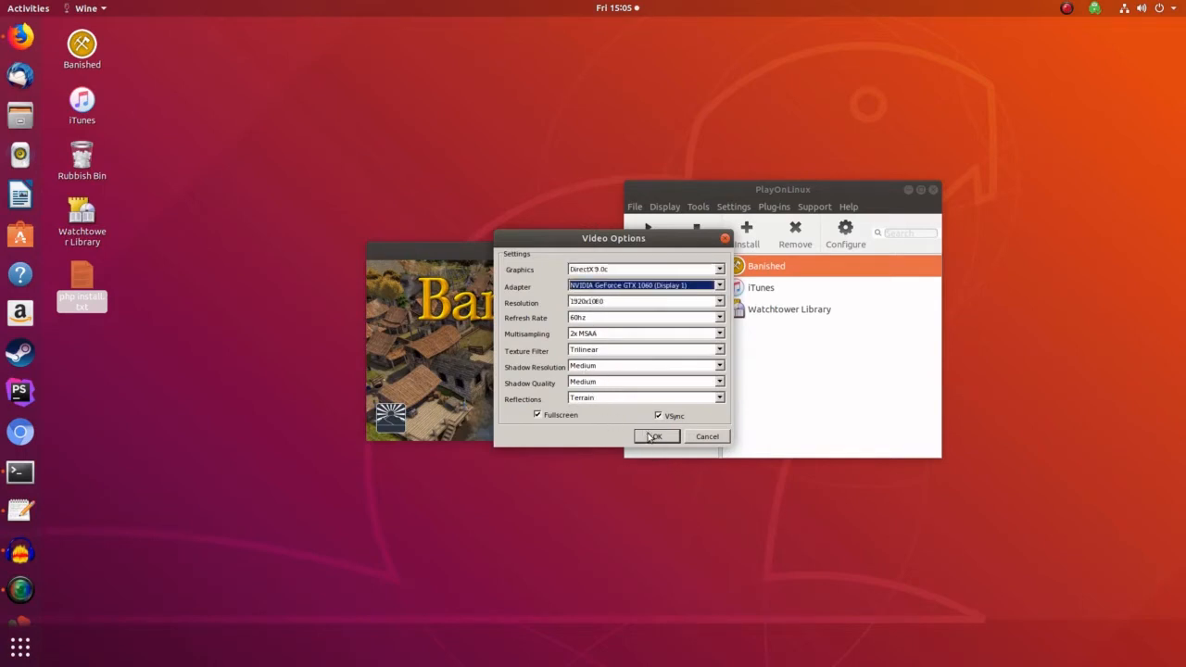
left_click(655, 436)
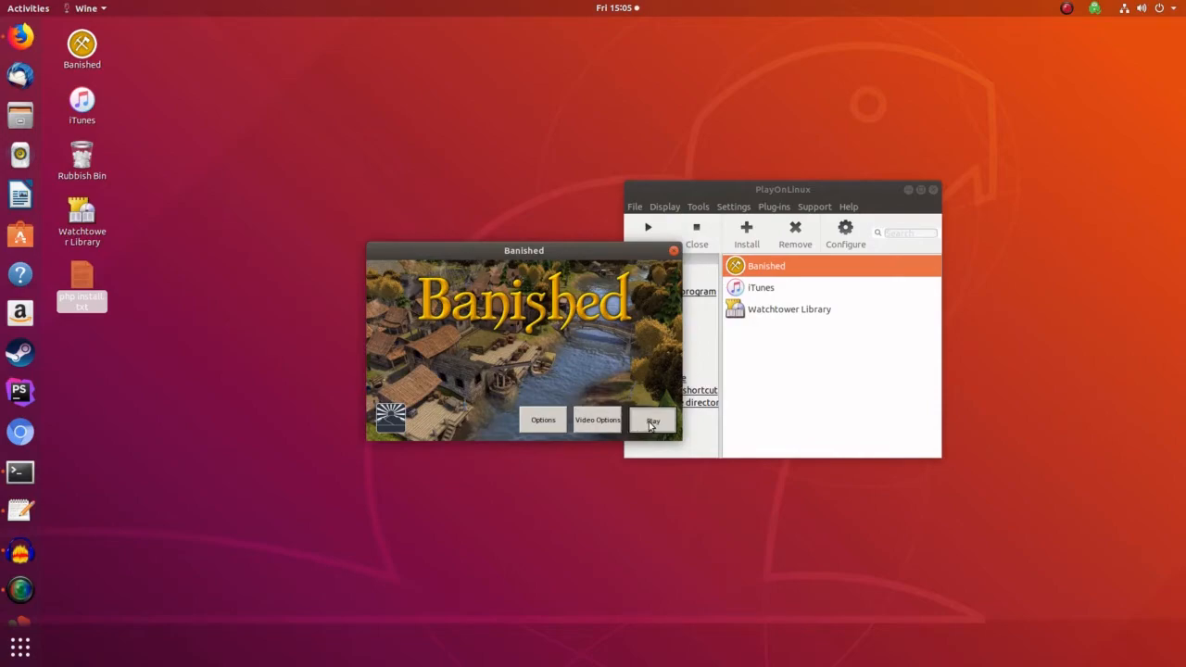
Step: Start a new town with Large terrain size and Hard starting conditions
left_click(653, 419)
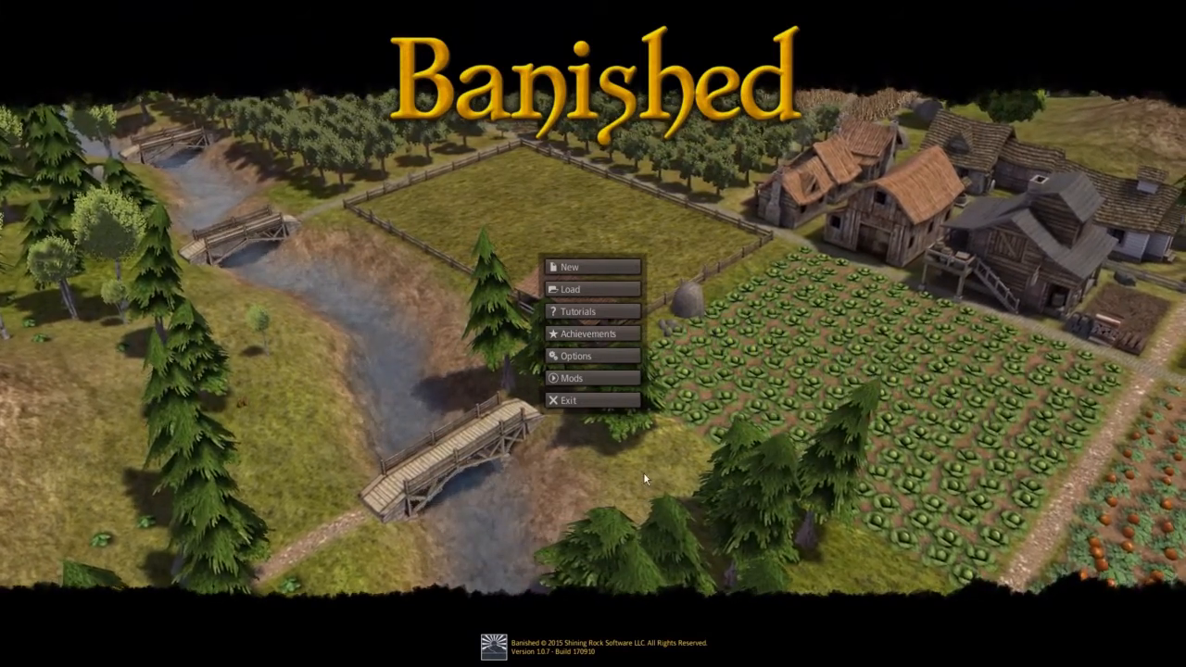
left_click(570, 267)
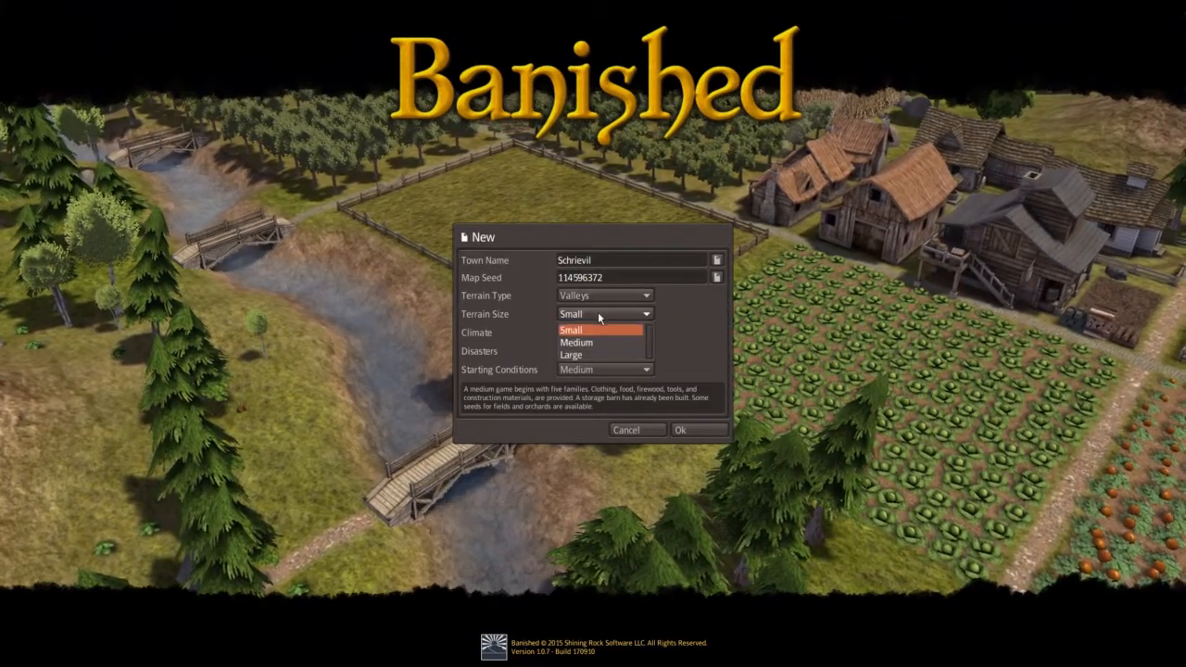
left_click(571, 354)
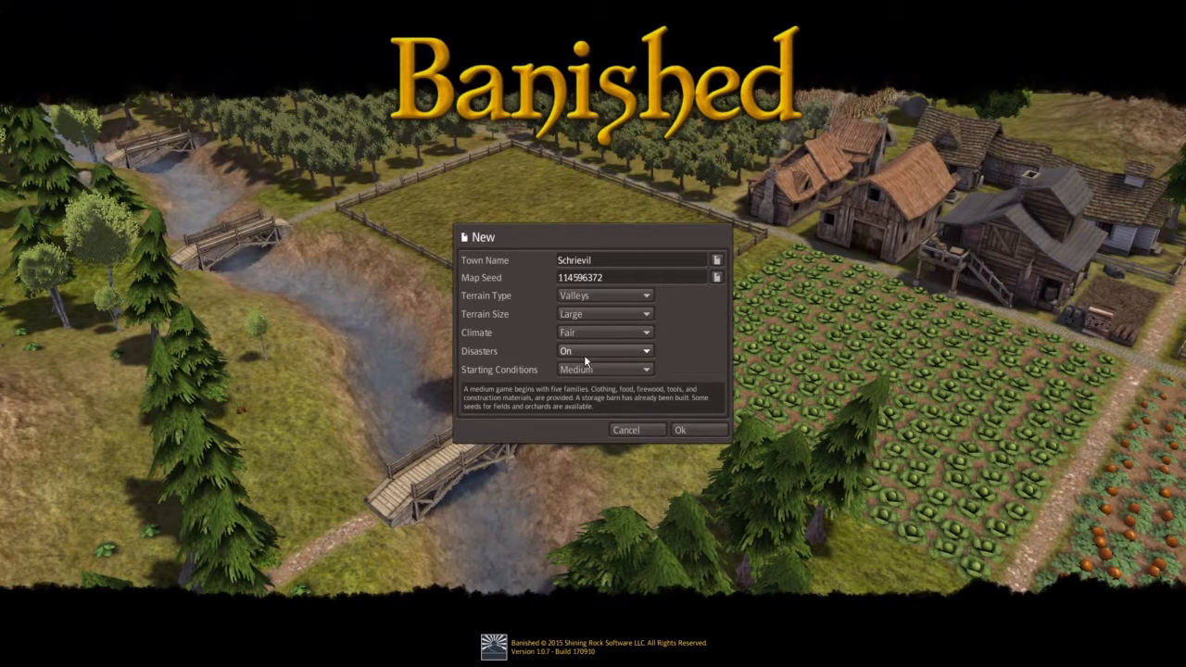
left_click(602, 332)
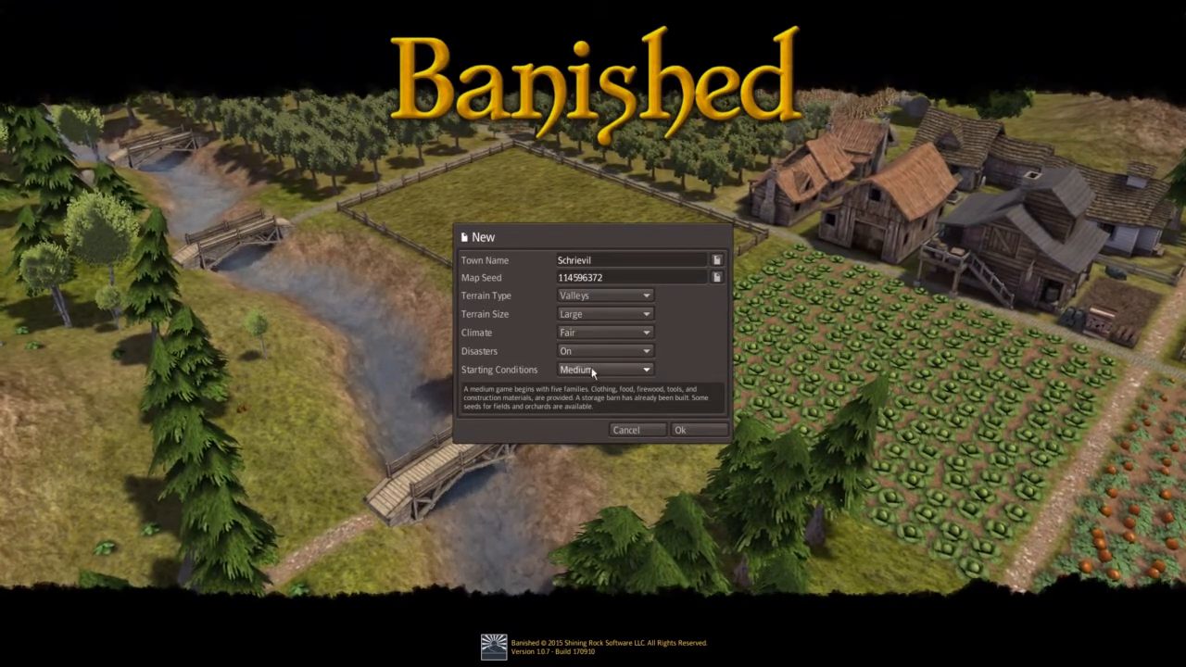
left_click(603, 368)
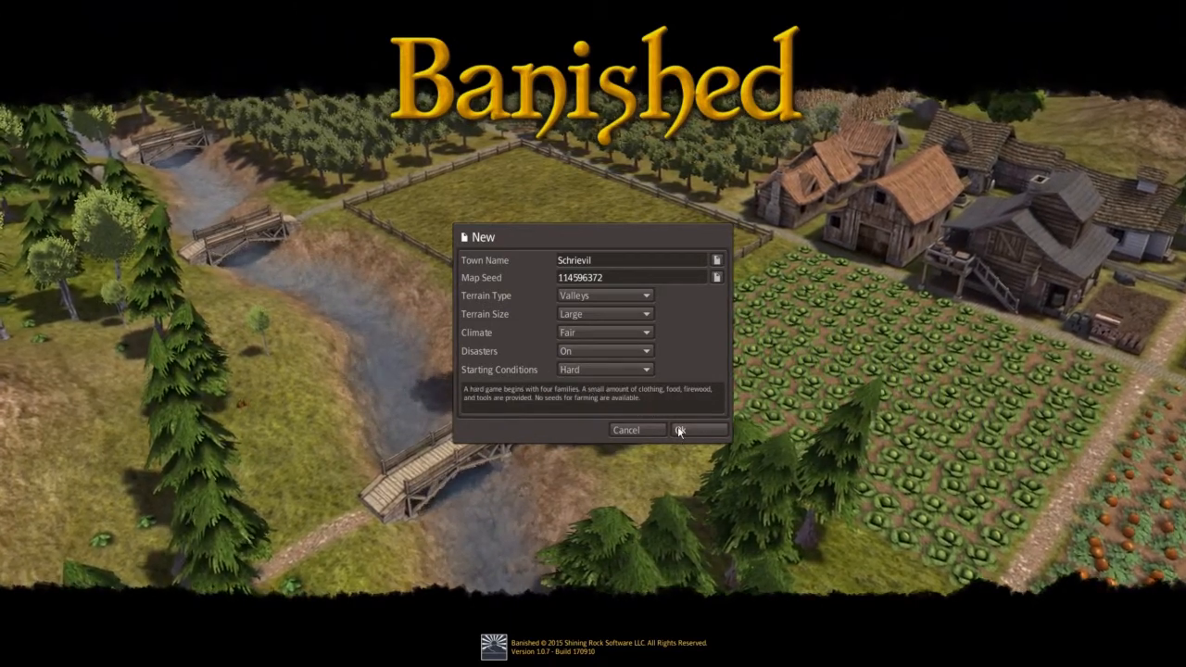
left_click(697, 429)
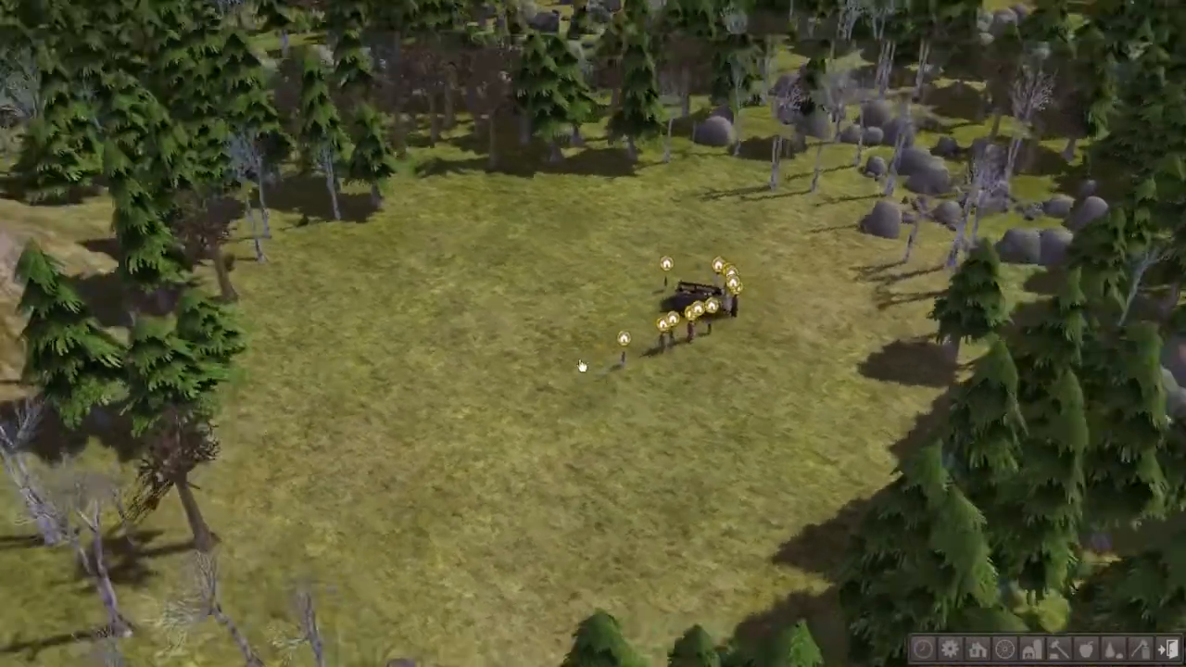
Step: Scroll over the Schrievil town, then quit to the main menu from the pause menu
scroll("down", 3)
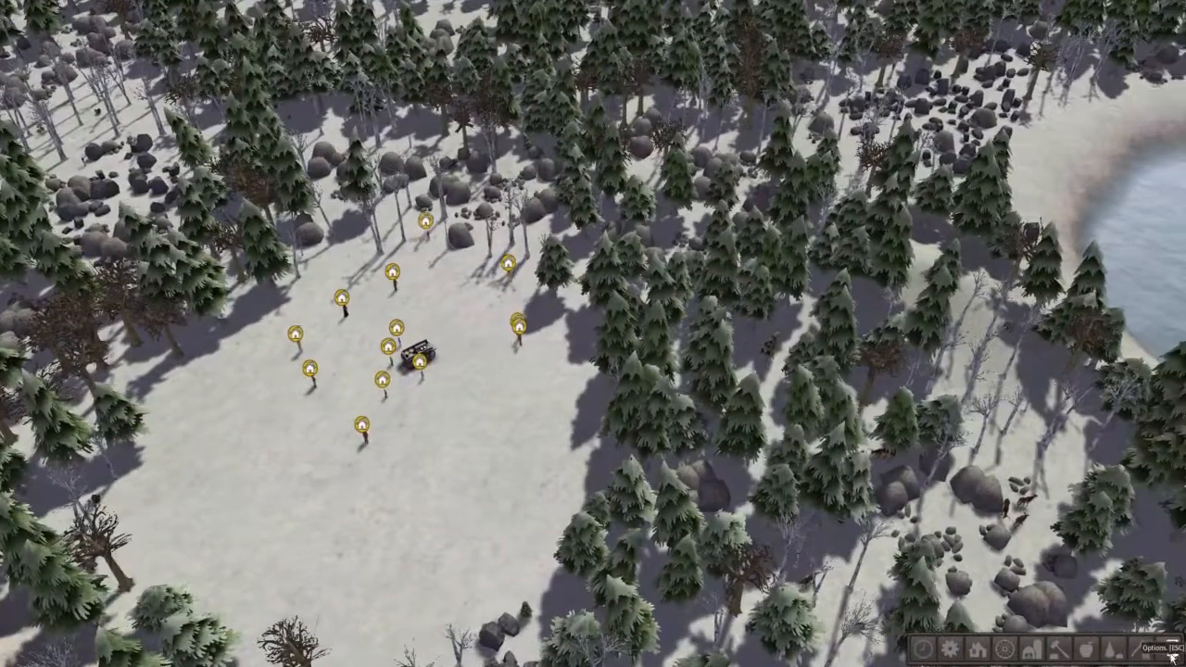
key("Escape")
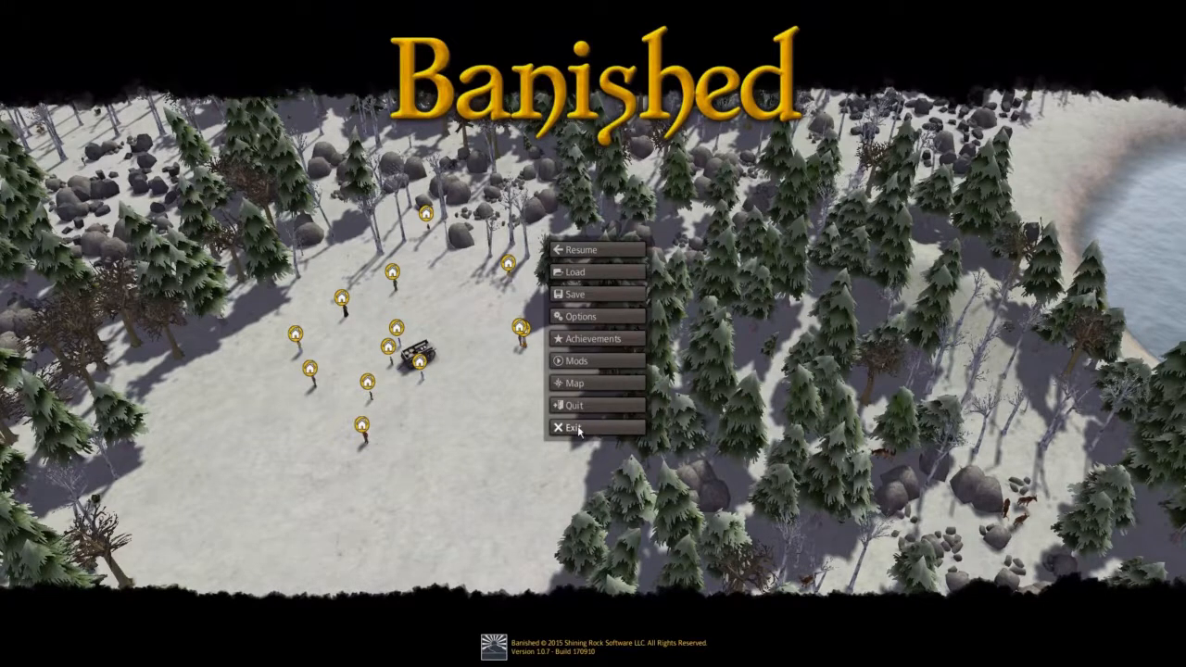
left_click(575, 428)
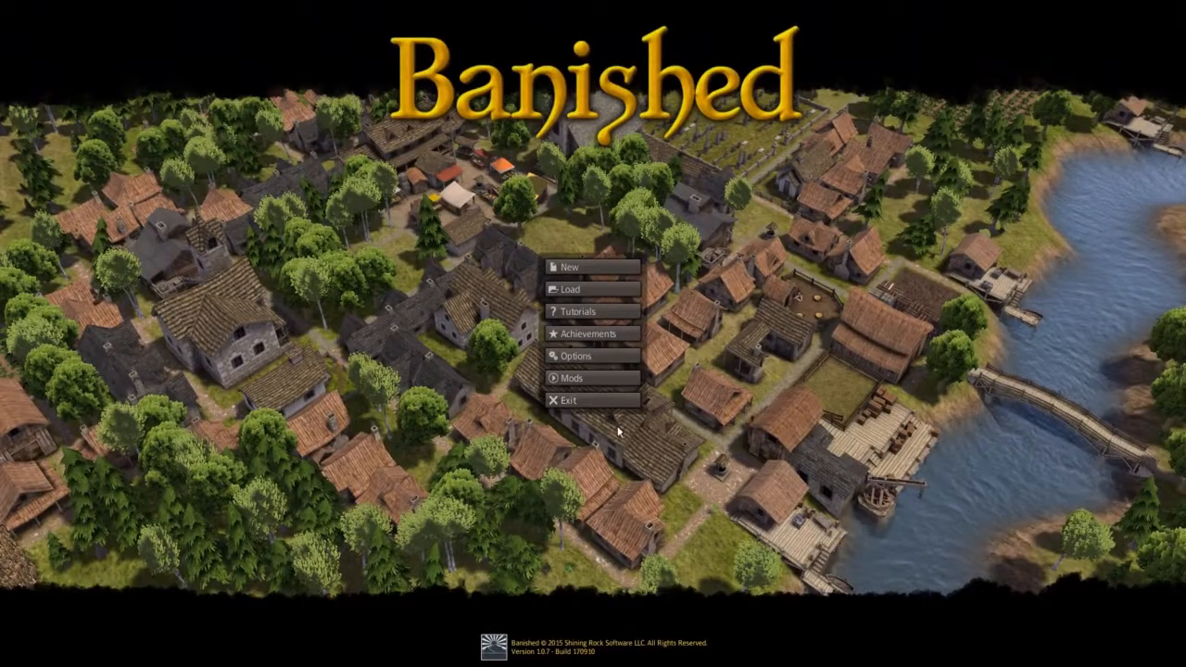